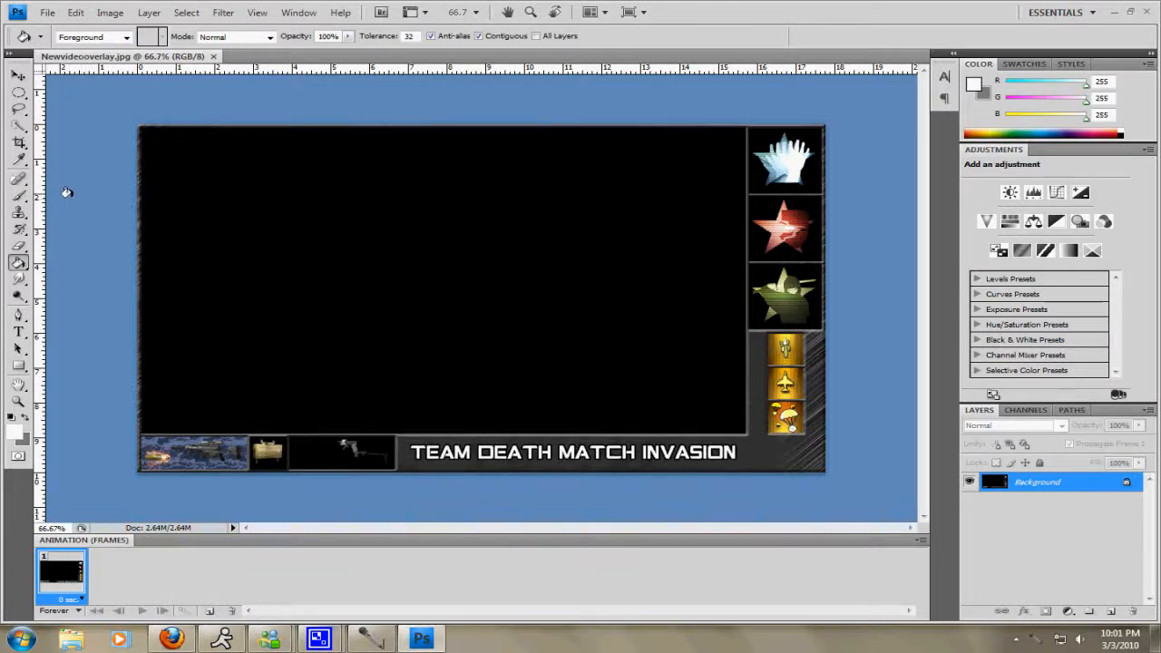
pyautogui.moveTo(651, 213)
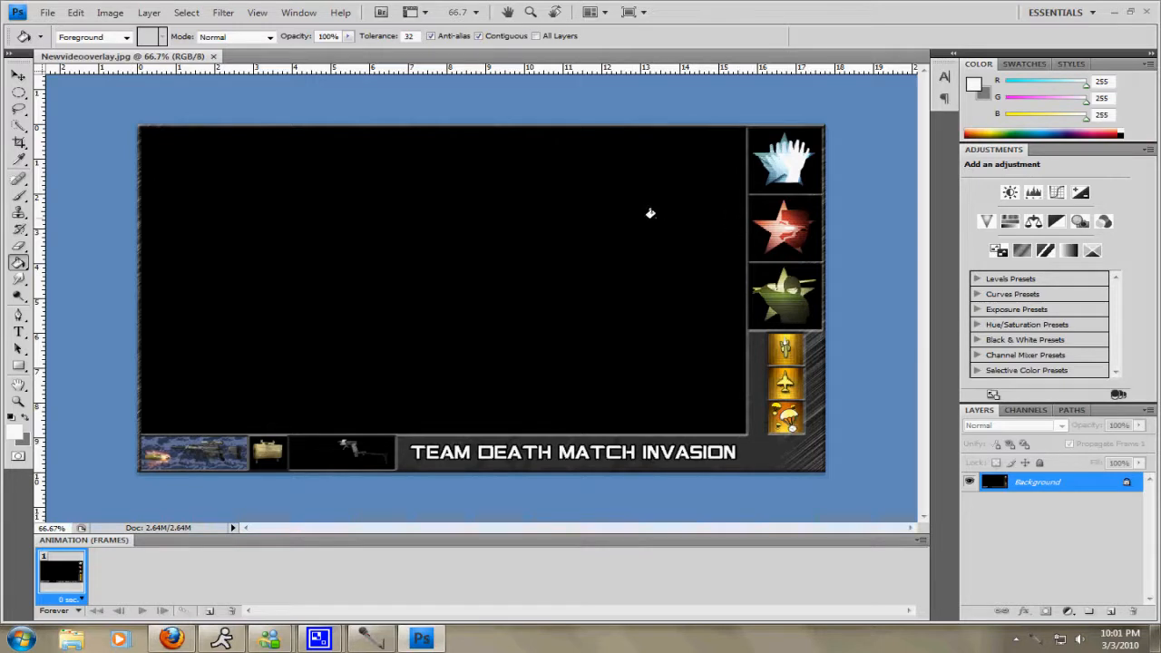
pyautogui.moveTo(769, 452)
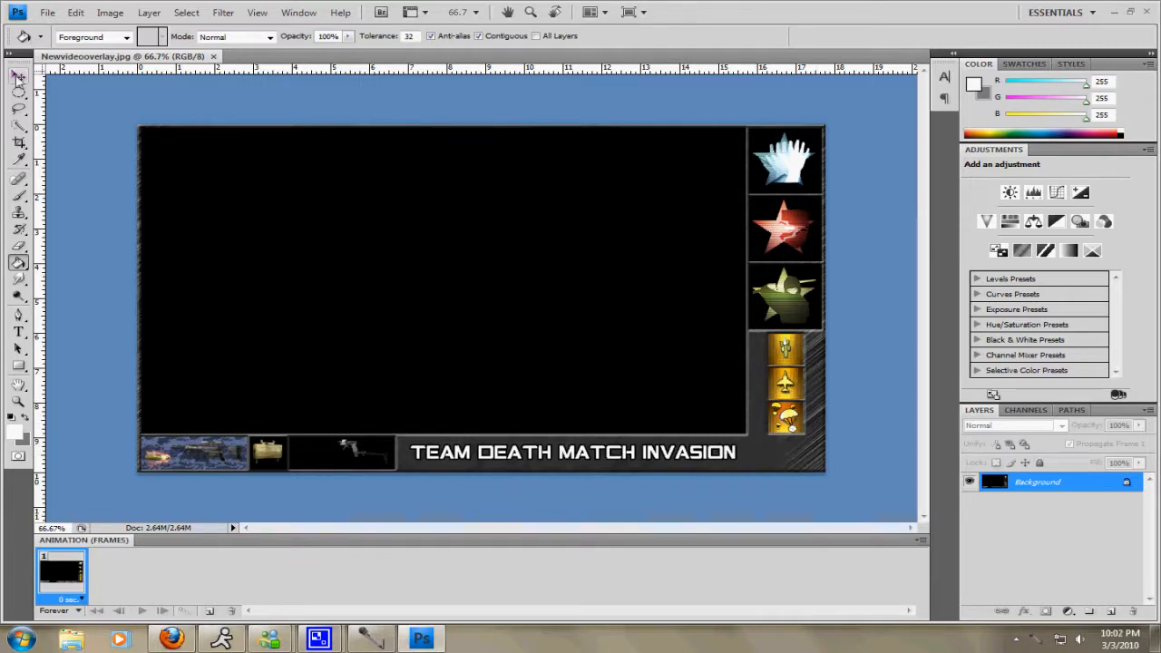
# Create a new 1280×720 pixel document, Untitled-1, via File > New.
pyautogui.click(46, 12)
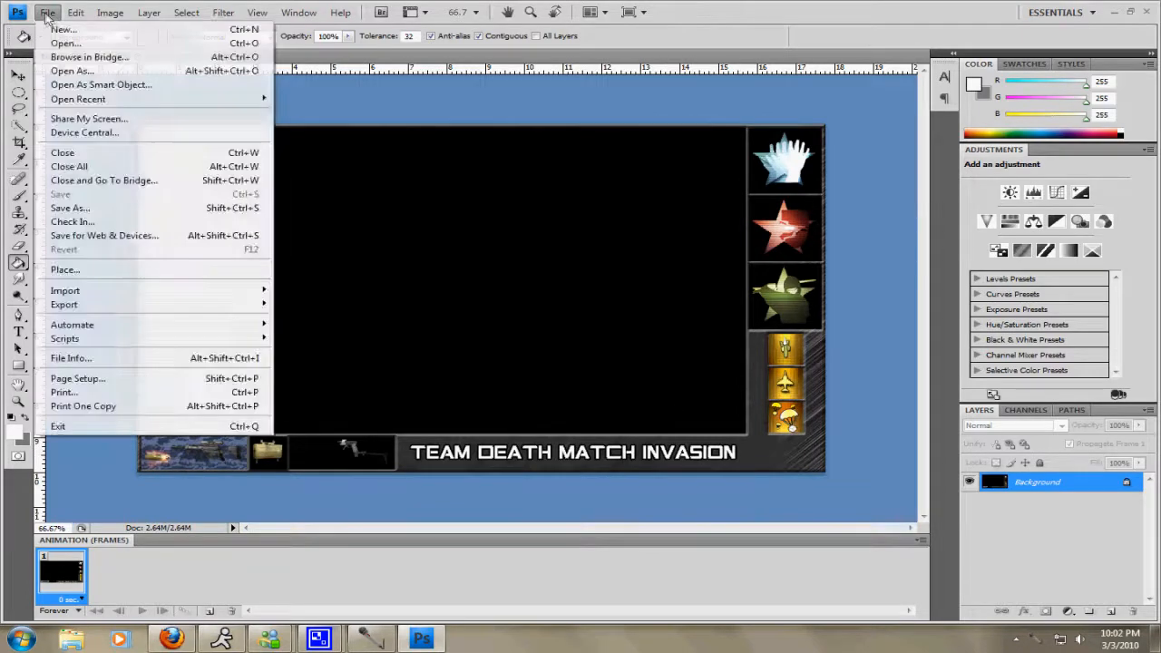
pyautogui.click(62, 29)
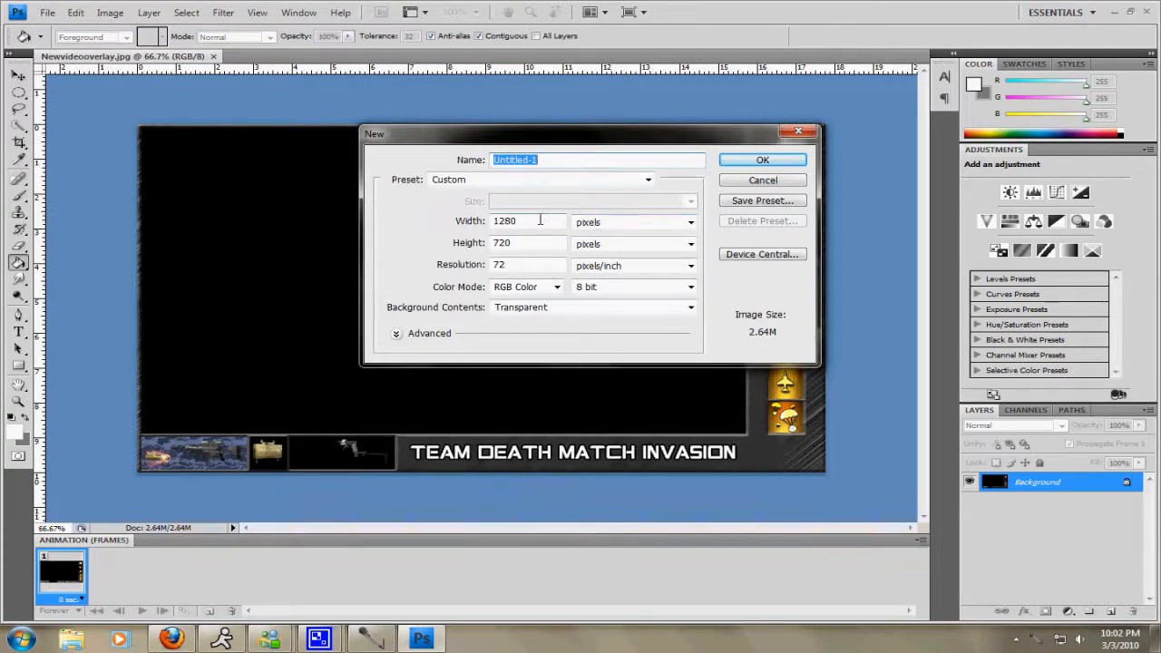
pyautogui.moveTo(529, 221)
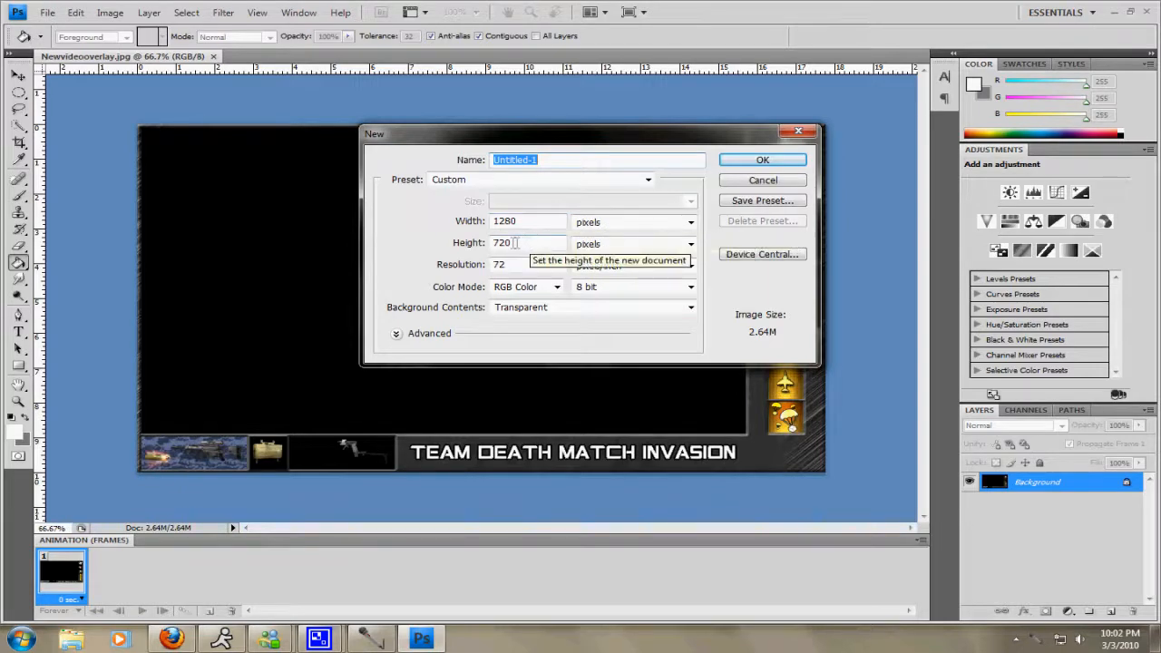
pyautogui.click(762, 160)
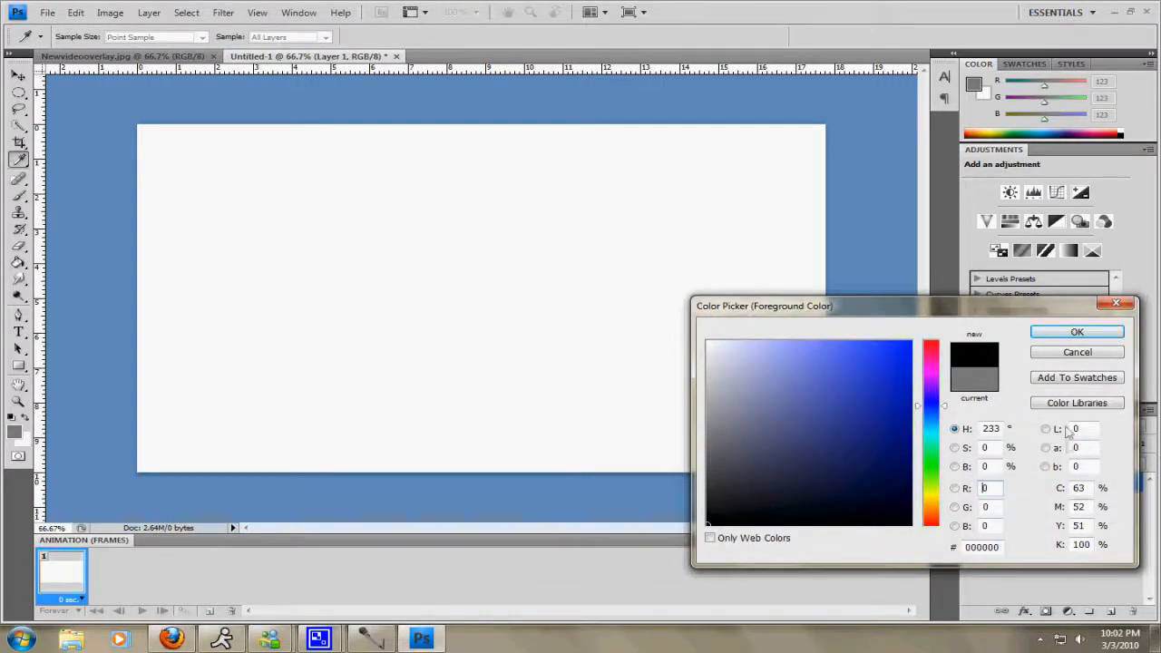
# Fill Layer 1 with black, then apply Add Noise and Motion Blur filters.
pyautogui.click(1077, 332)
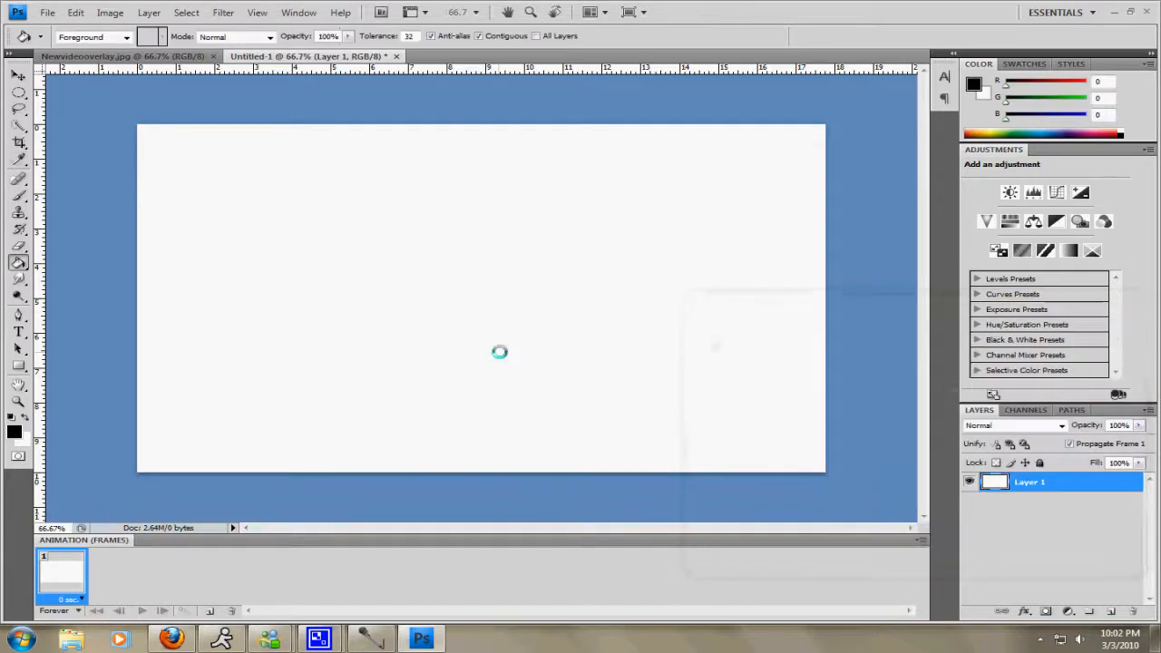
pyautogui.click(223, 12)
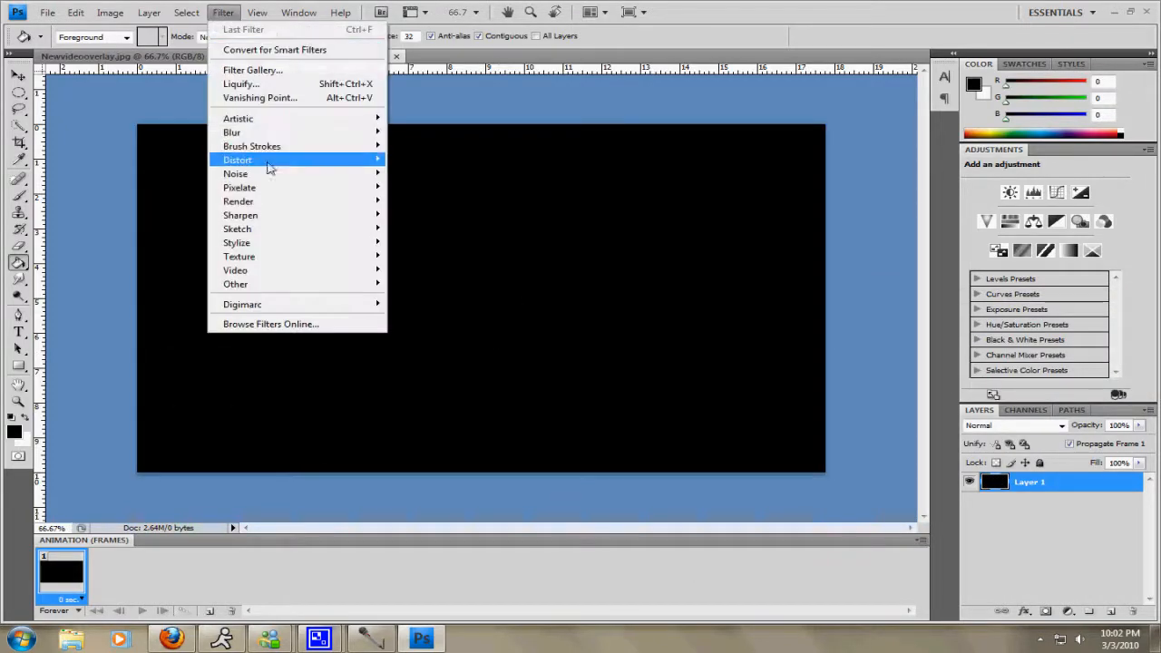
pyautogui.click(236, 173)
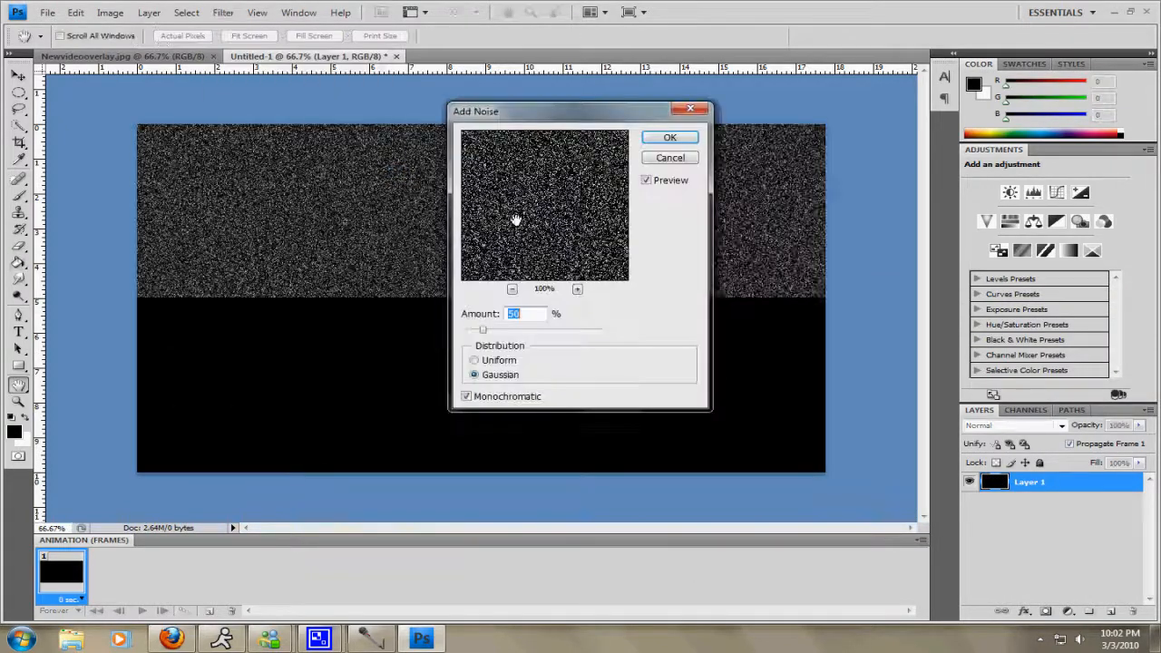
pyautogui.click(474, 375)
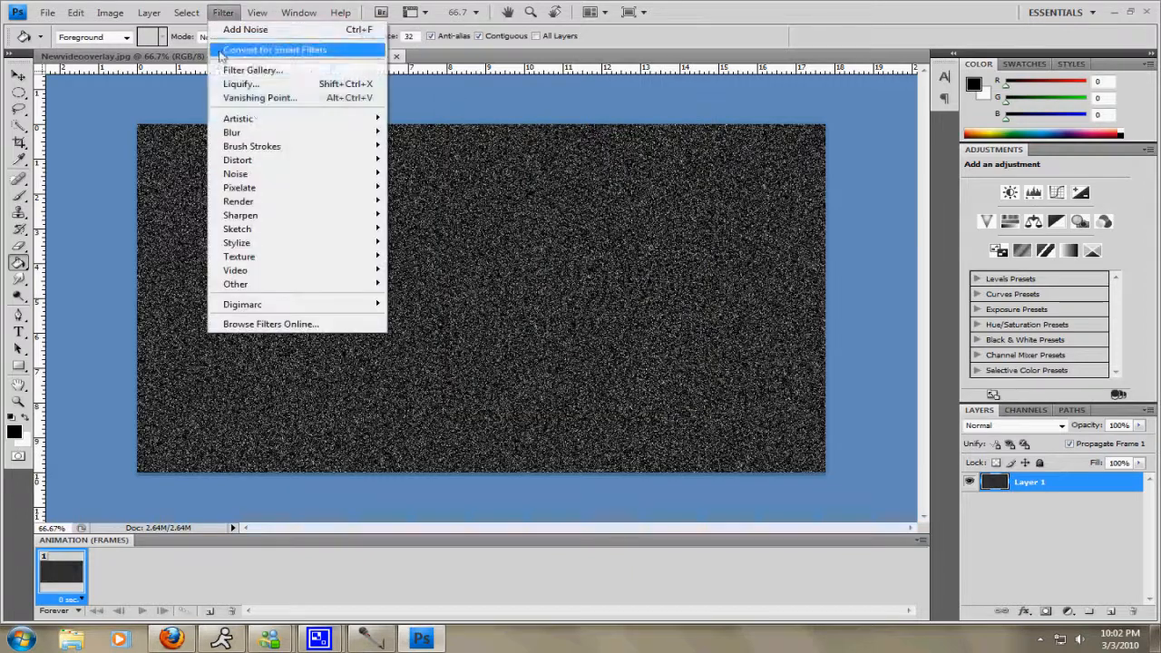
pyautogui.moveTo(232, 132)
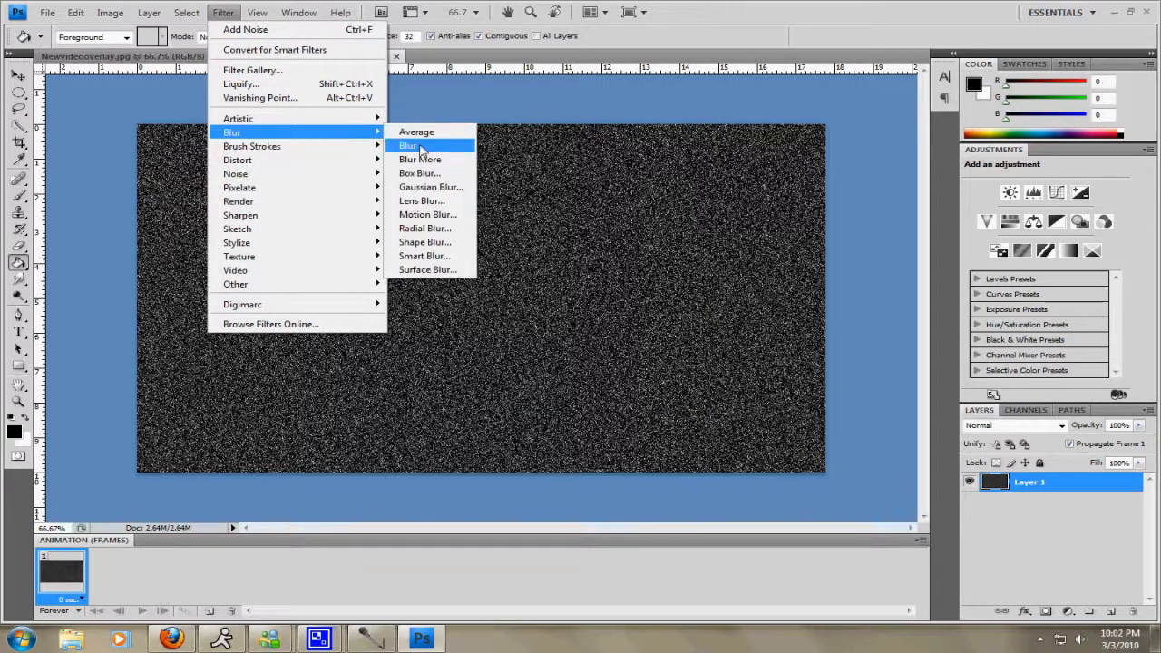
pyautogui.click(427, 214)
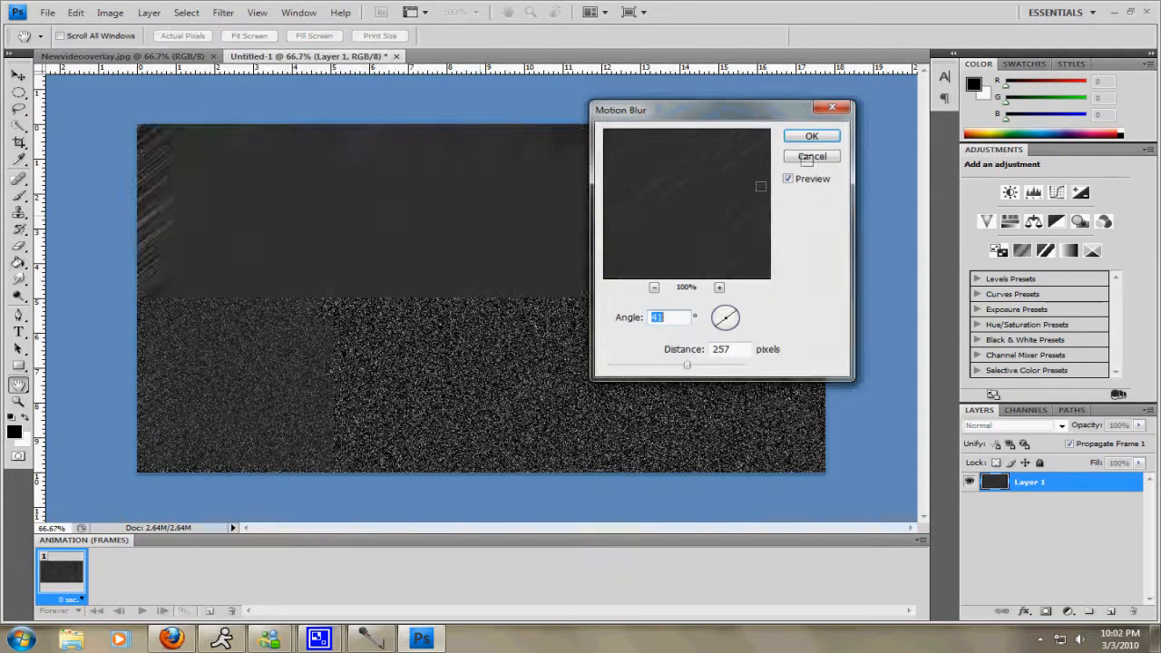
pyautogui.click(810, 136)
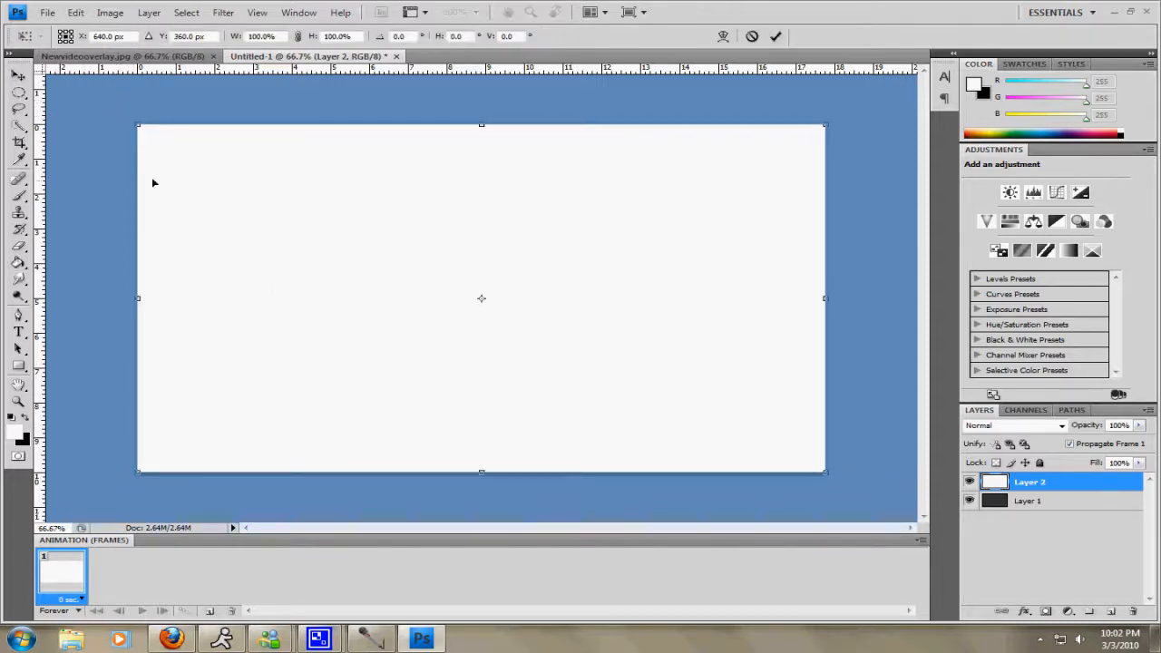
pyautogui.moveTo(828, 466)
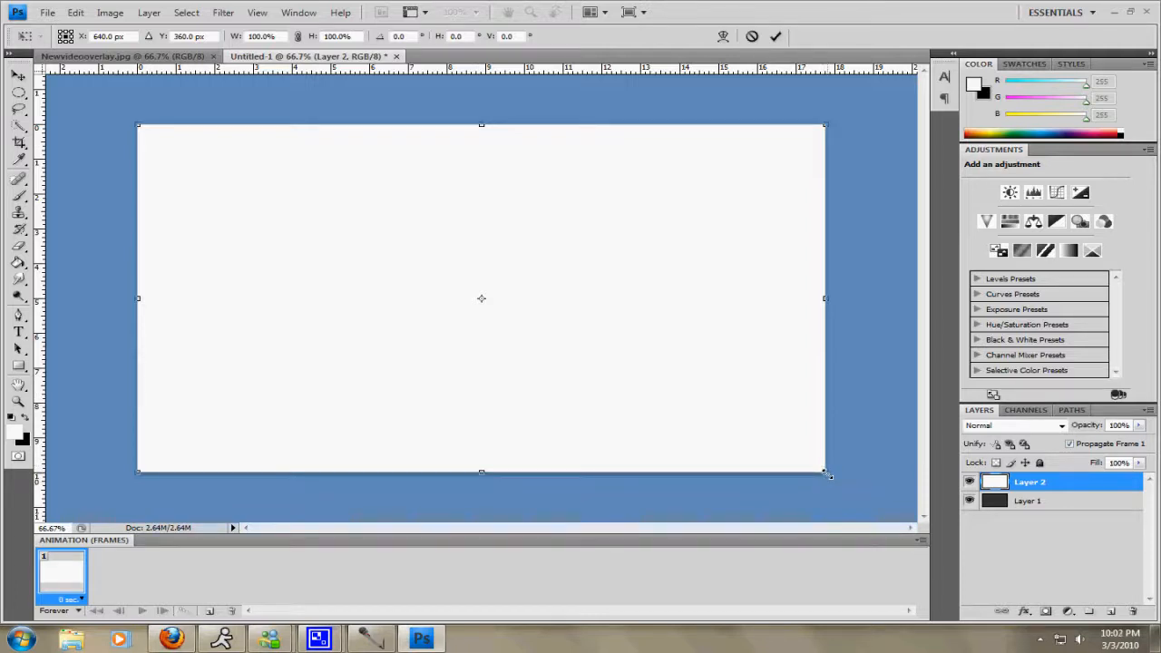
# Scale the white Layer 2 from its bottom-right corner, leaving dark right and bottom borders.
pyautogui.moveTo(825, 475); pyautogui.dragTo(771, 444)
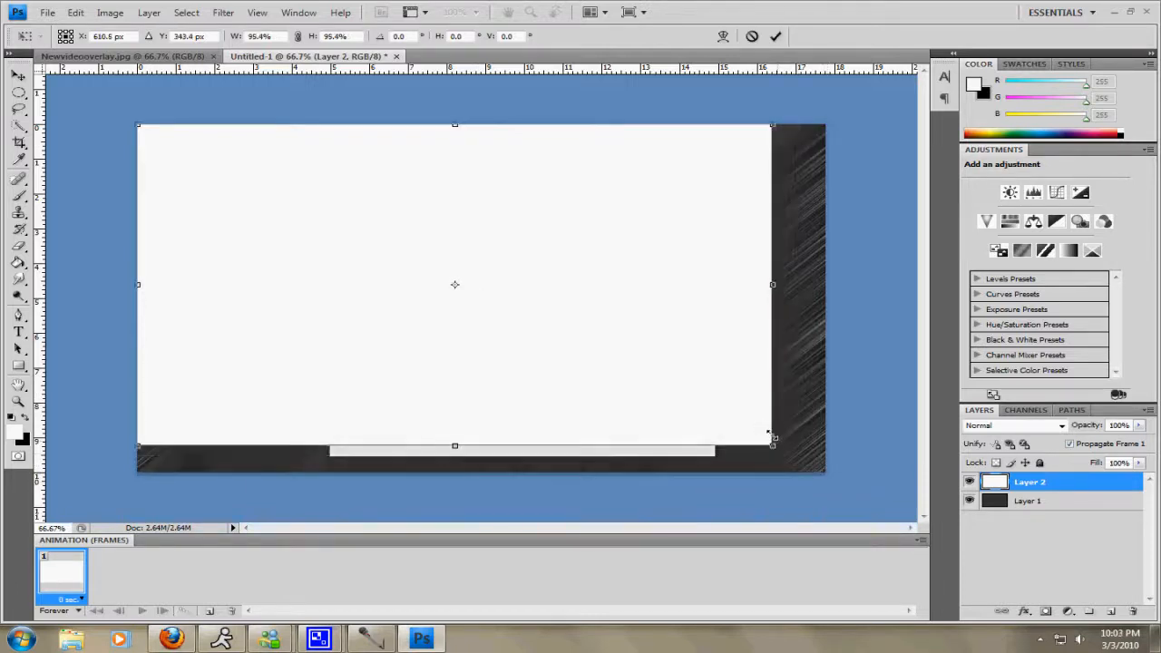
pyautogui.moveTo(772, 444); pyautogui.dragTo(758, 435)
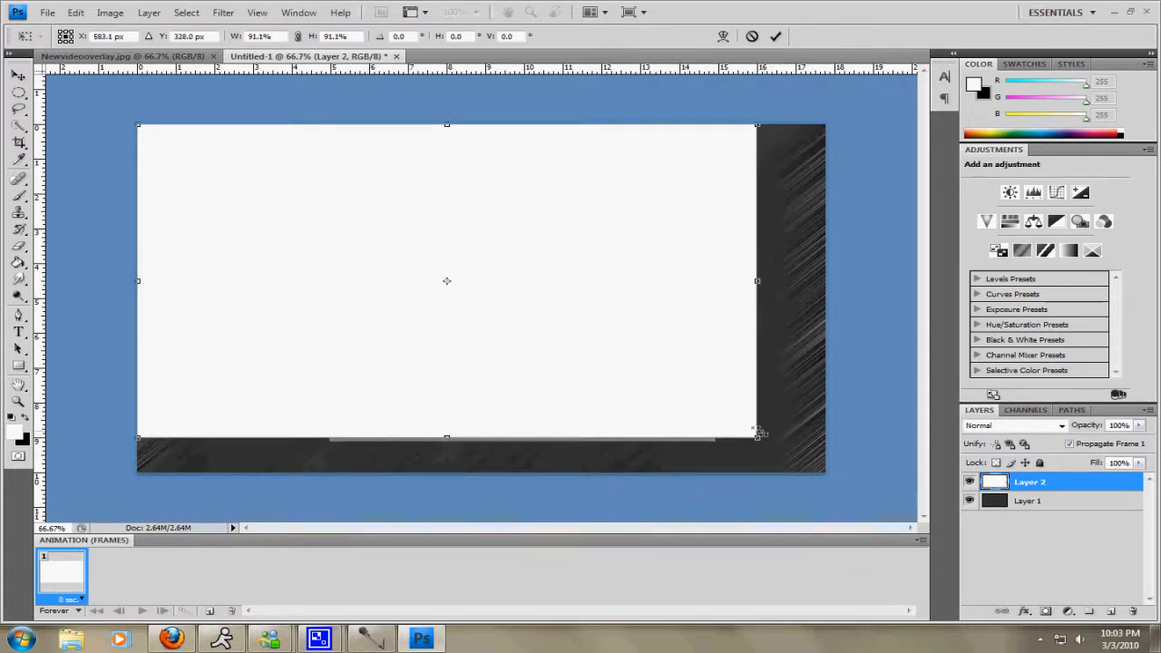
pyautogui.moveTo(758, 436); pyautogui.dragTo(753, 434)
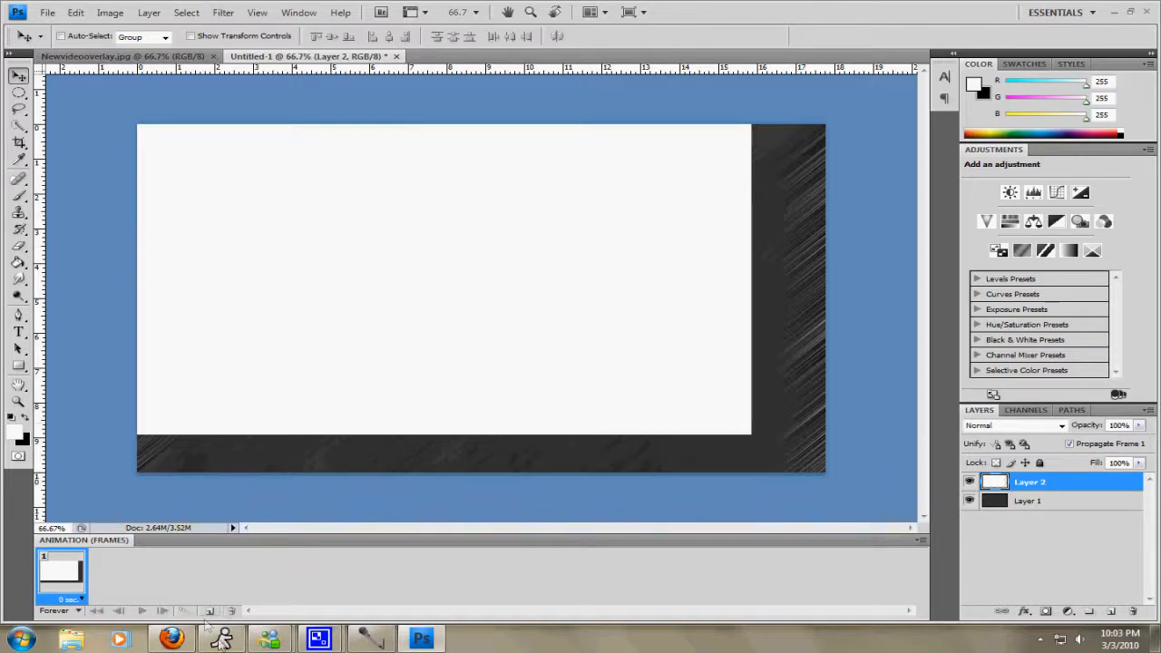
# In Firefox, browse the Call of Duty Wiki to the ACR image's file page.
pyautogui.click(171, 640)
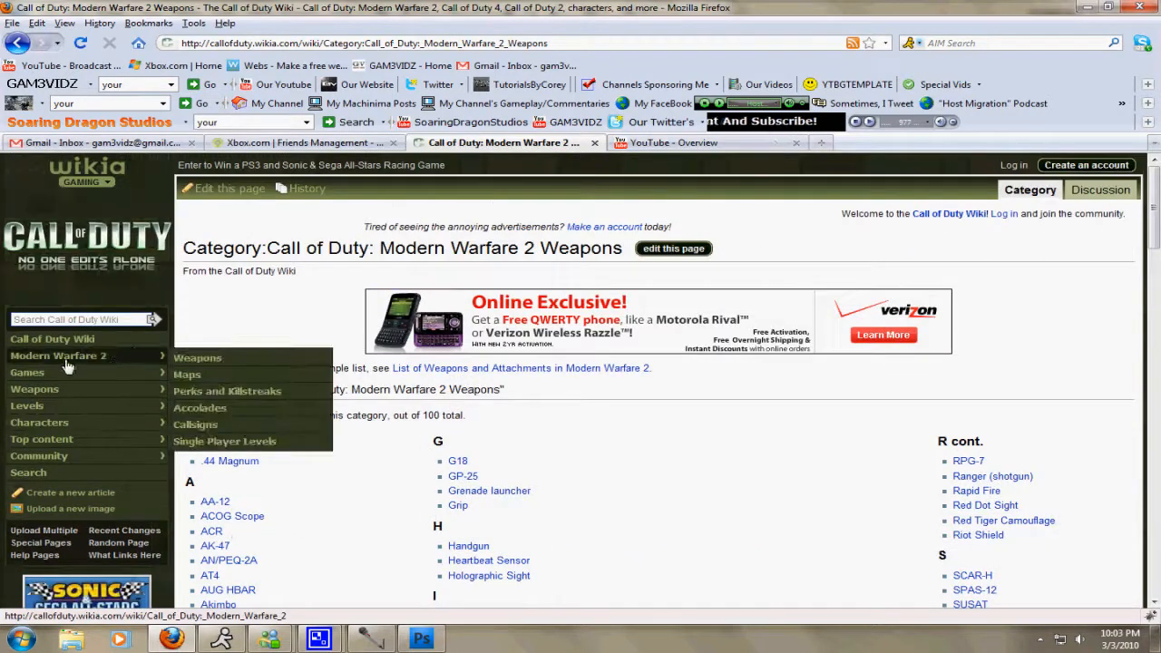
pyautogui.scroll(-3)
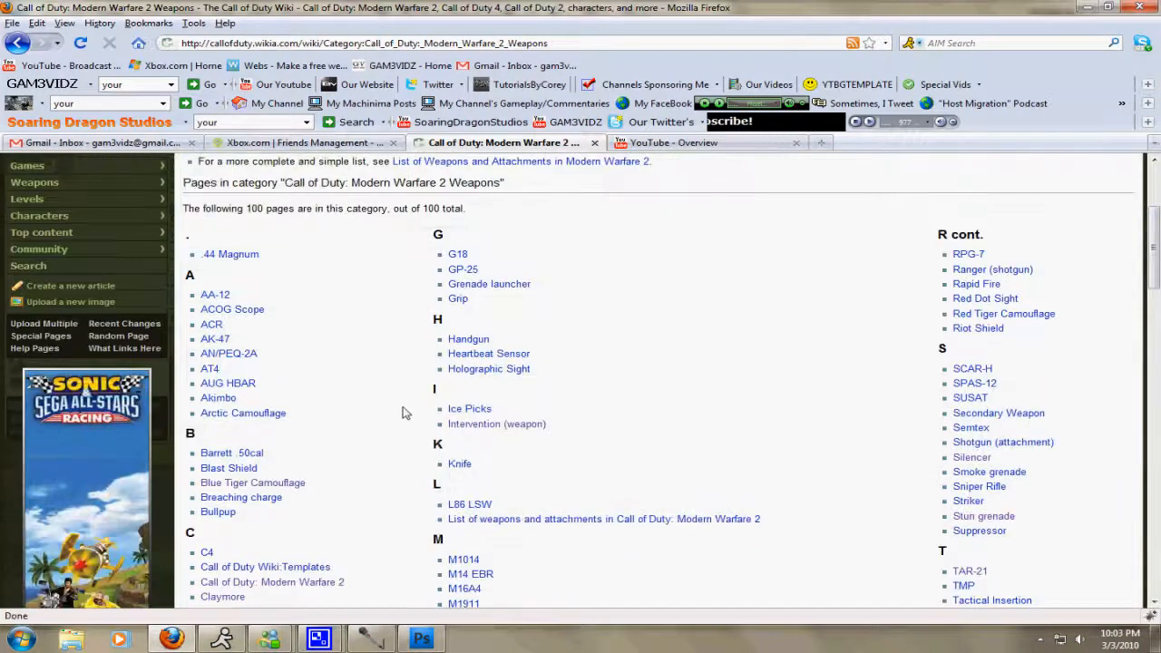
pyautogui.scroll(-3)
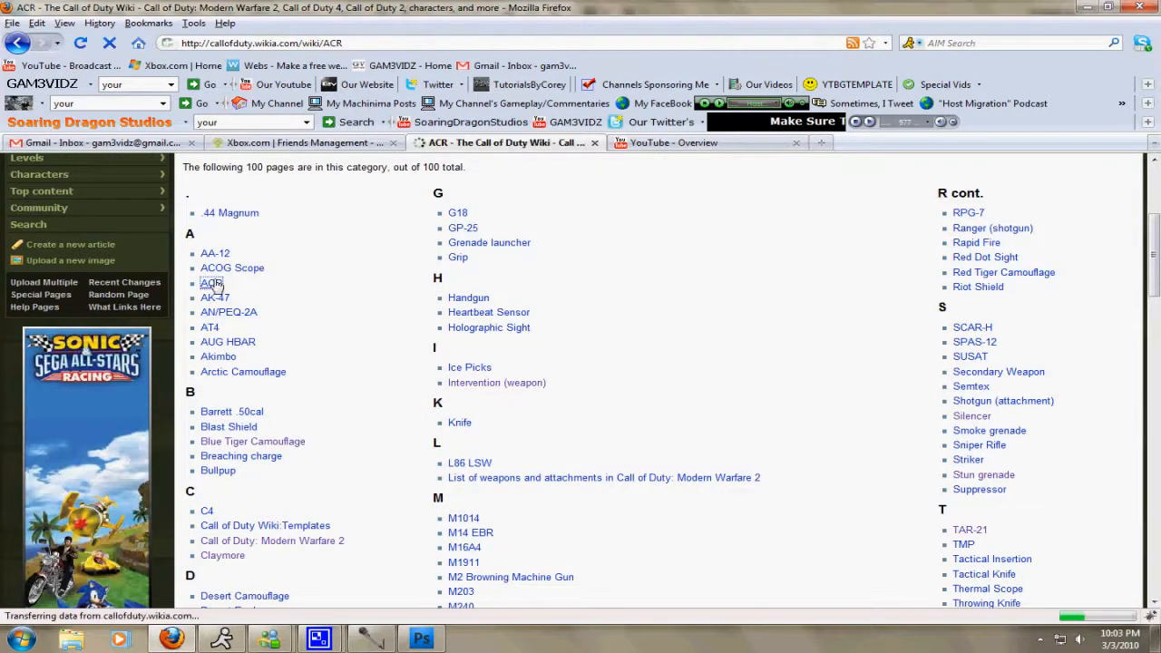
pyautogui.click(210, 282)
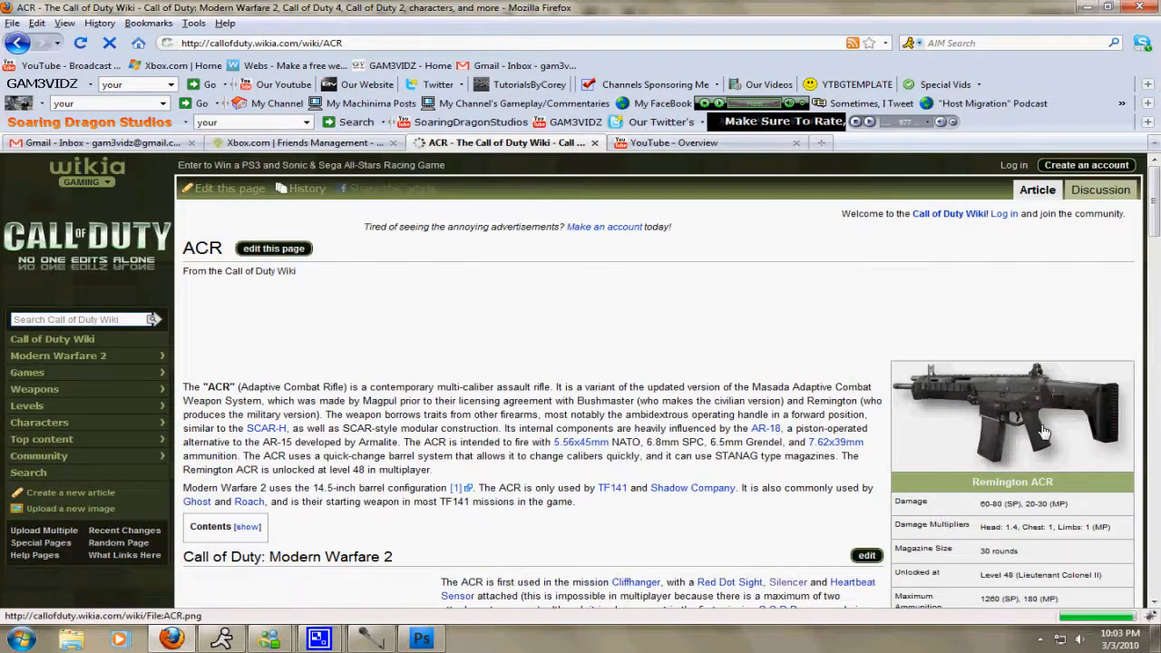
pyautogui.click(1012, 418)
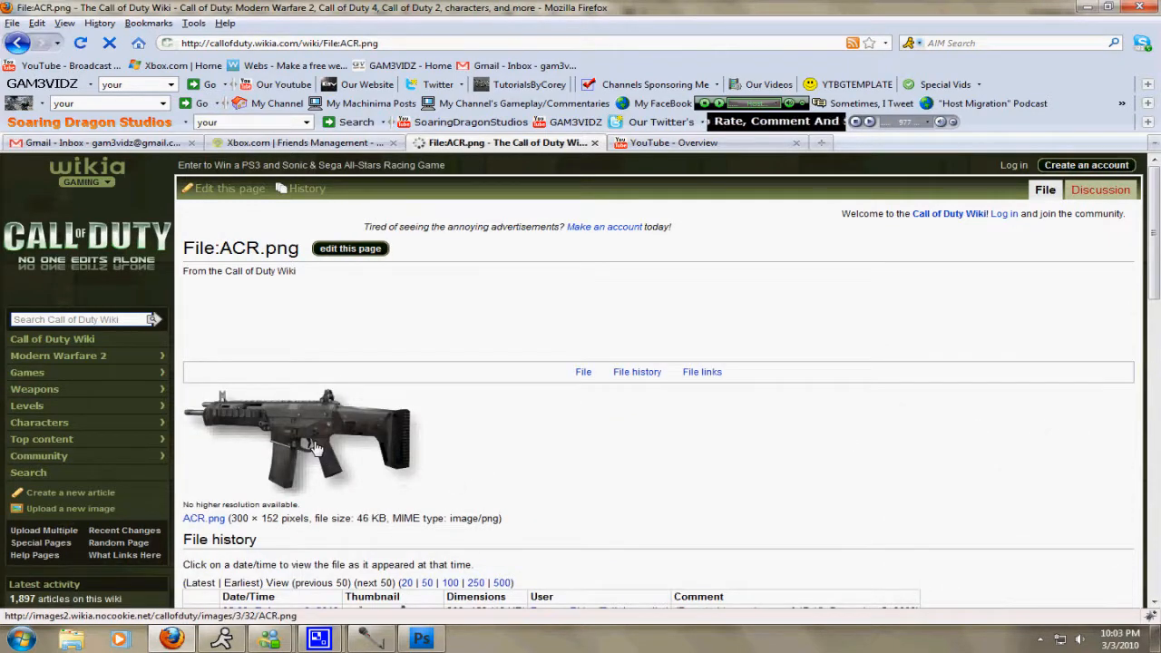
# Save the ACR image as ACR.png into the mw2pics folder.
pyautogui.rightClick(313, 445)
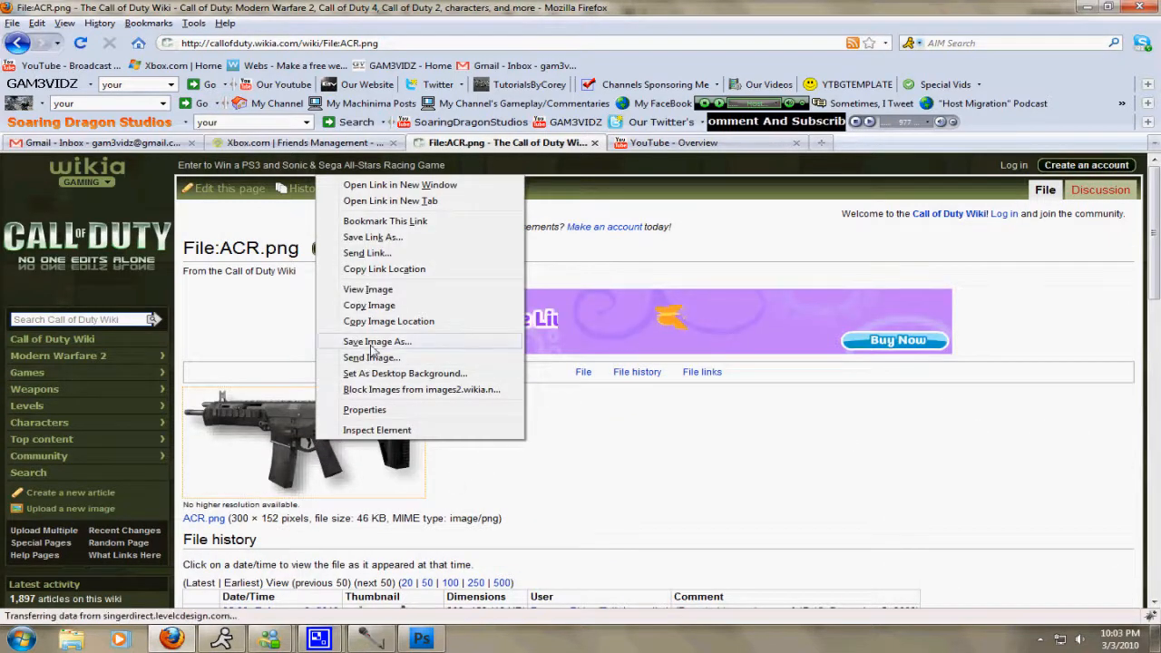
pyautogui.click(377, 342)
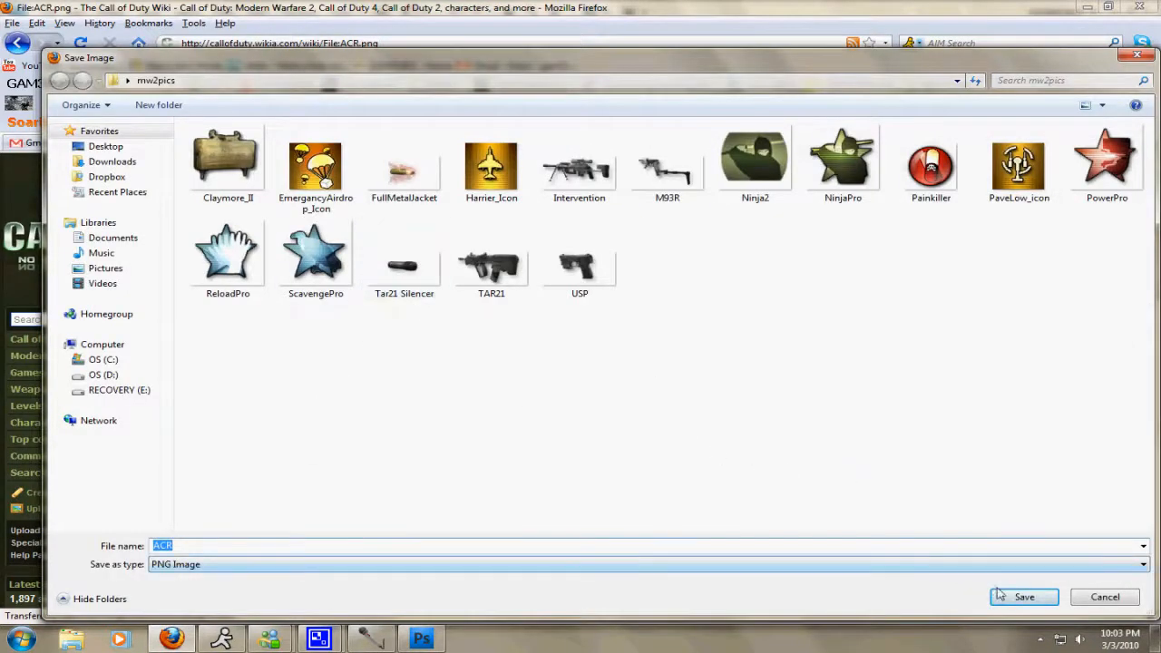
pyautogui.click(1025, 596)
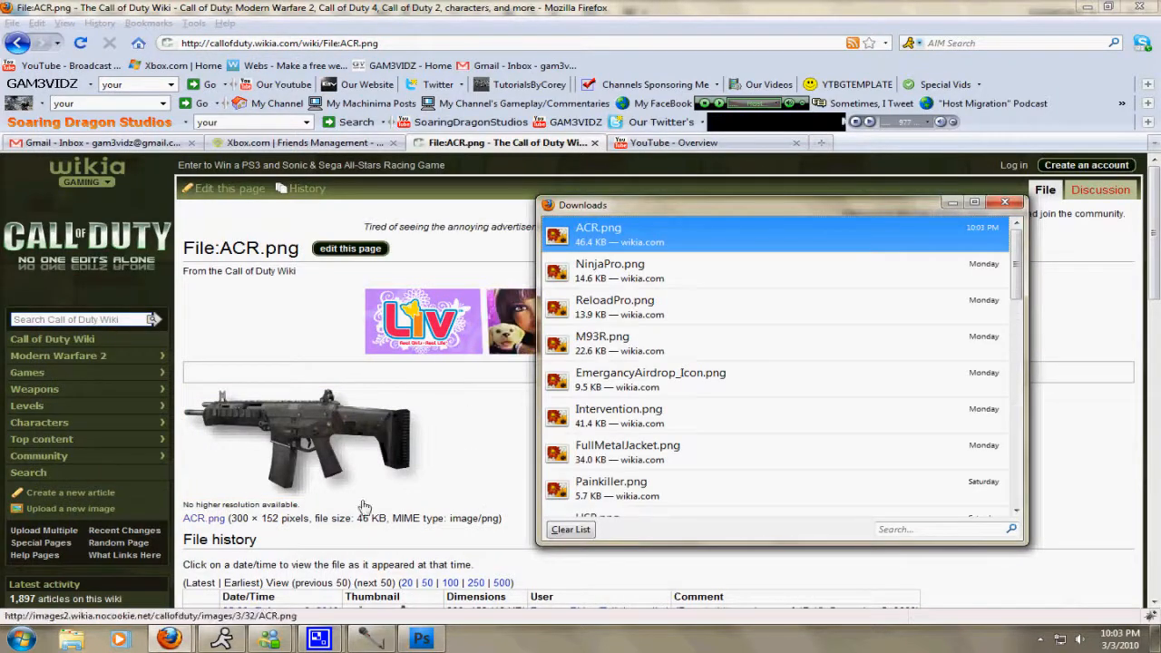
# Place the NinjaPro emblem image and fit it into the overlay's top-right corner.
pyautogui.click(421, 638)
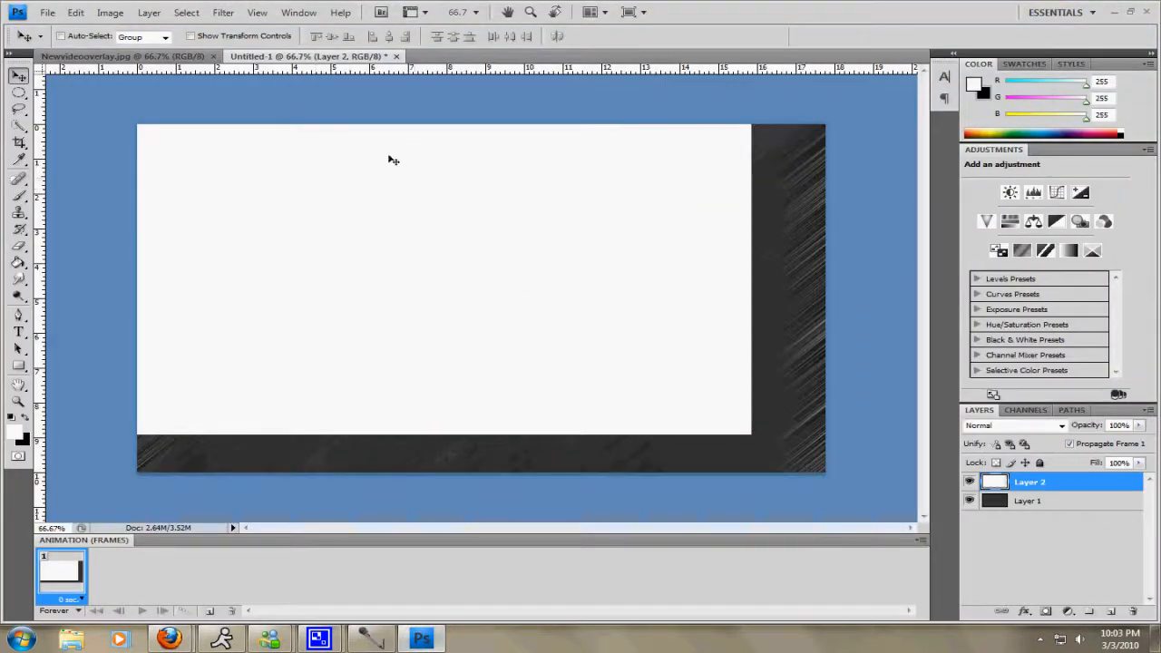
pyautogui.click(47, 12)
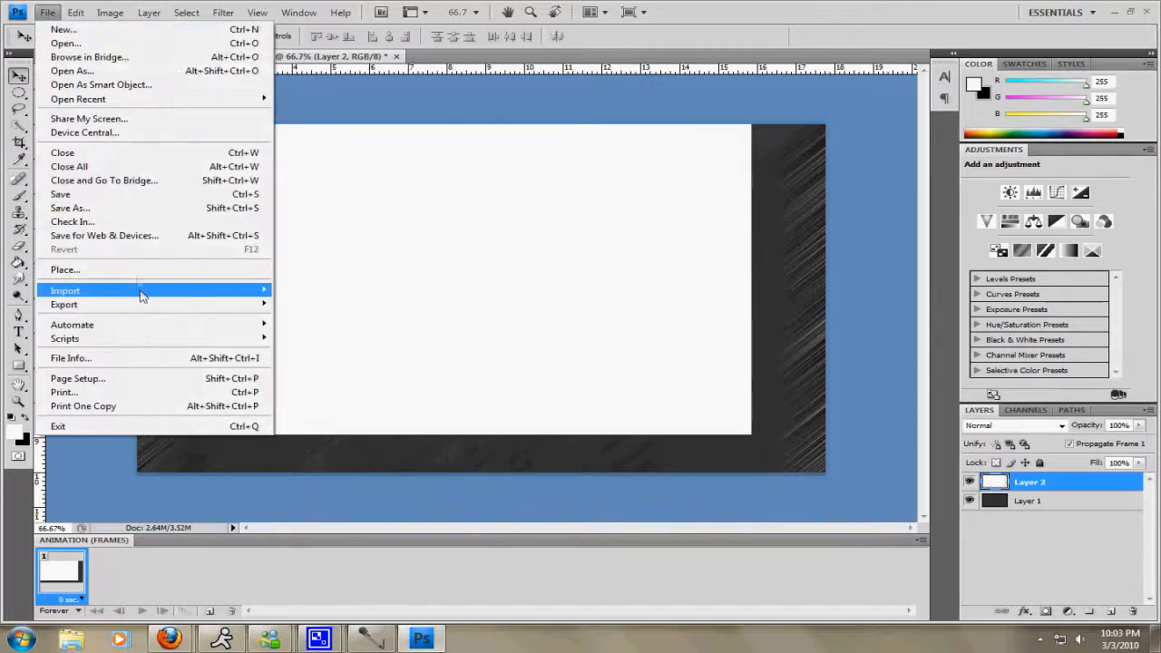
pyautogui.click(65, 269)
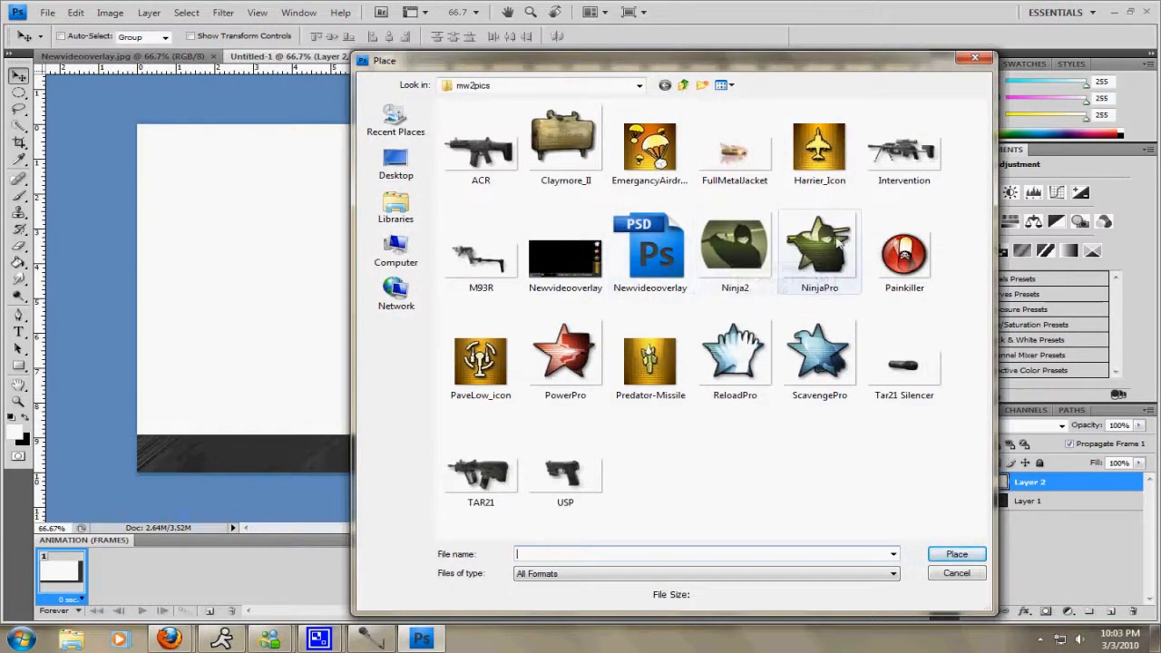
pyautogui.moveTo(819, 245)
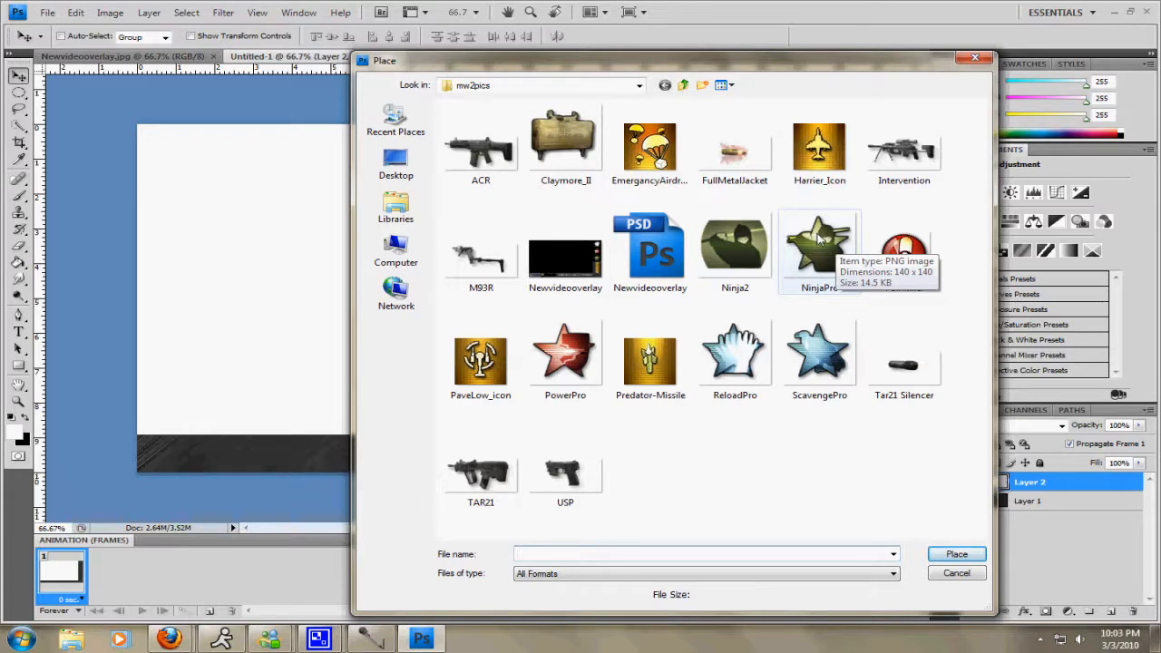
pyautogui.click(957, 553)
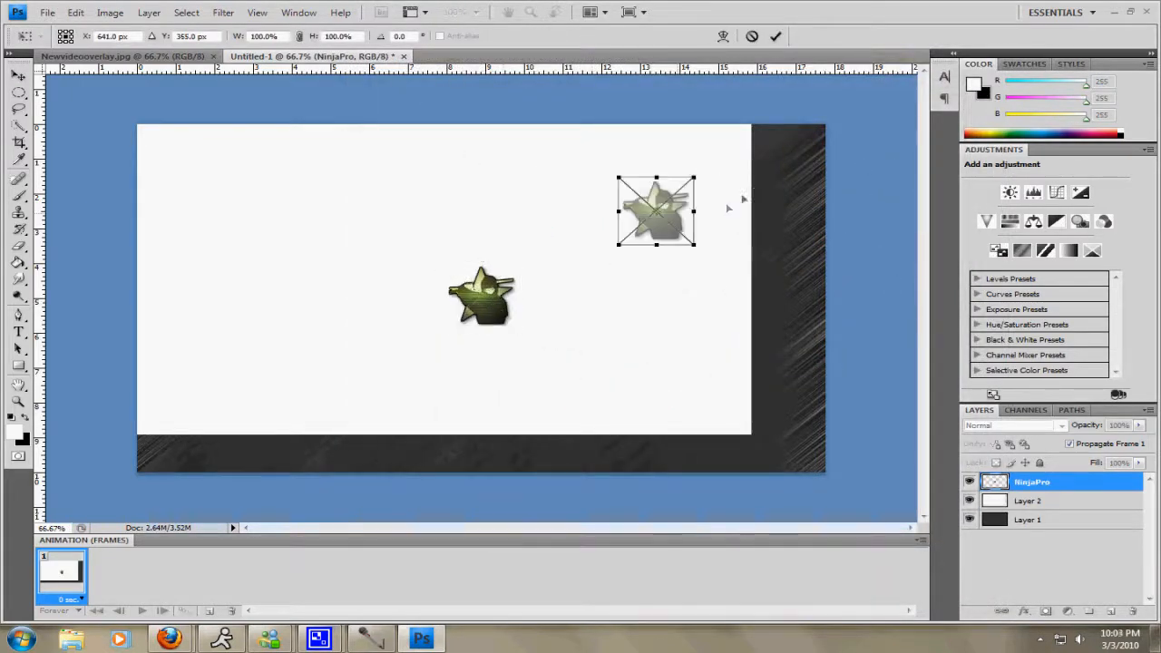
pyautogui.moveTo(656, 211); pyautogui.dragTo(768, 174)
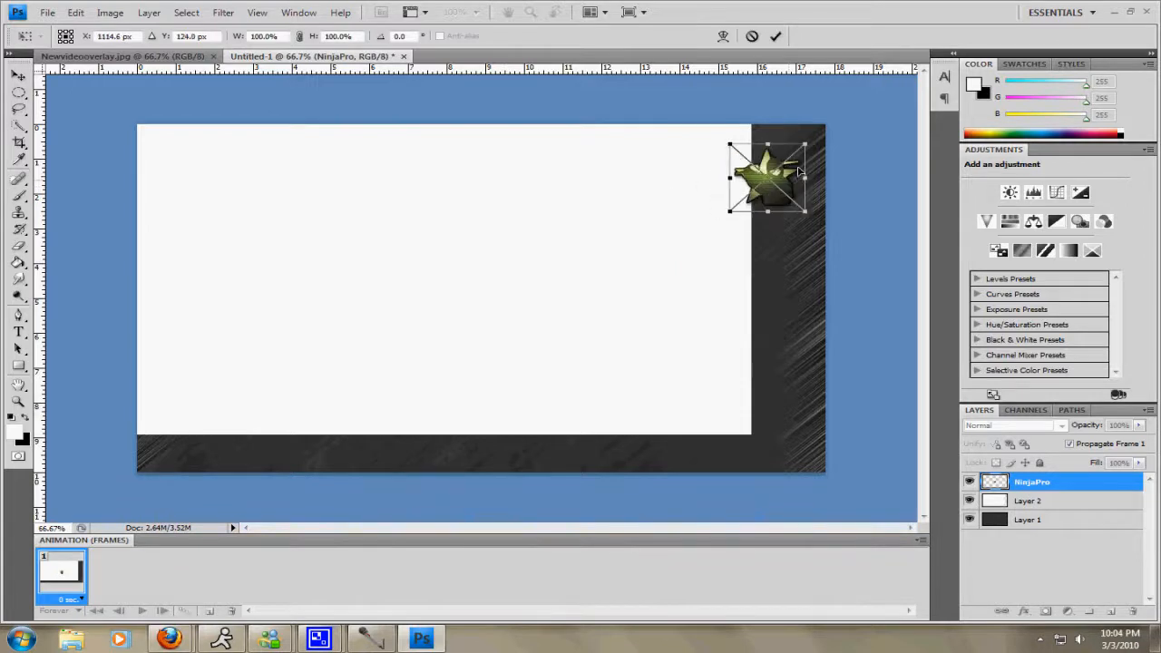
pyautogui.moveTo(766, 168); pyautogui.dragTo(790, 159)
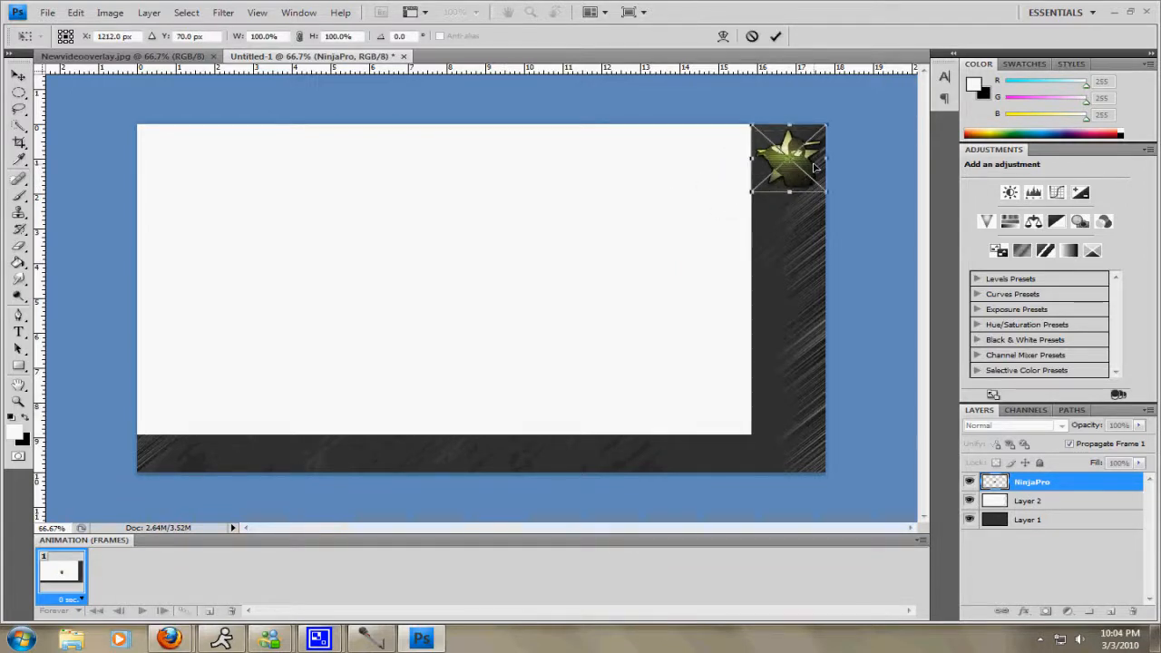
pyautogui.moveTo(440, 145)
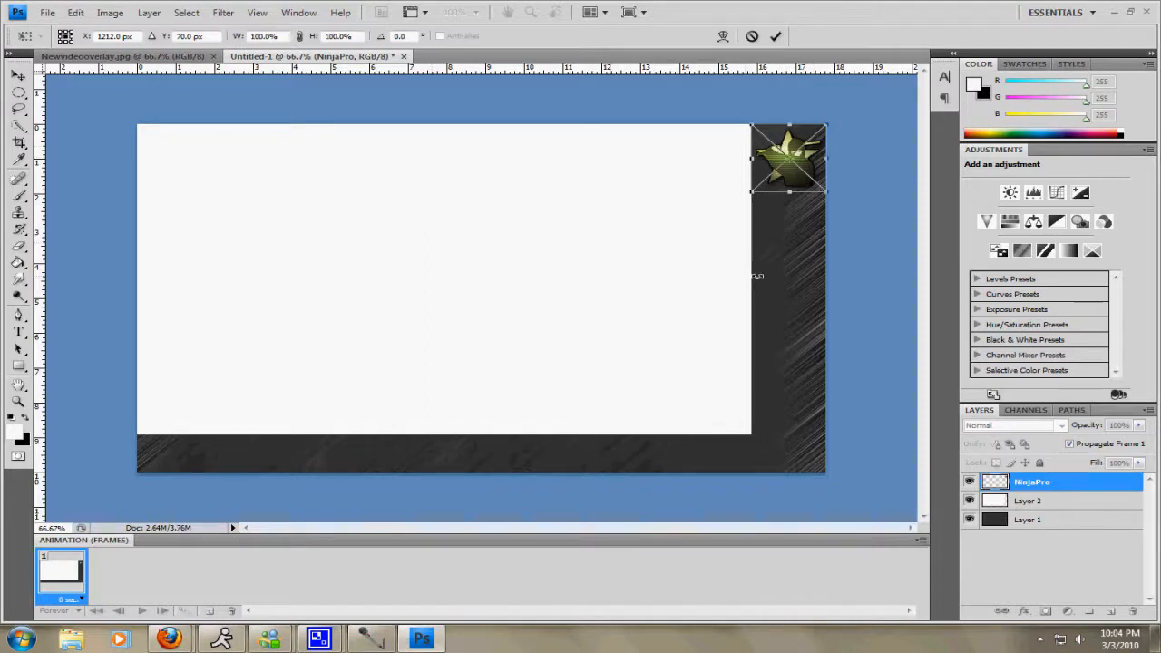
pyautogui.moveTo(932, 444)
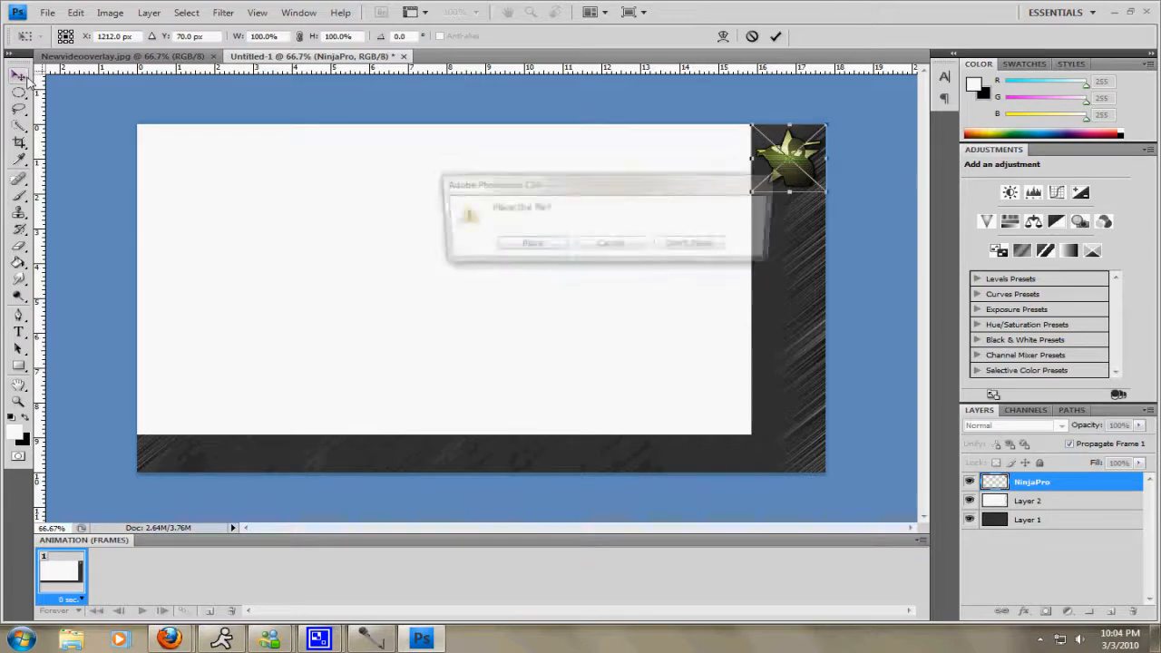
pyautogui.click(533, 243)
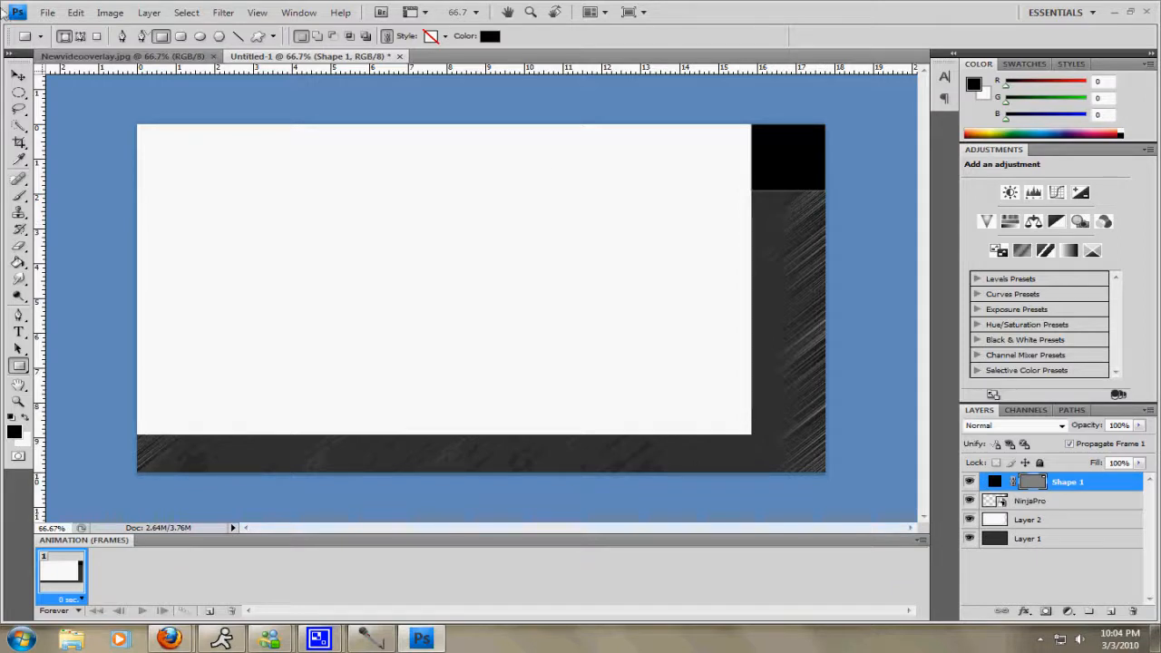
pyautogui.click(18, 76)
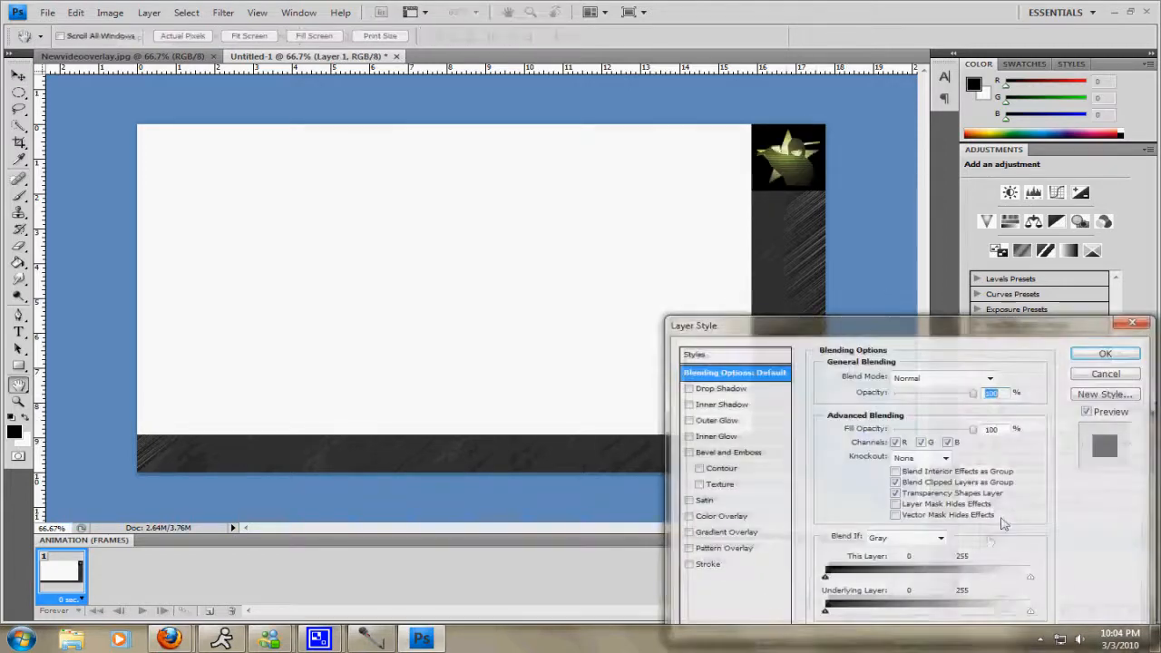
# Apply a Bevel and Emboss layer style to the dark textured Layer 1.
pyautogui.click(690, 452)
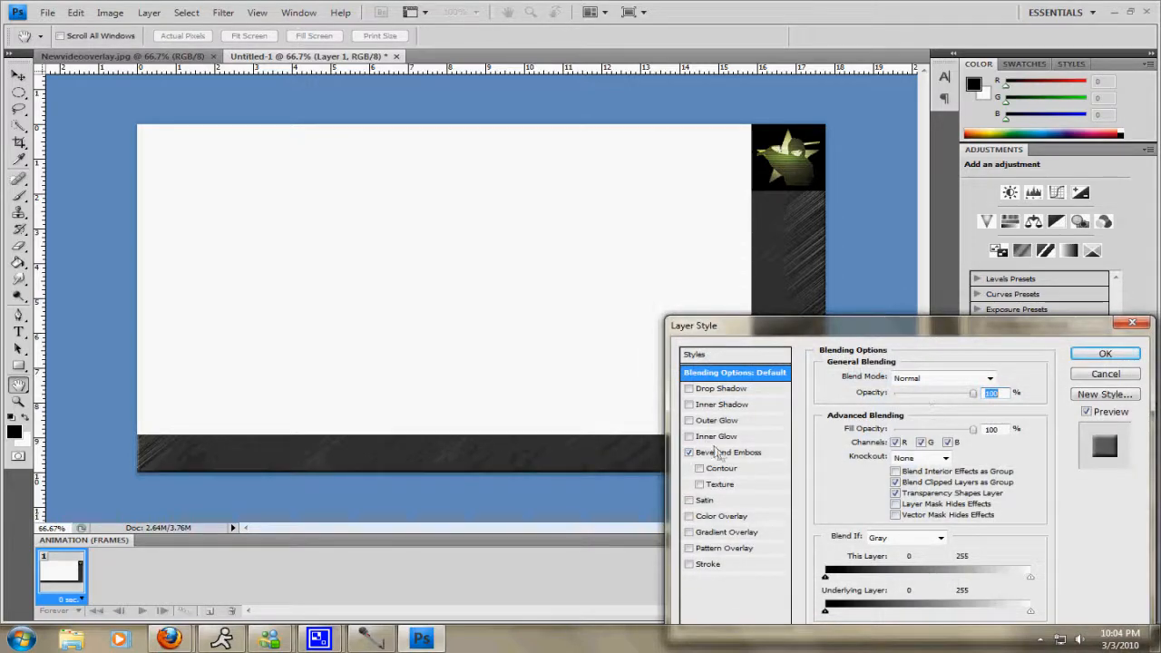
pyautogui.click(728, 452)
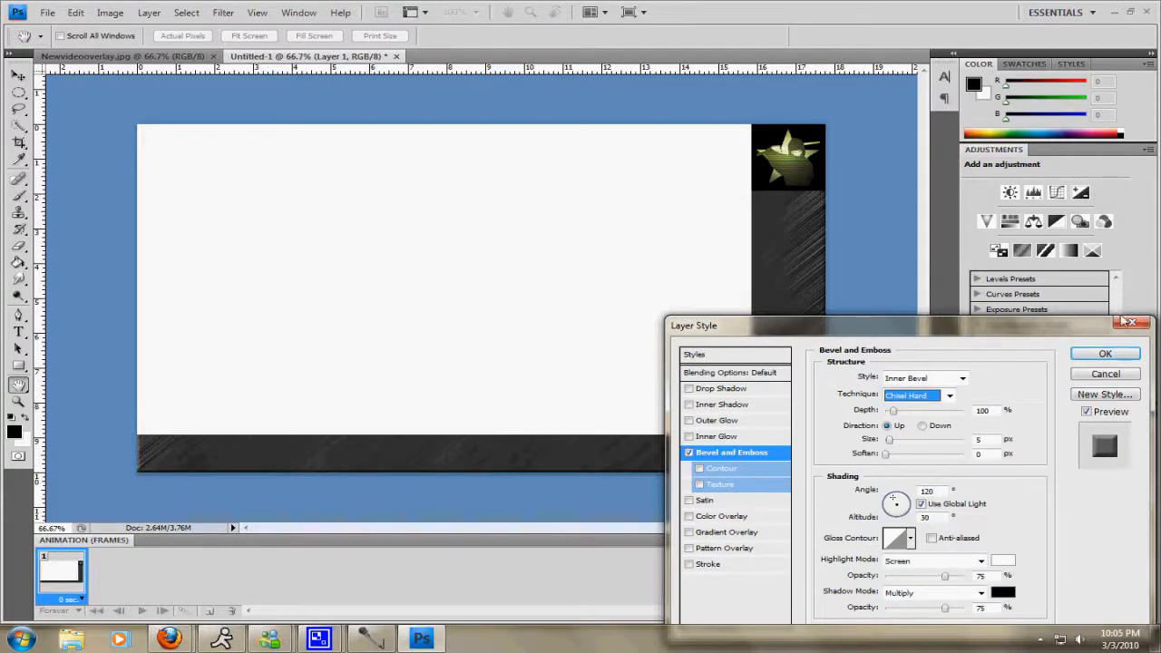
pyautogui.click(1105, 353)
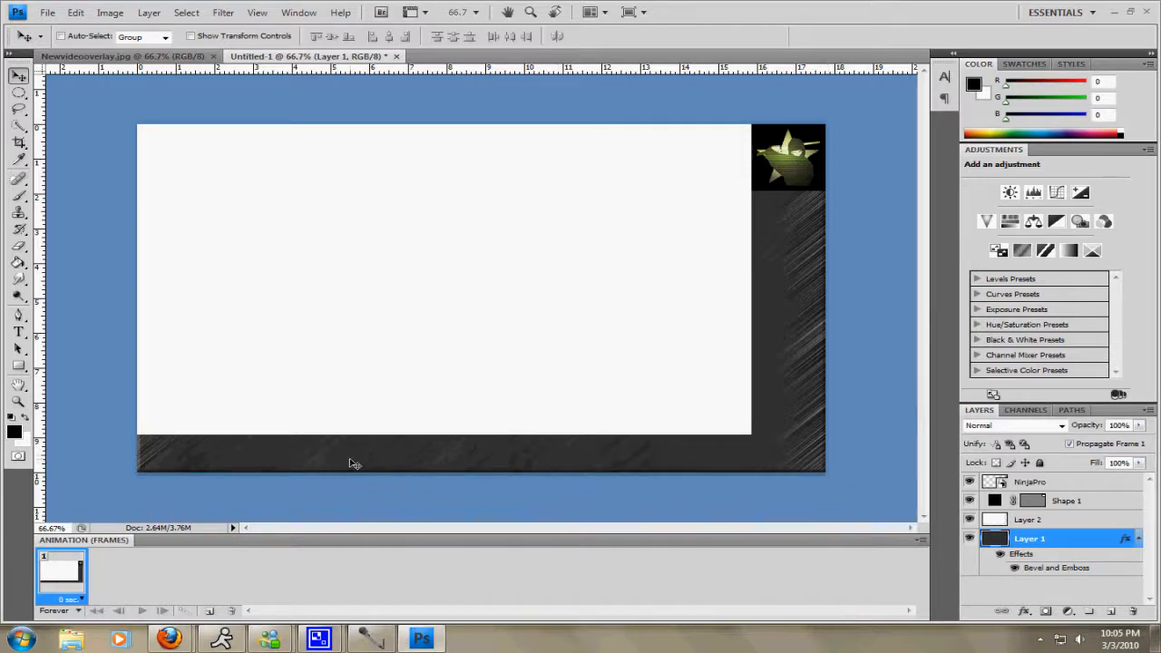
pyautogui.moveTo(640, 429)
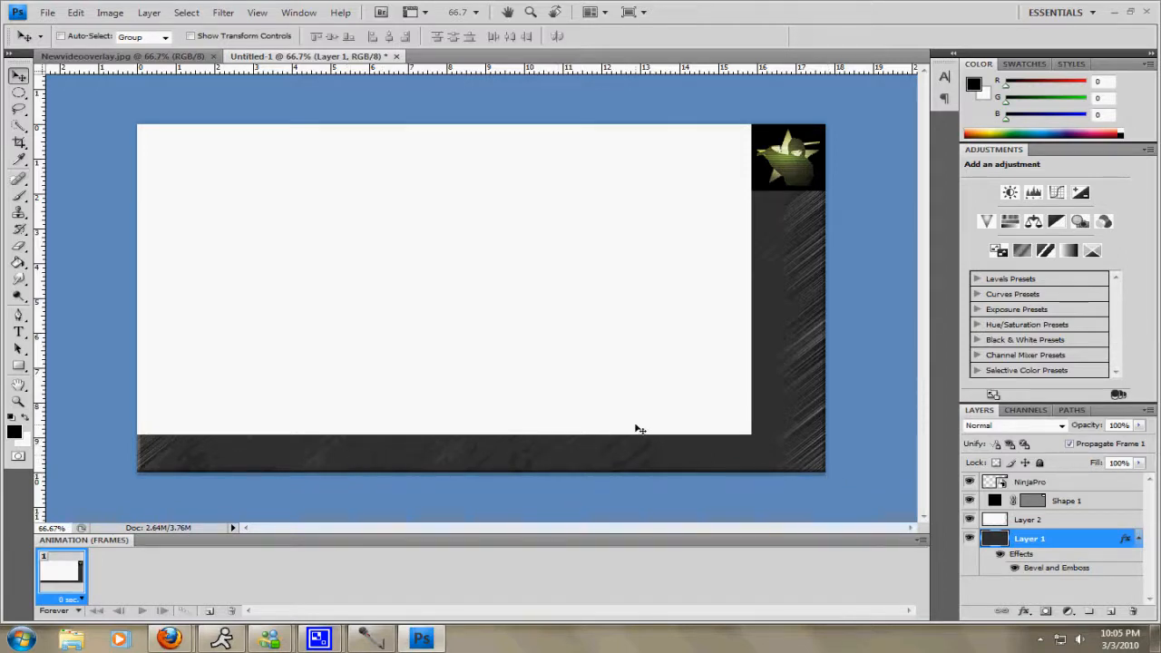
pyautogui.moveTo(1070, 472)
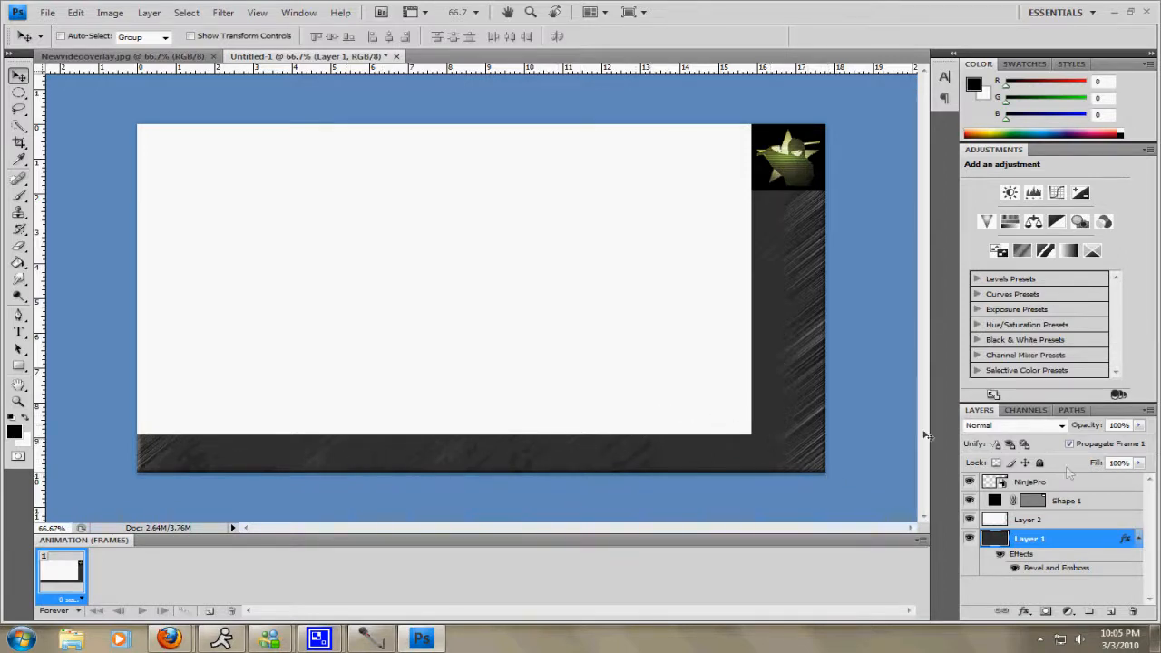
# Delete Layer 2's rectangle area from Layer 1 and hide the white Layer 2.
pyautogui.click(1030, 519)
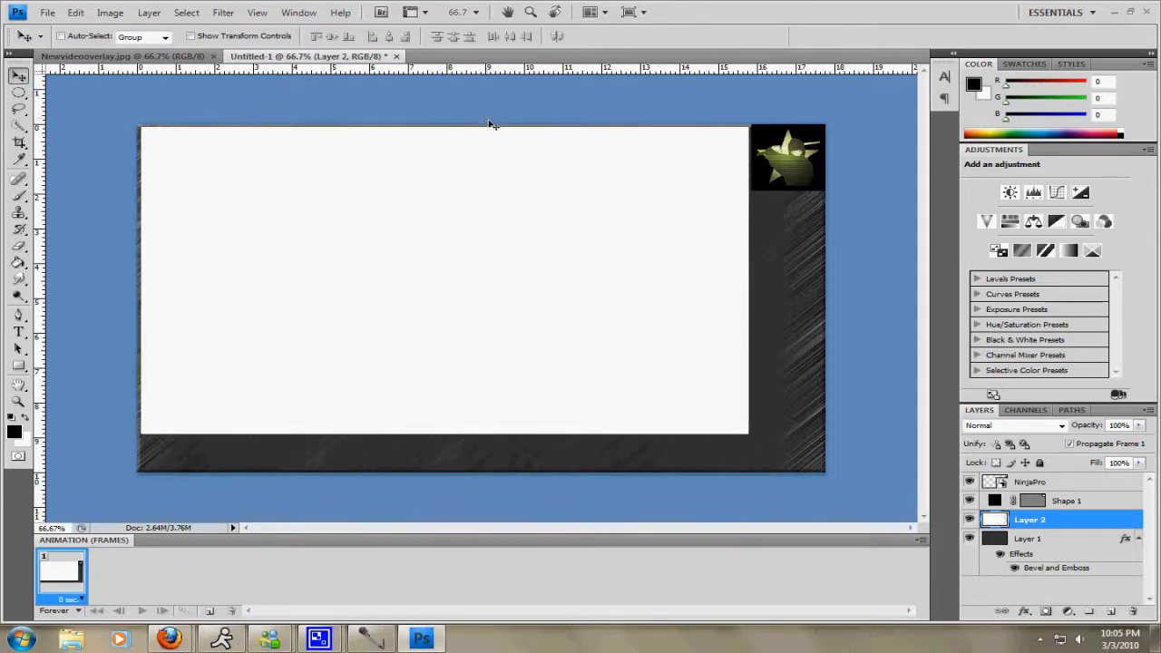
pyautogui.moveTo(156, 252)
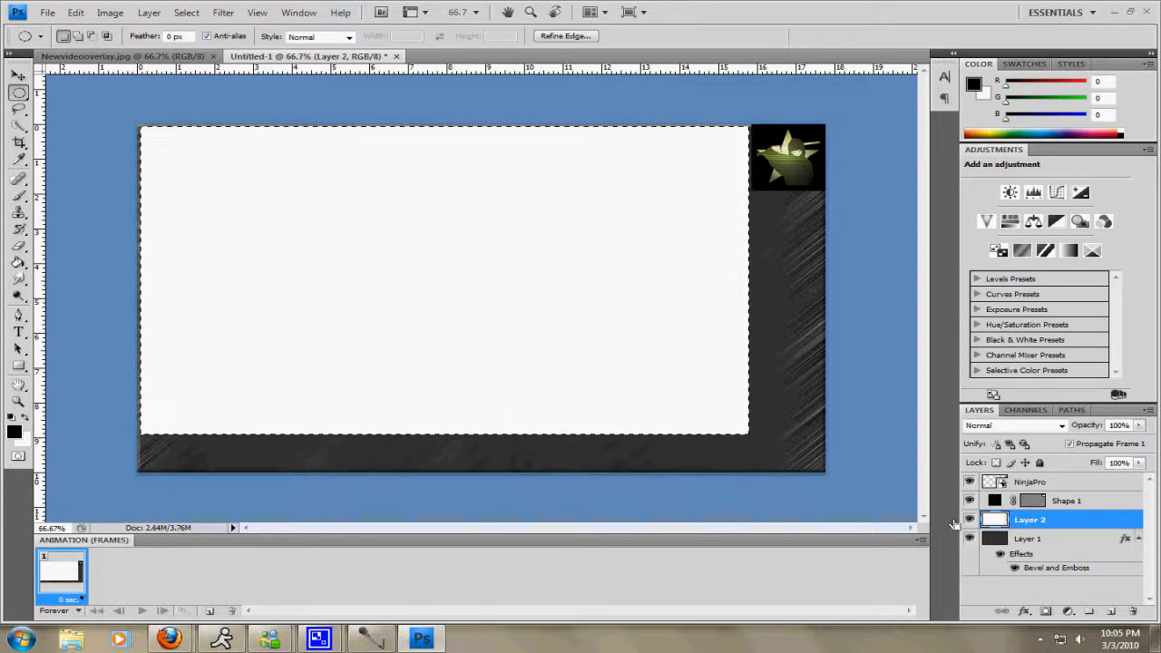
pyautogui.click(1030, 538)
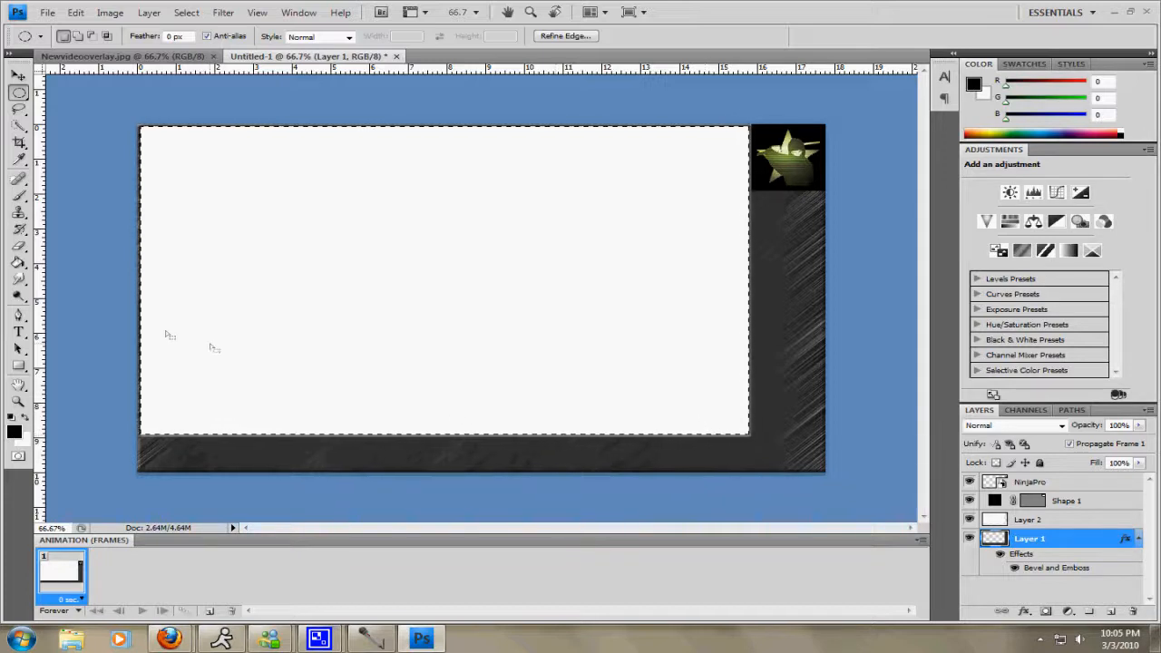
pyautogui.click(970, 519)
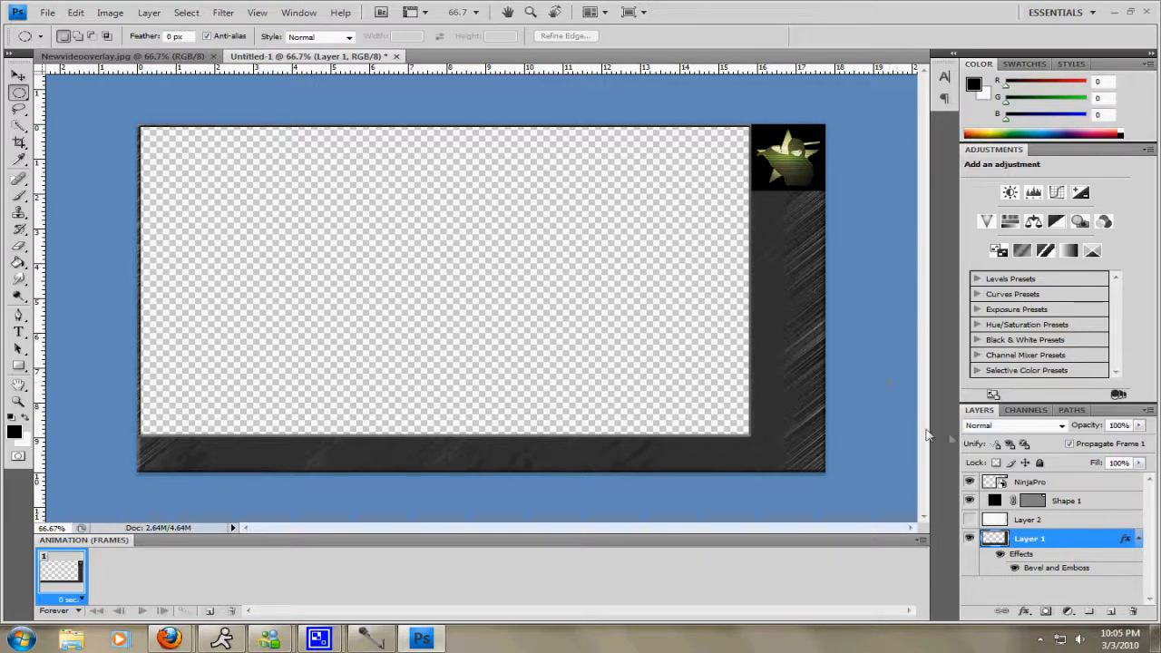
pyautogui.click(1068, 500)
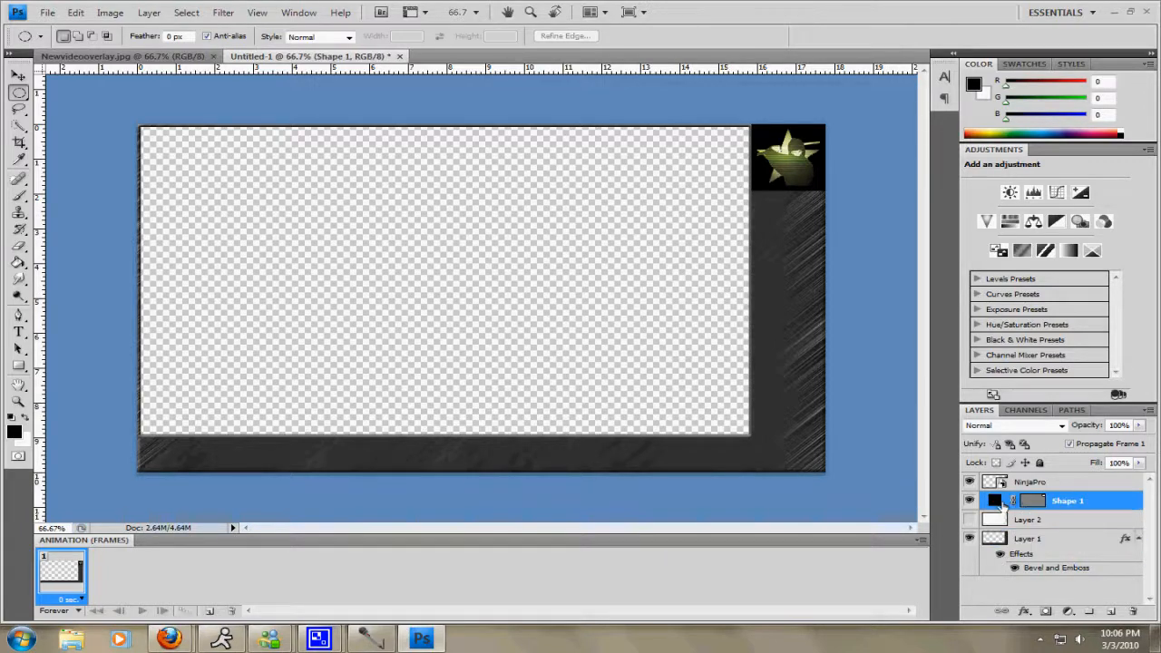
pyautogui.moveTo(995, 501)
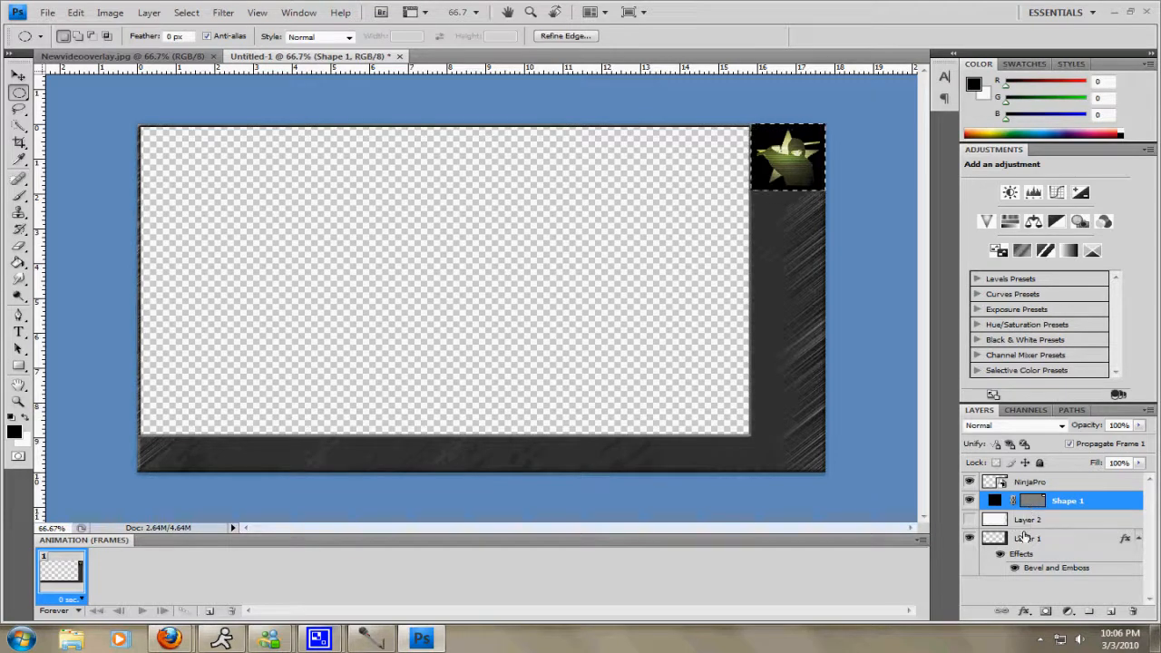
pyautogui.click(1030, 538)
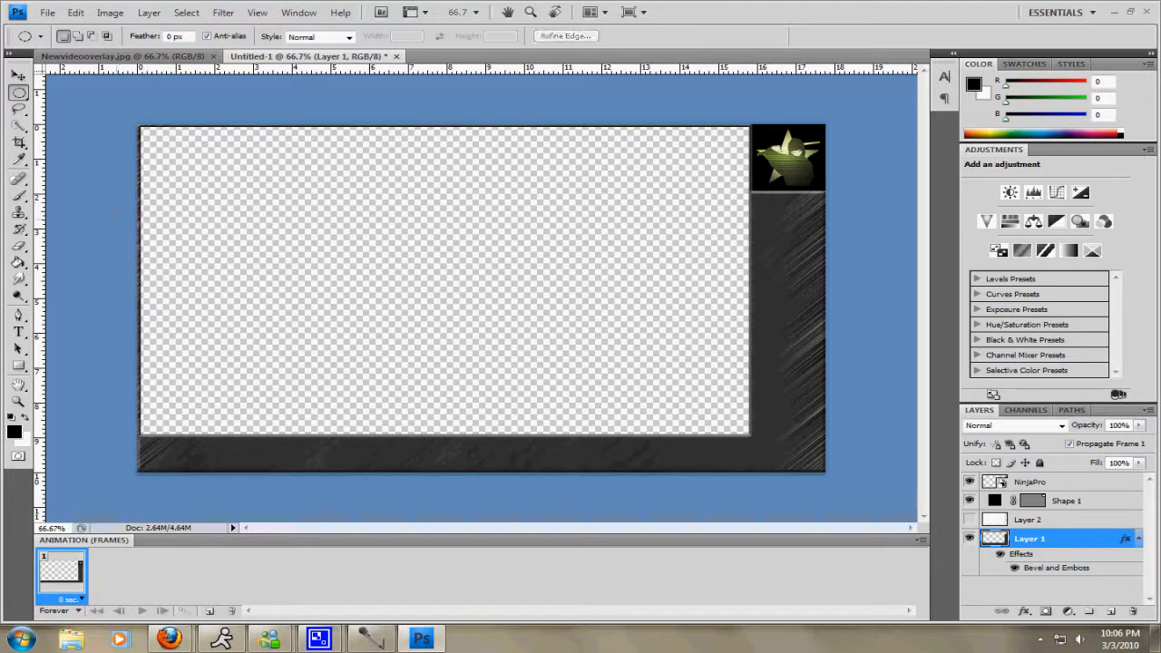
pyautogui.moveTo(758, 207)
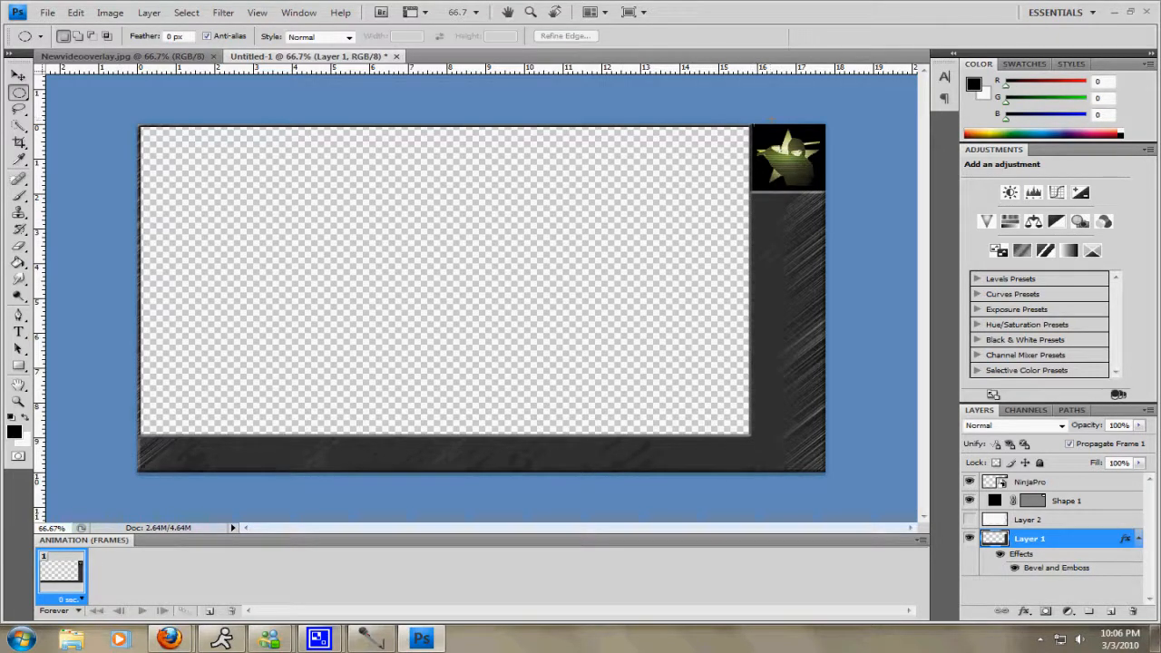
pyautogui.moveTo(780, 274)
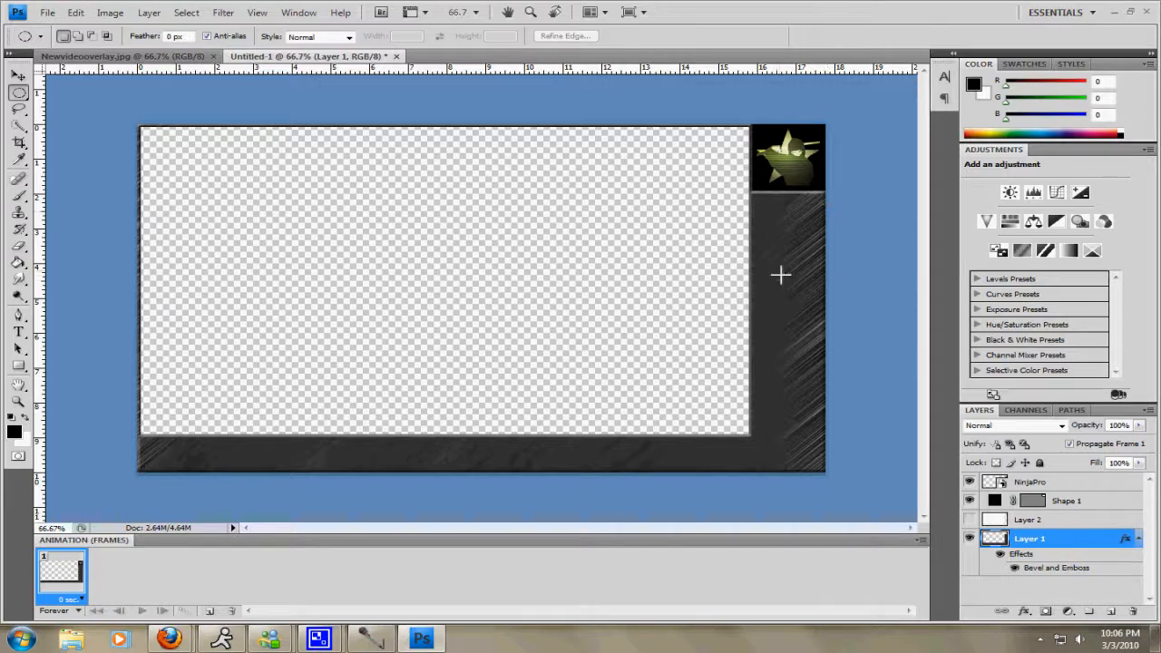
pyautogui.moveTo(849, 211)
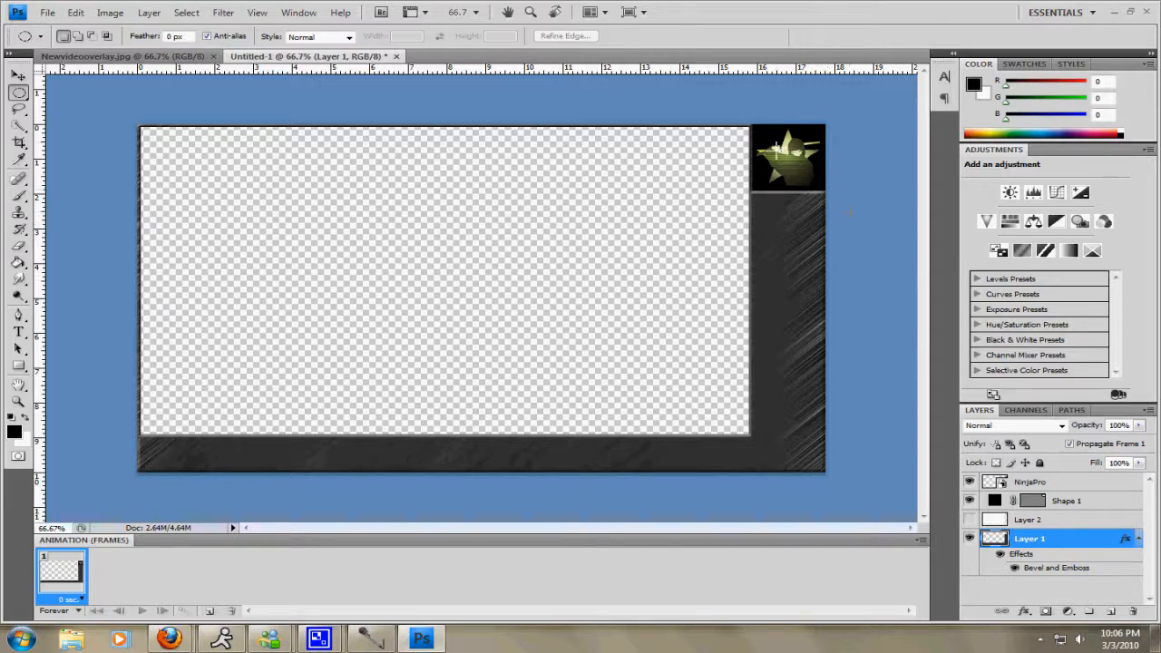
pyautogui.moveTo(759, 193)
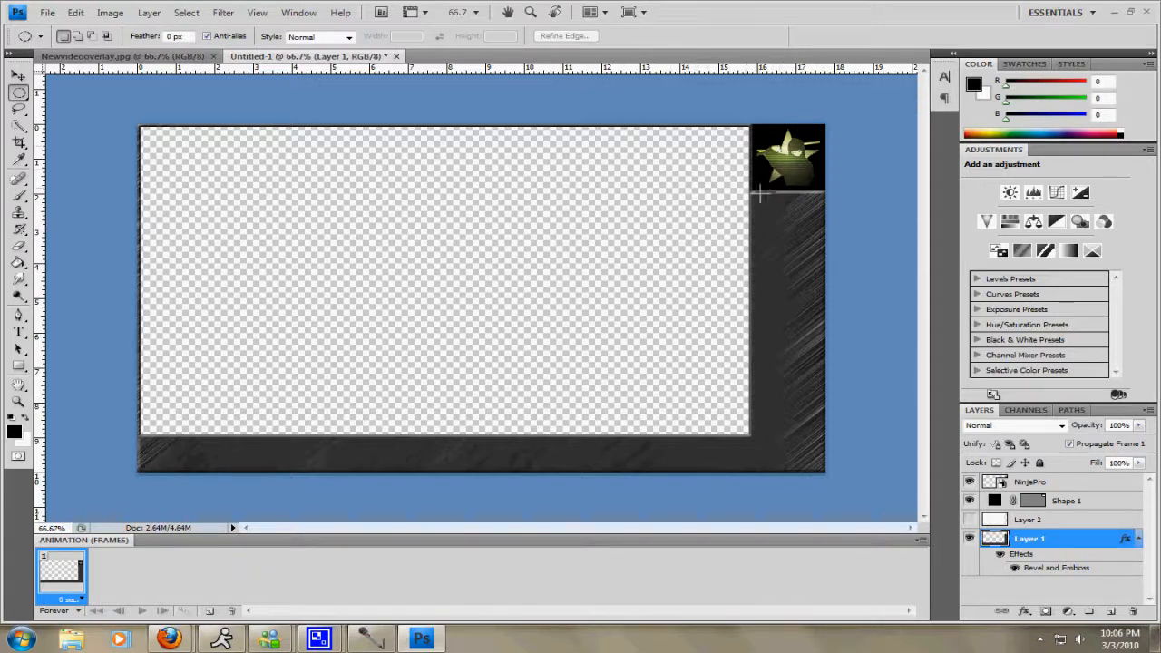
pyautogui.moveTo(789, 211)
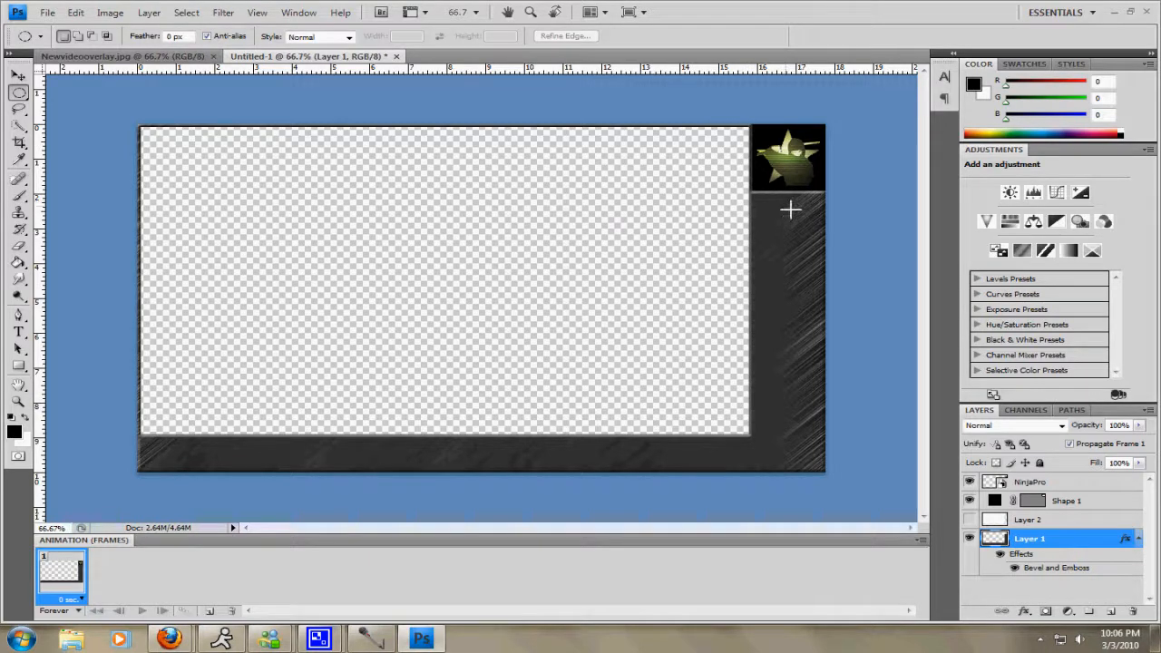
pyautogui.moveTo(824, 211)
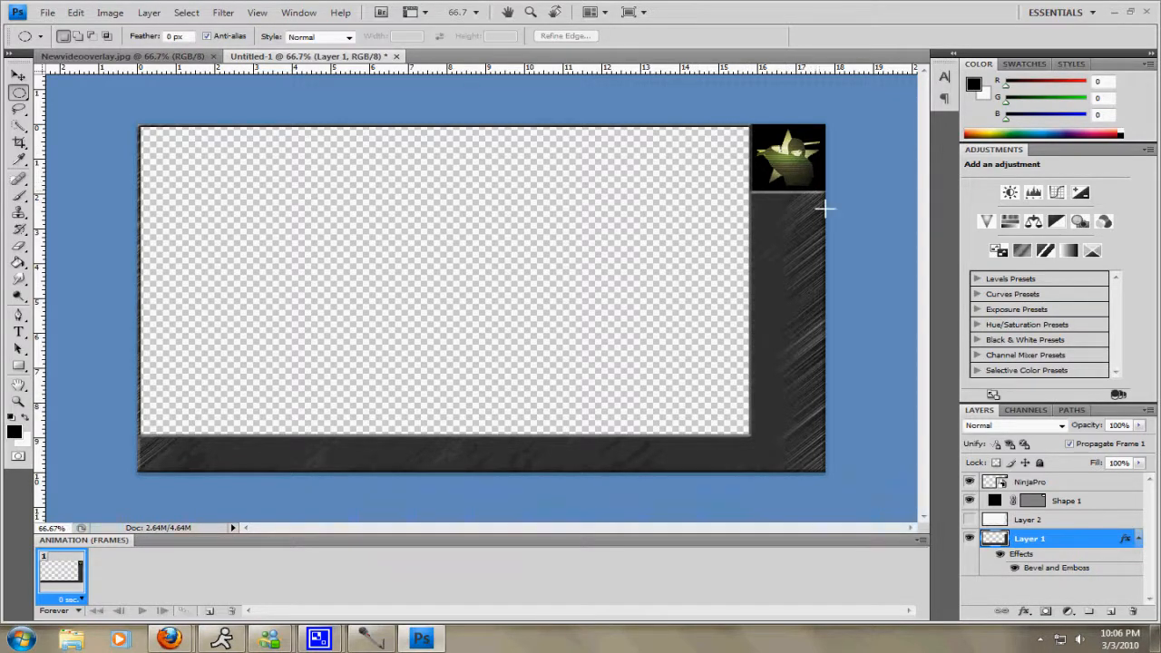
pyautogui.moveTo(774, 193)
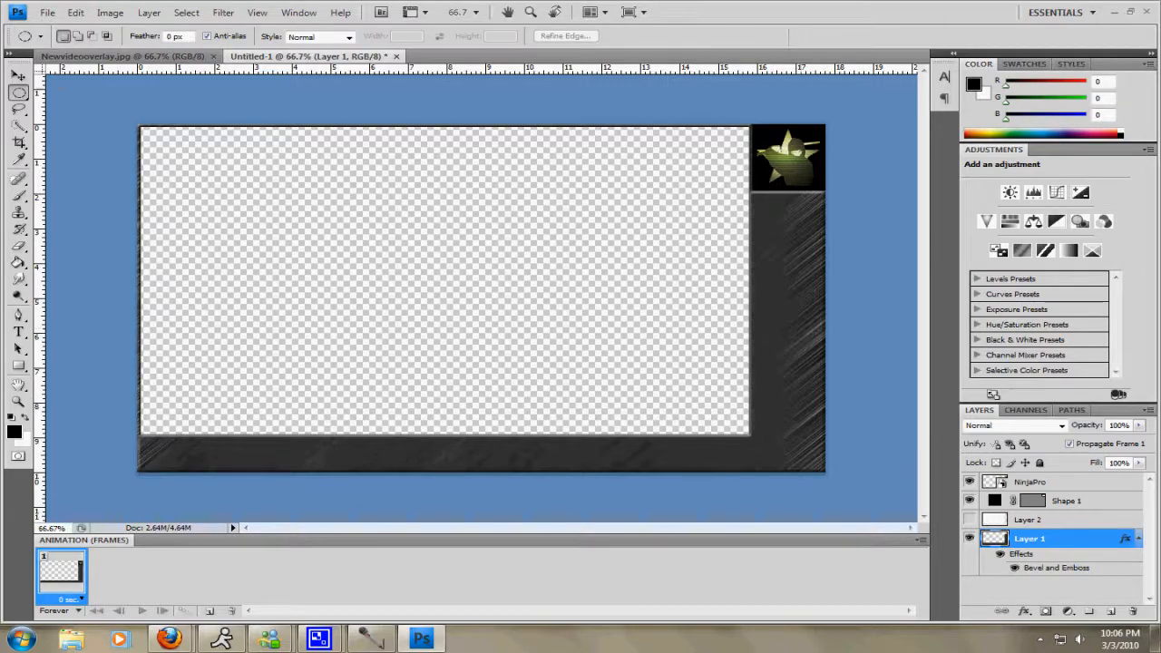
# Paste the ACR gun image, shrink it, and move it into the bottom bar.
pyautogui.click(46, 12)
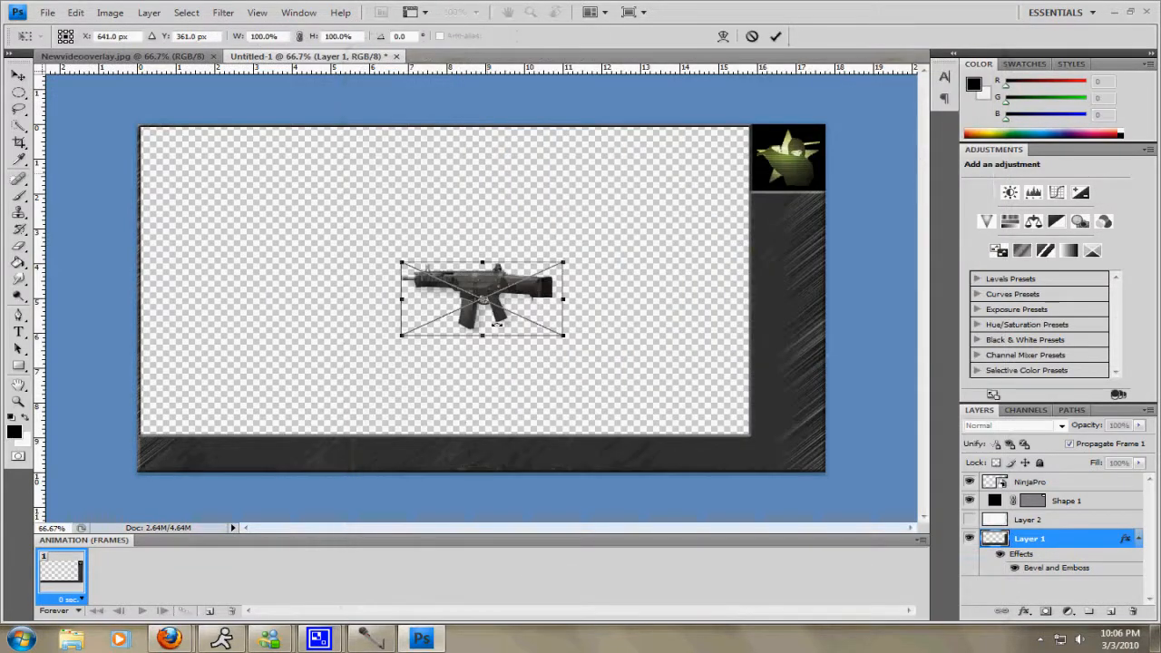
pyautogui.moveTo(481, 300); pyautogui.dragTo(253, 445)
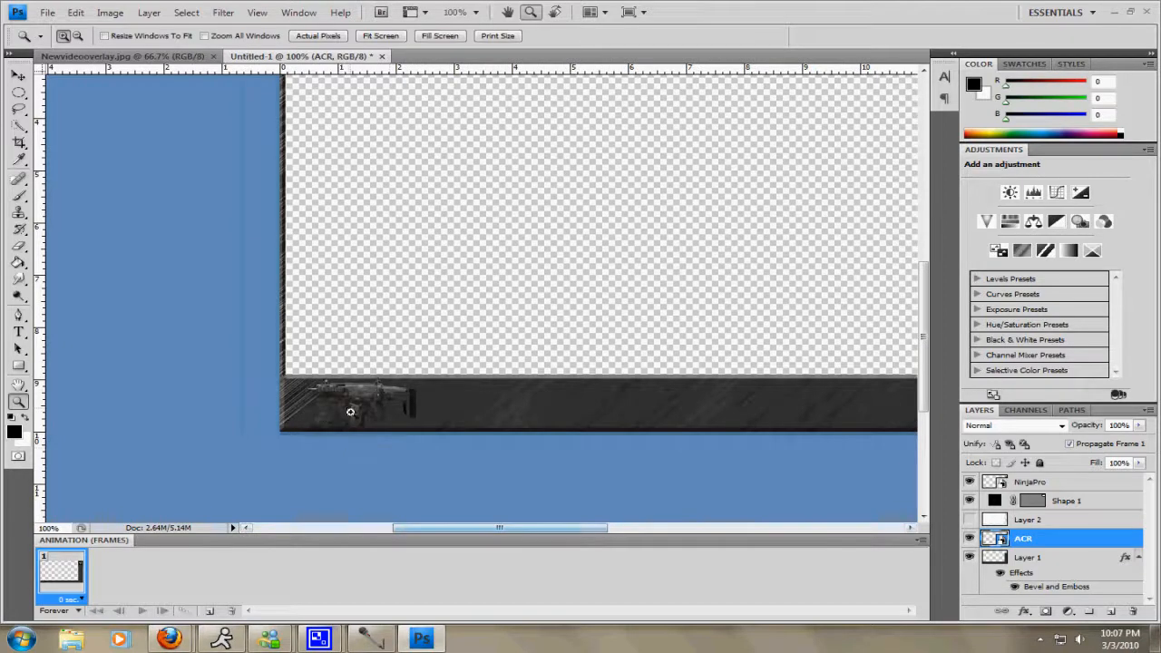
# Dismiss the 'No pixels were selected' warning, then re-show and reselect the ACR layer.
pyautogui.click(18, 76)
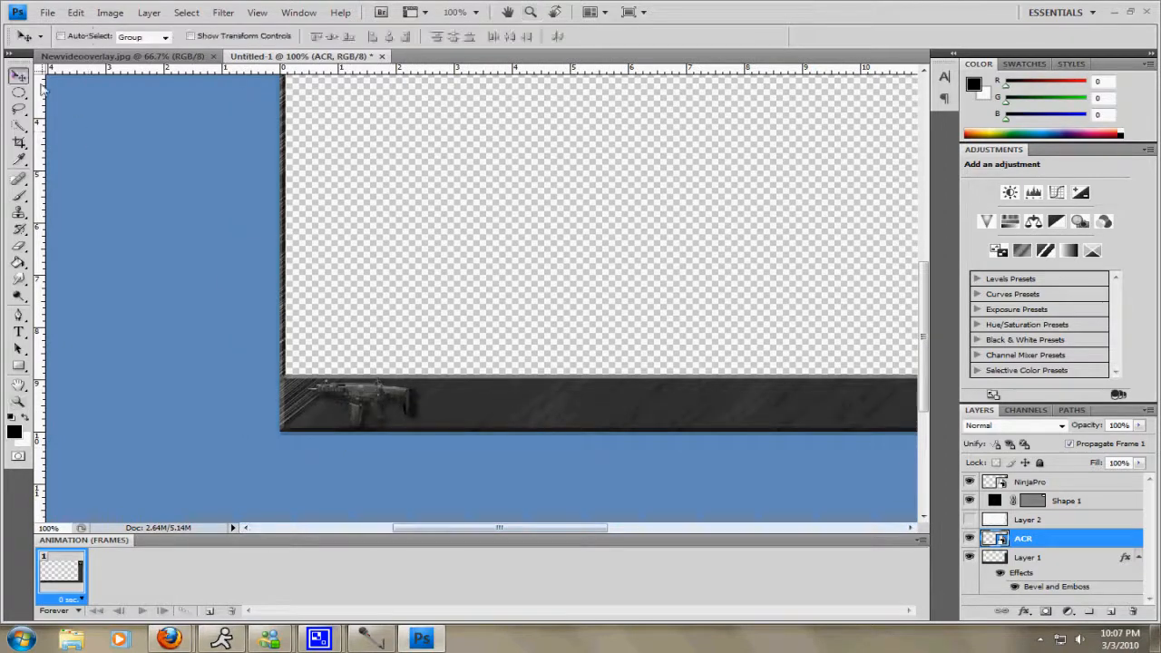
pyautogui.moveTo(306, 257)
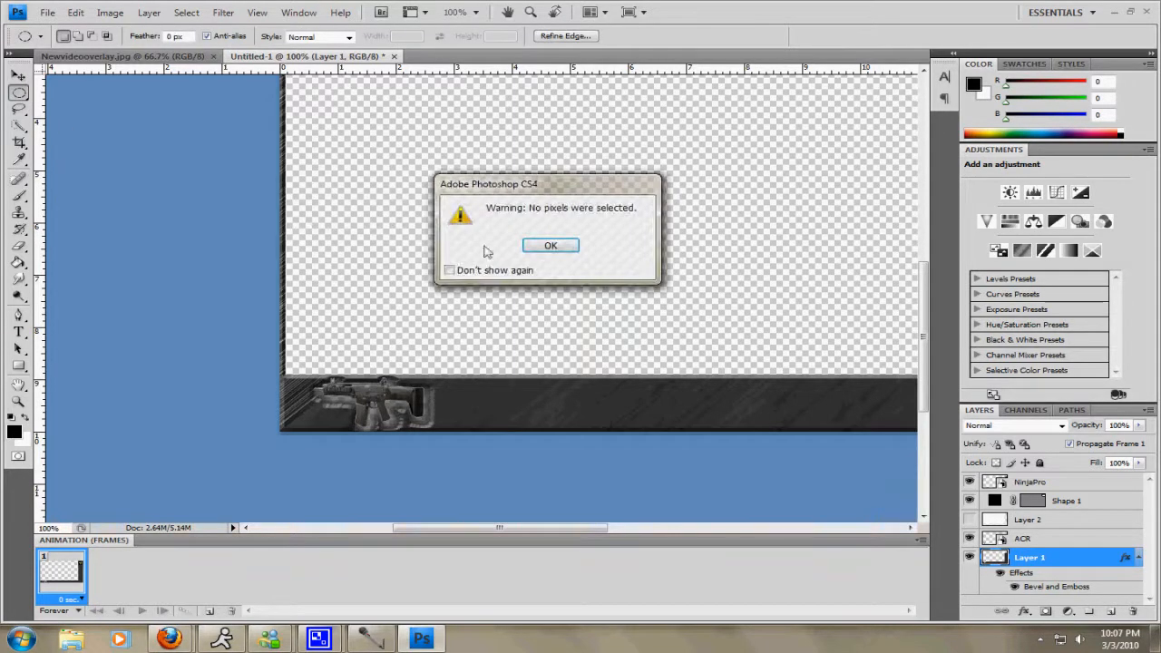
pyautogui.click(550, 245)
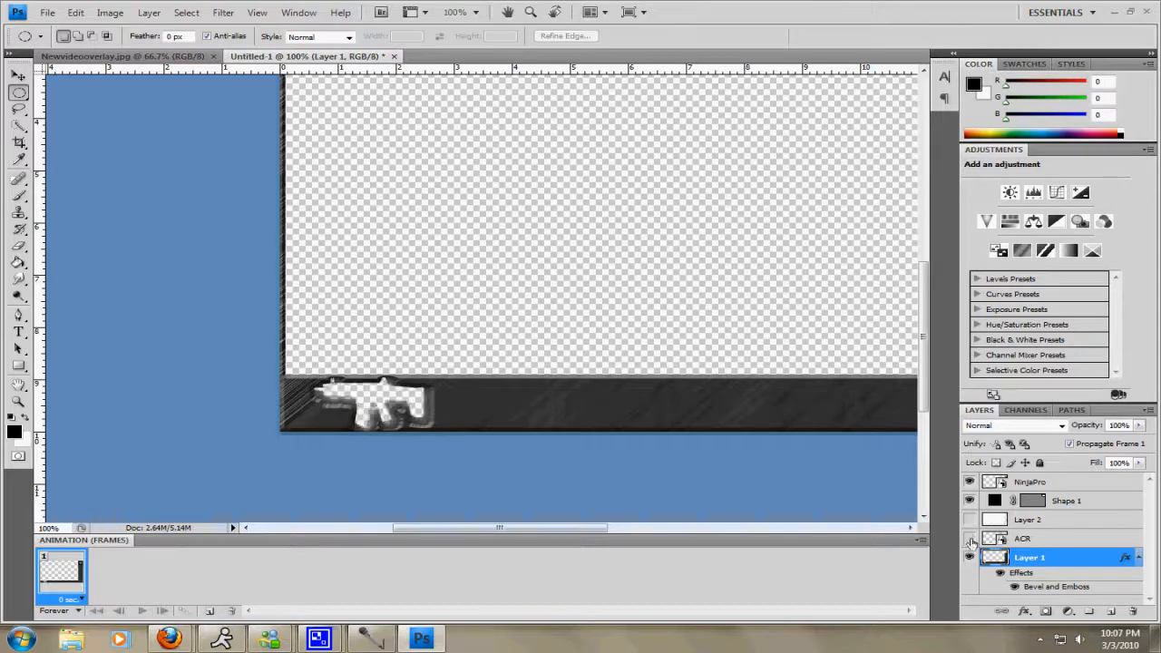
pyautogui.click(969, 538)
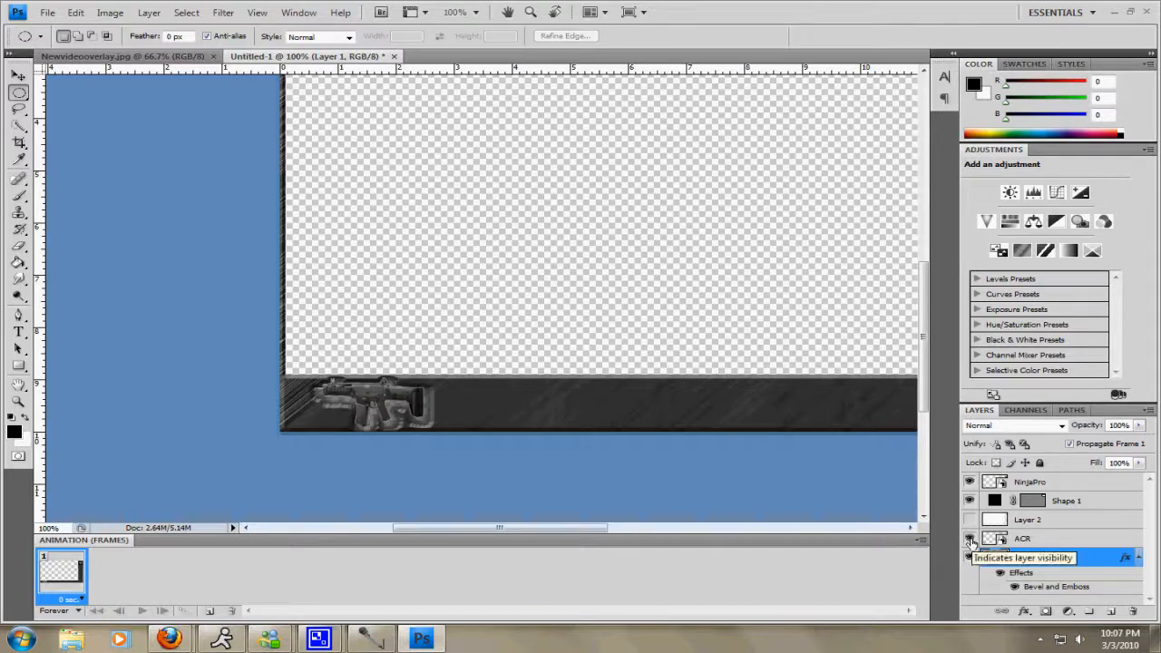
pyautogui.click(970, 538)
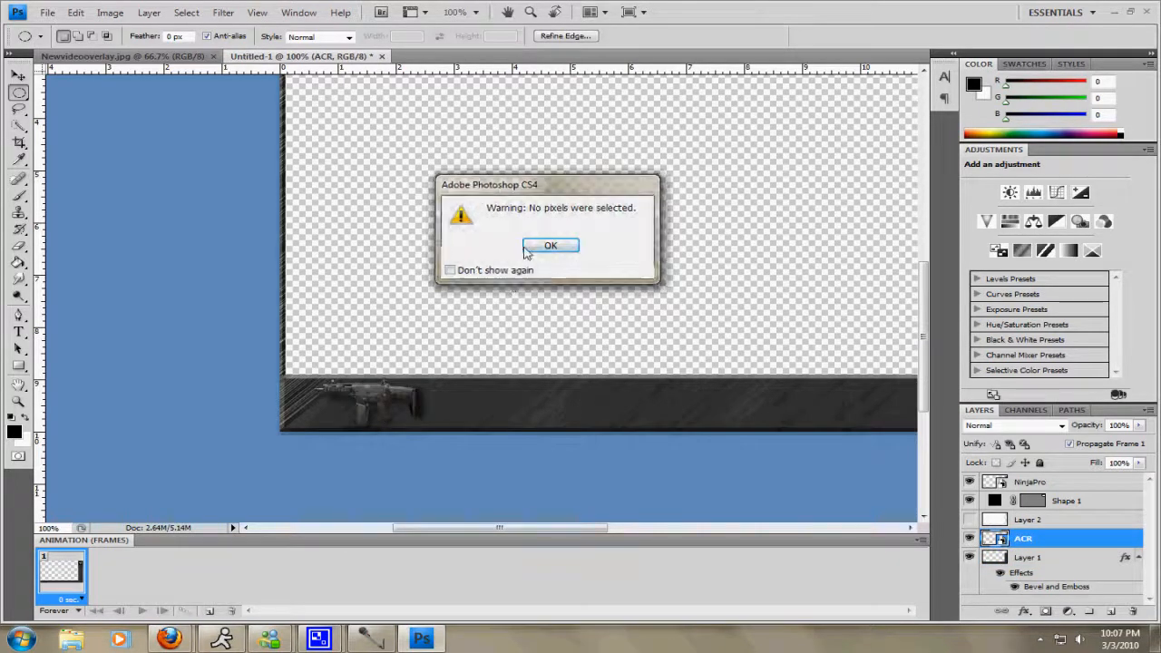
# Dismiss the warning and draw black rectangle Shape 2 behind the ACR gun.
pyautogui.click(550, 245)
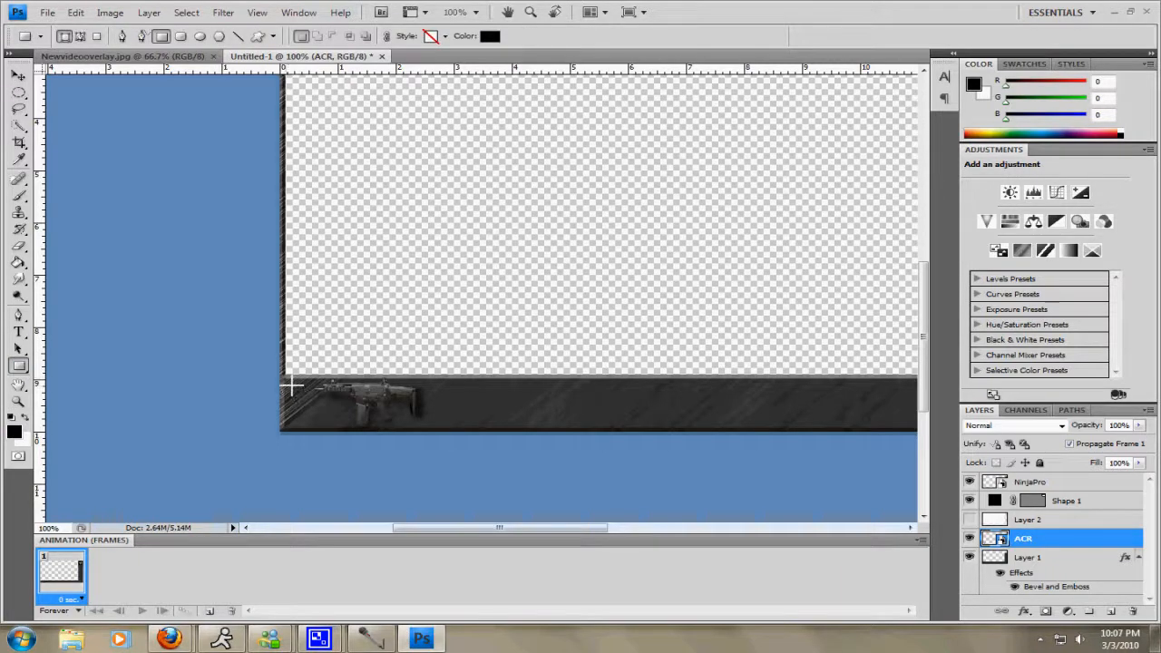
pyautogui.moveTo(290, 389); pyautogui.dragTo(436, 425)
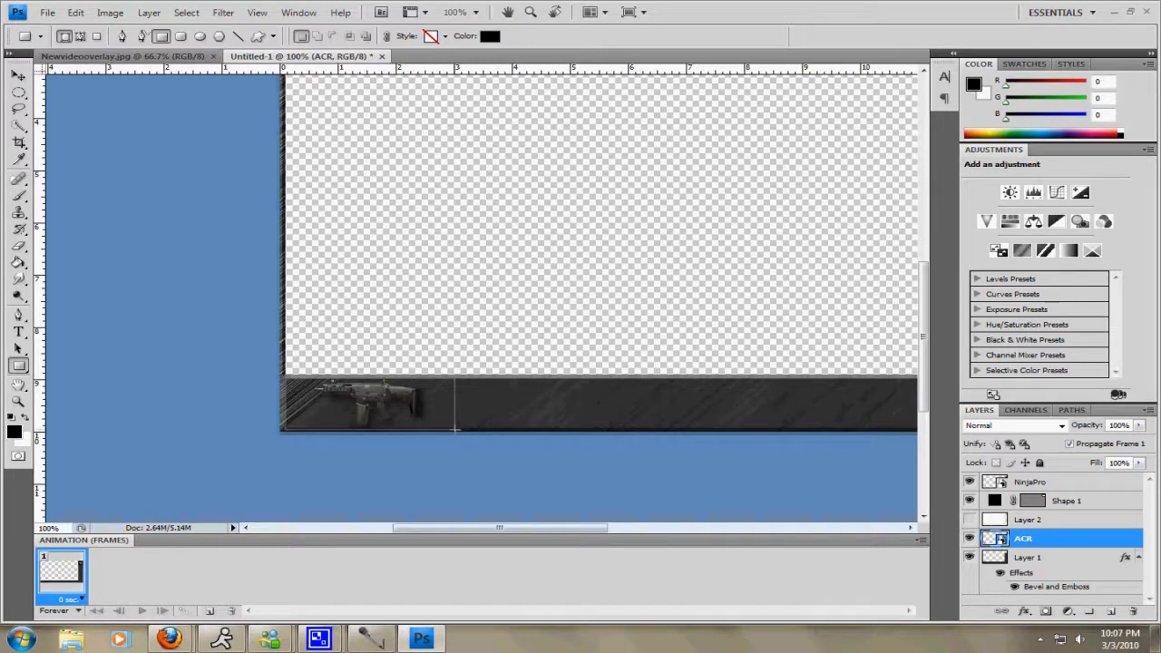
pyautogui.moveTo(284, 379); pyautogui.dragTo(454, 429)
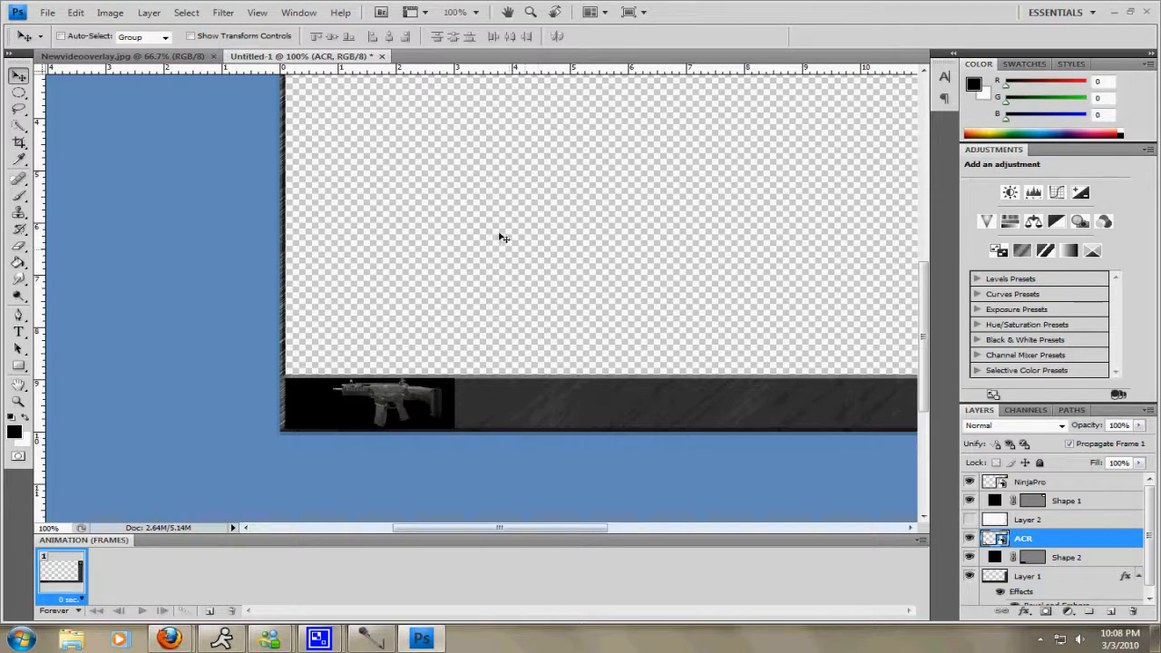
pyautogui.moveTo(472, 339)
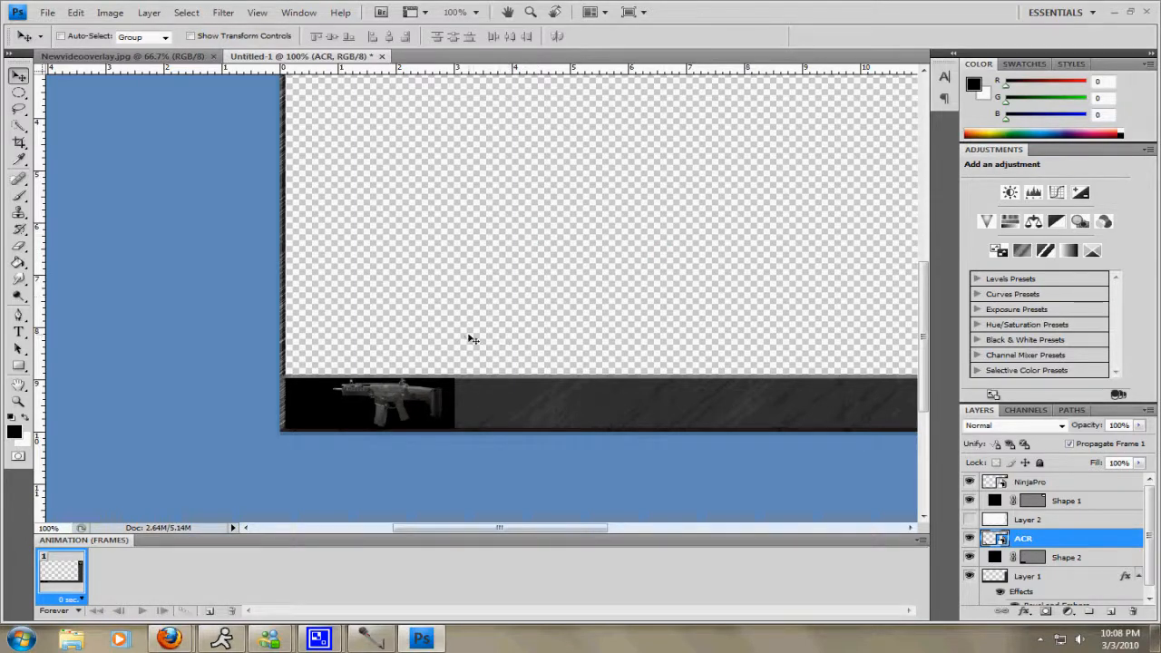
pyautogui.moveTo(402, 401)
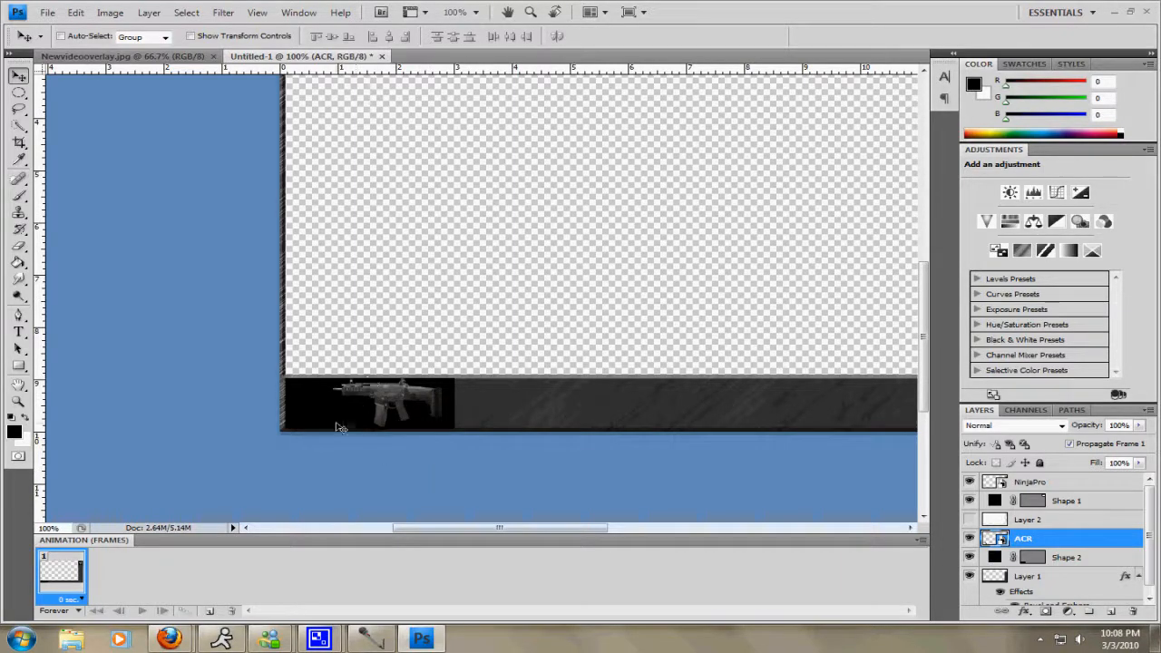
pyautogui.moveTo(384, 419)
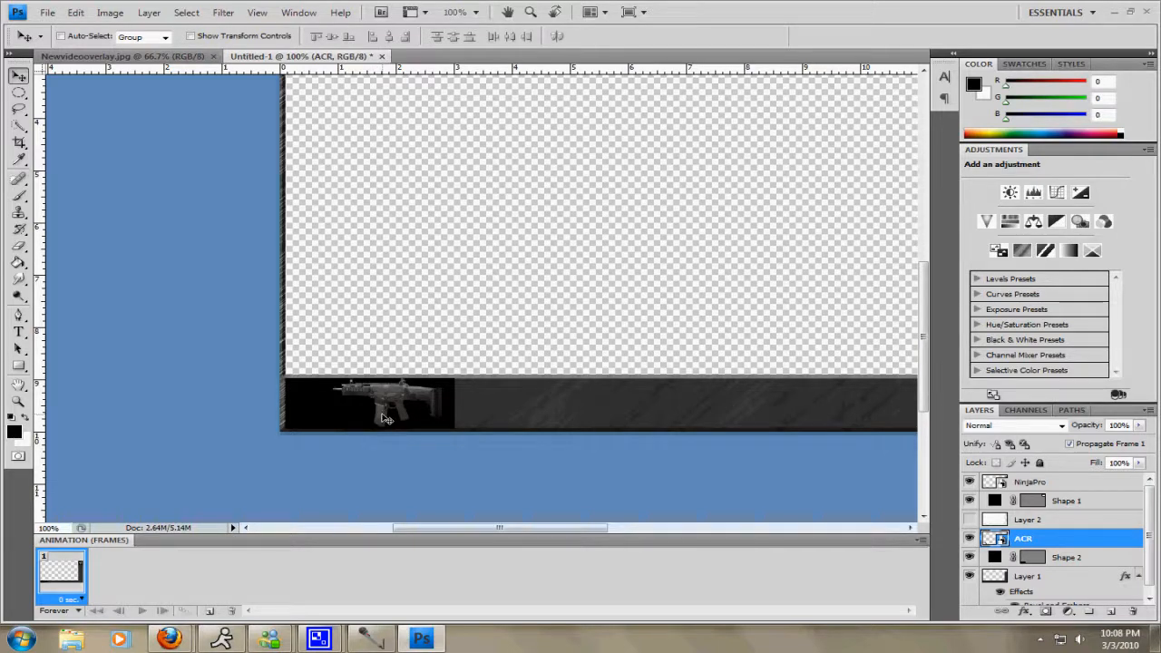
pyautogui.moveTo(392, 420)
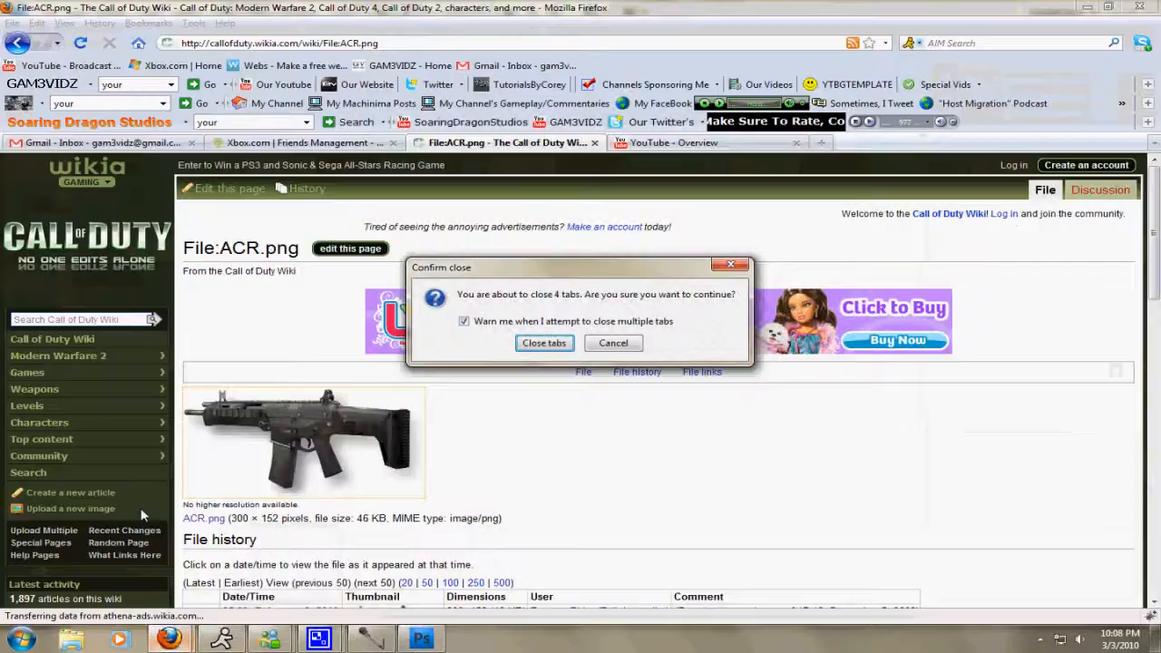
# Keep the browser tabs open and browse the Modern Warfare 2 weapons category.
pyautogui.click(613, 343)
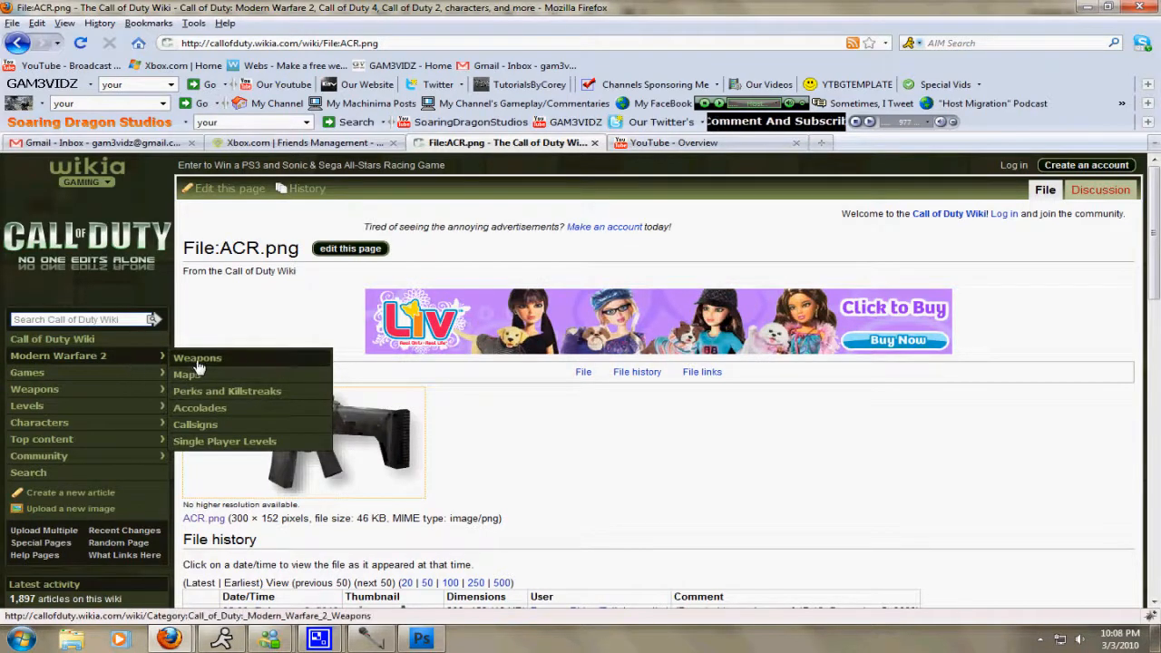
pyautogui.click(197, 358)
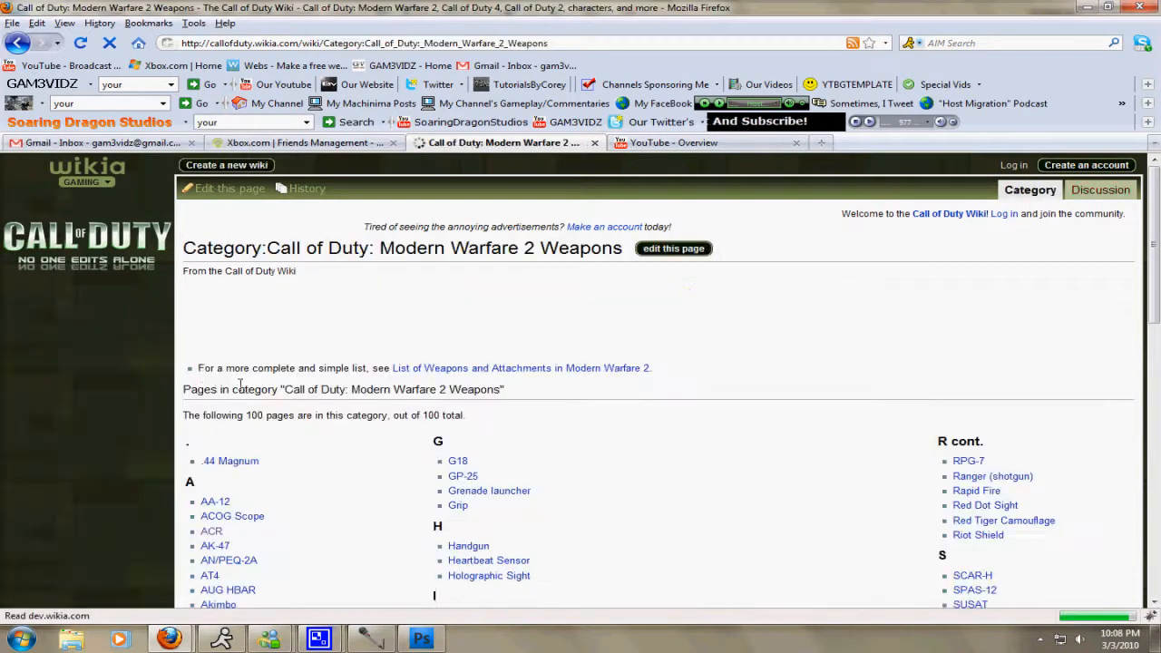
pyautogui.scroll(-3)
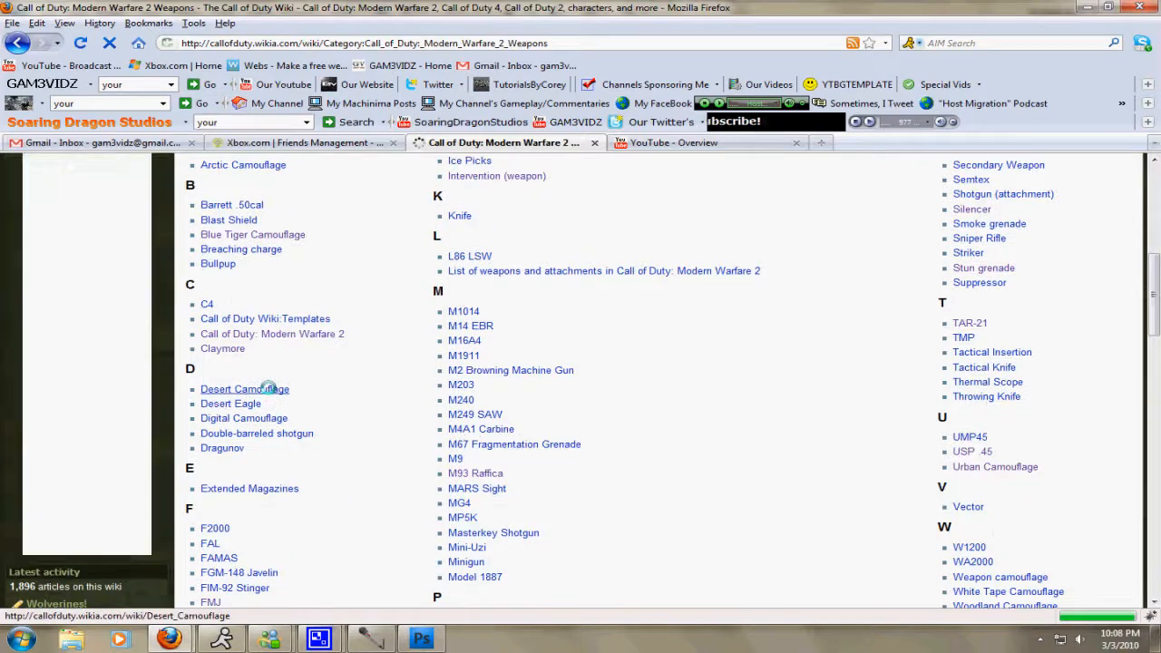
pyautogui.scroll(-3)
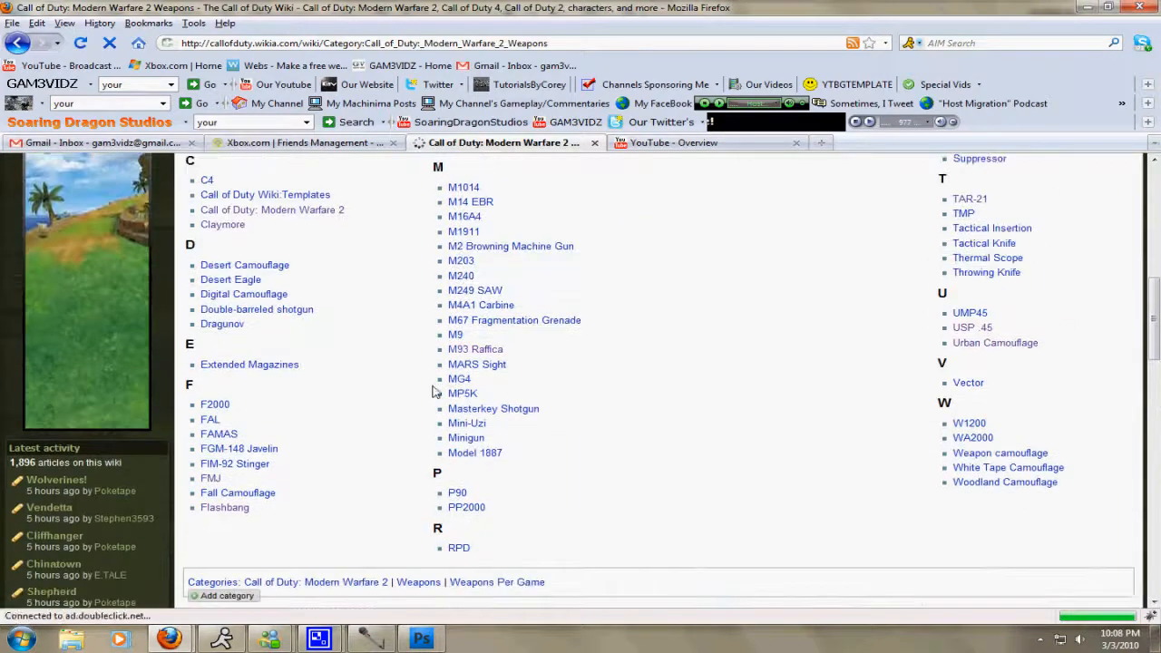
# Open the Fall Camouflage article and copy its orange camo pattern image.
pyautogui.click(238, 492)
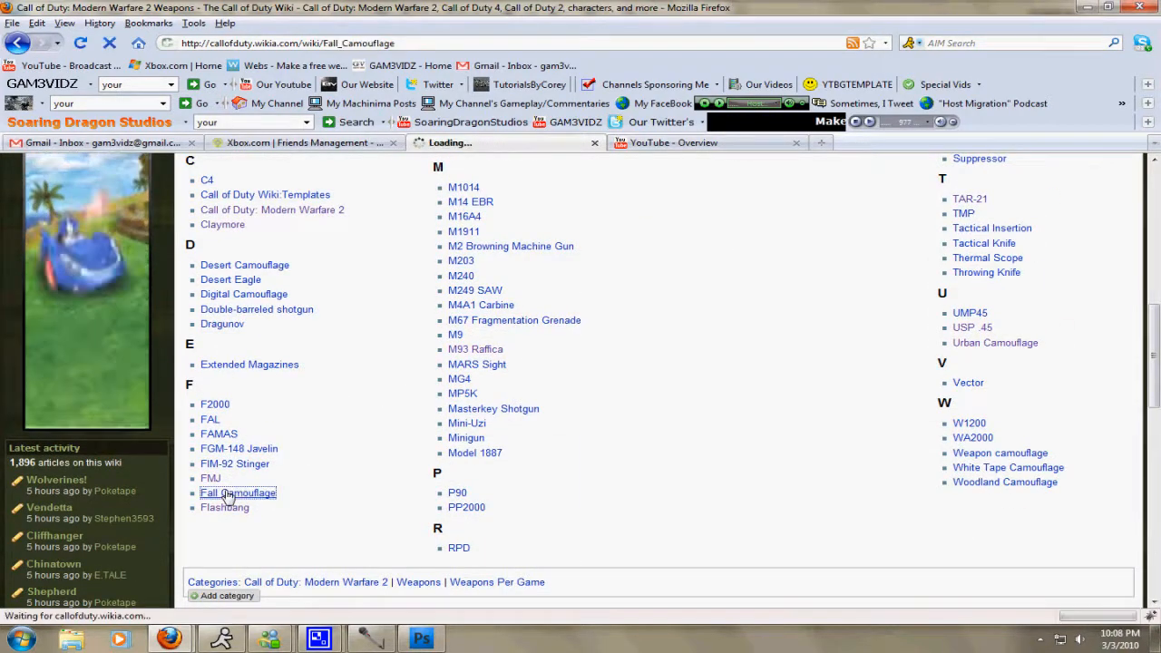
pyautogui.click(237, 493)
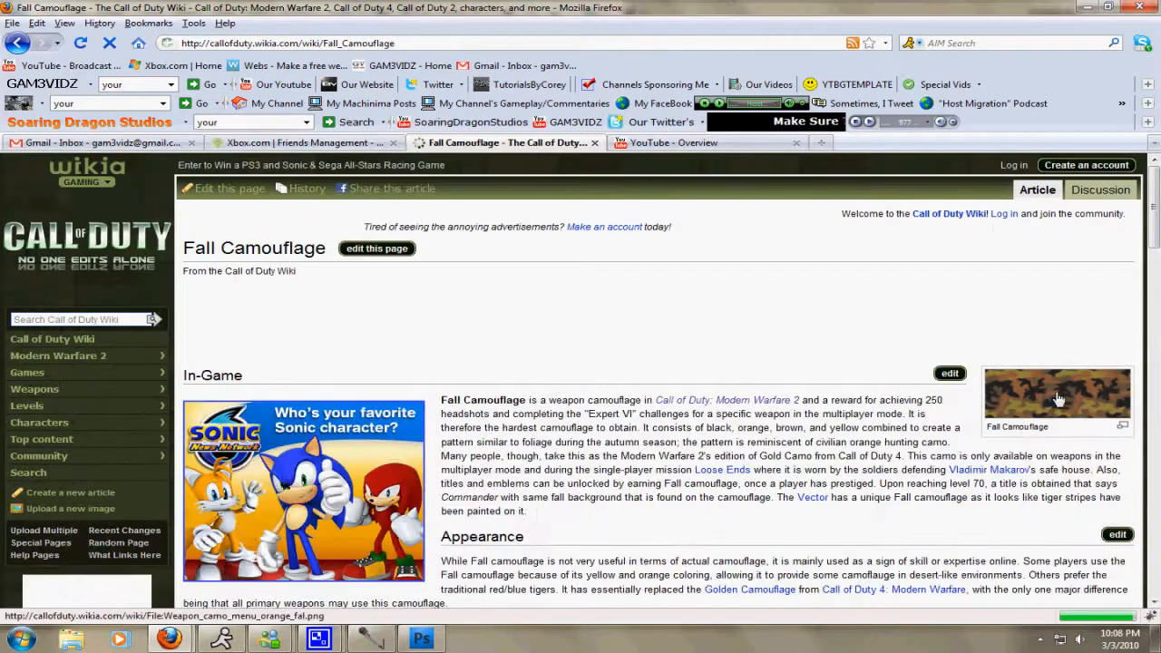
pyautogui.click(1057, 395)
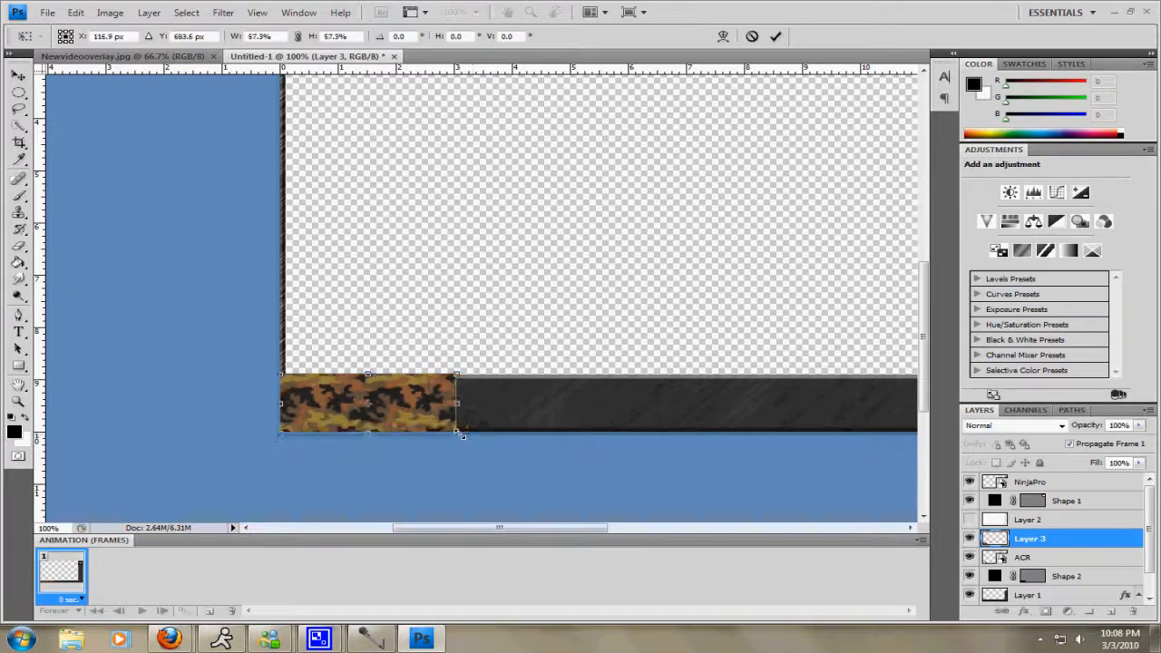
# Scale the pasted Fall camo pattern to fill the bottom bar's left-end box.
pyautogui.moveTo(463, 436); pyautogui.dragTo(459, 434)
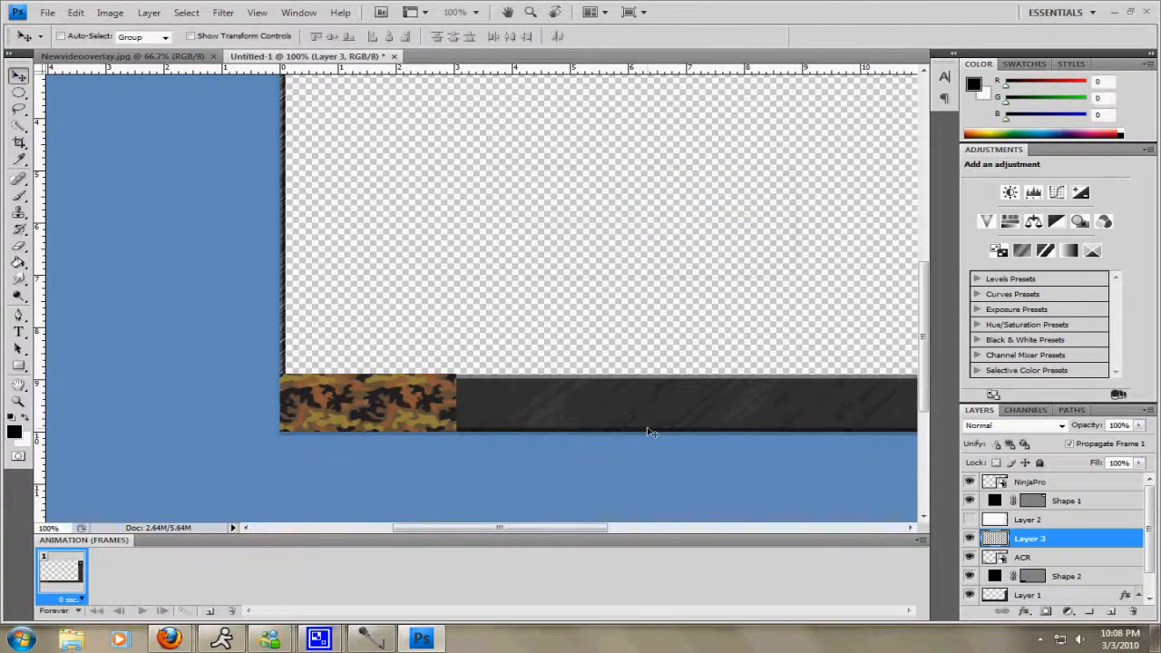
# Clip camo Layer 3 beneath the ACR gun layer, then launch Sony Vegas Pro 8.
pyautogui.click(1030, 558)
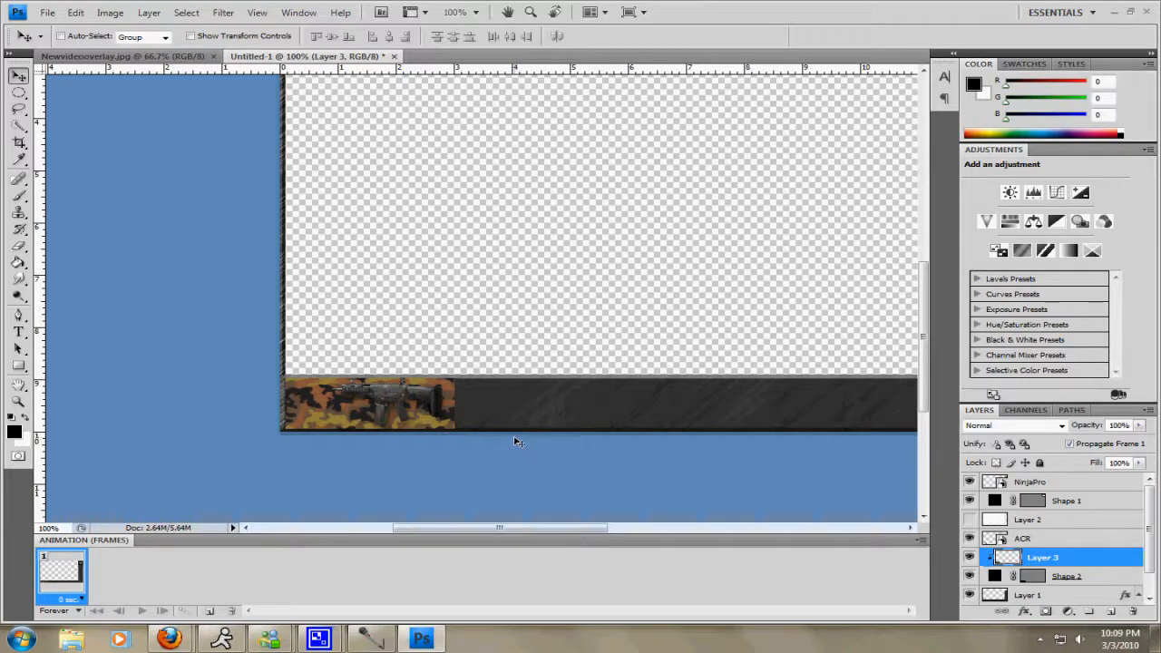
pyautogui.click(970, 576)
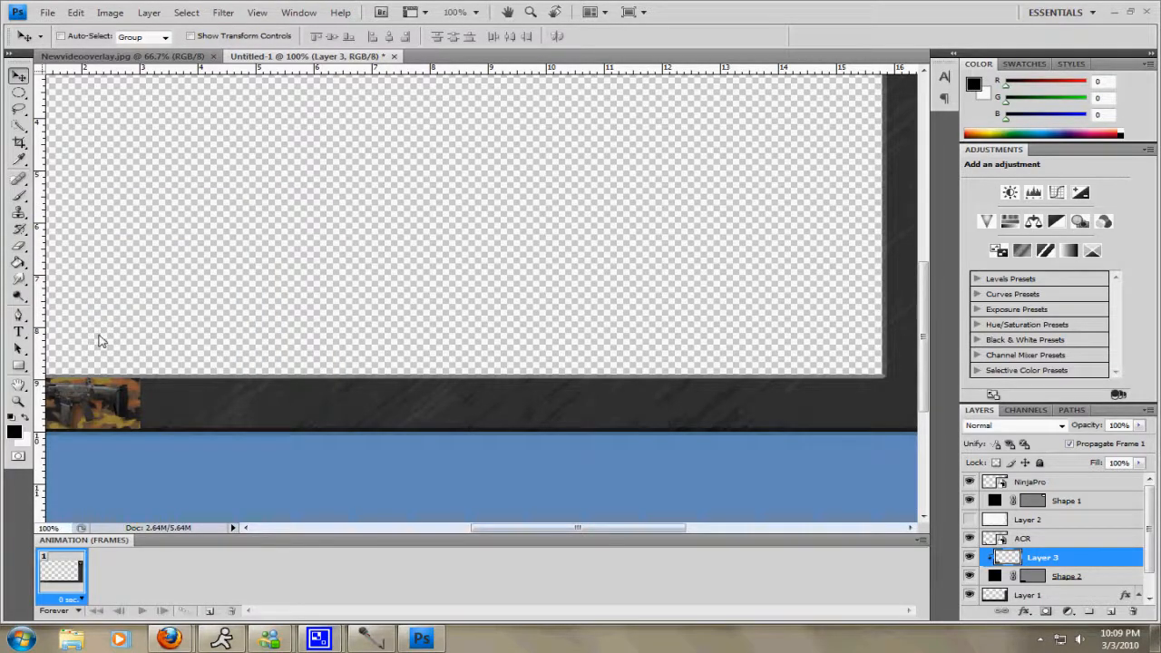
pyautogui.click(470, 639)
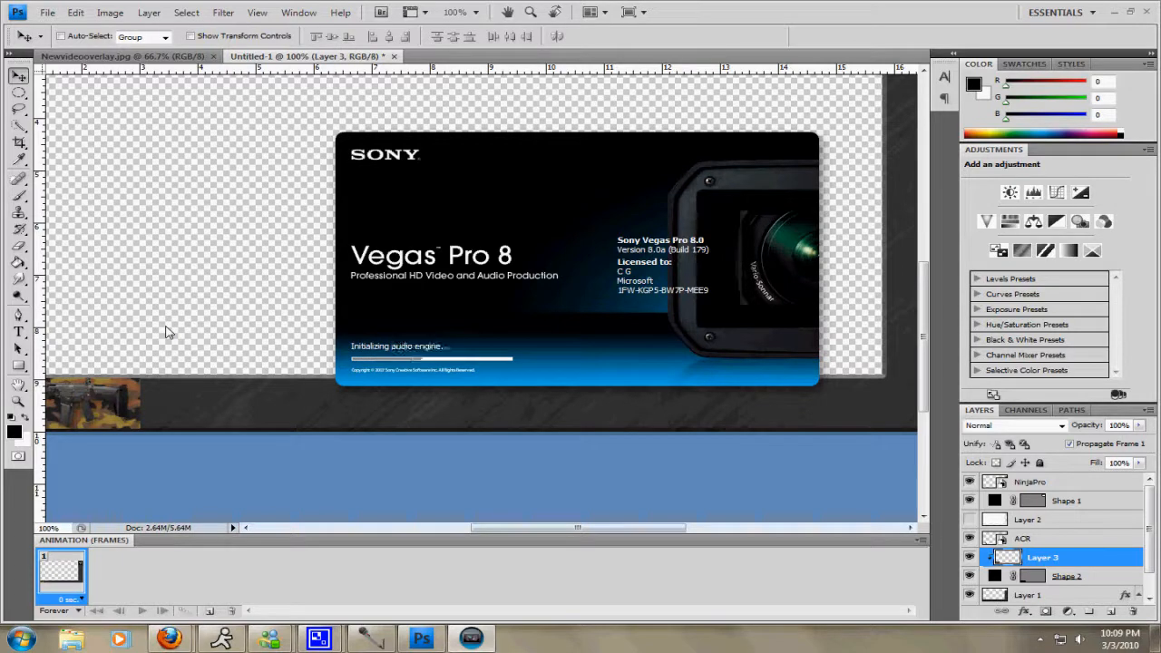
pyautogui.moveTo(639, 211)
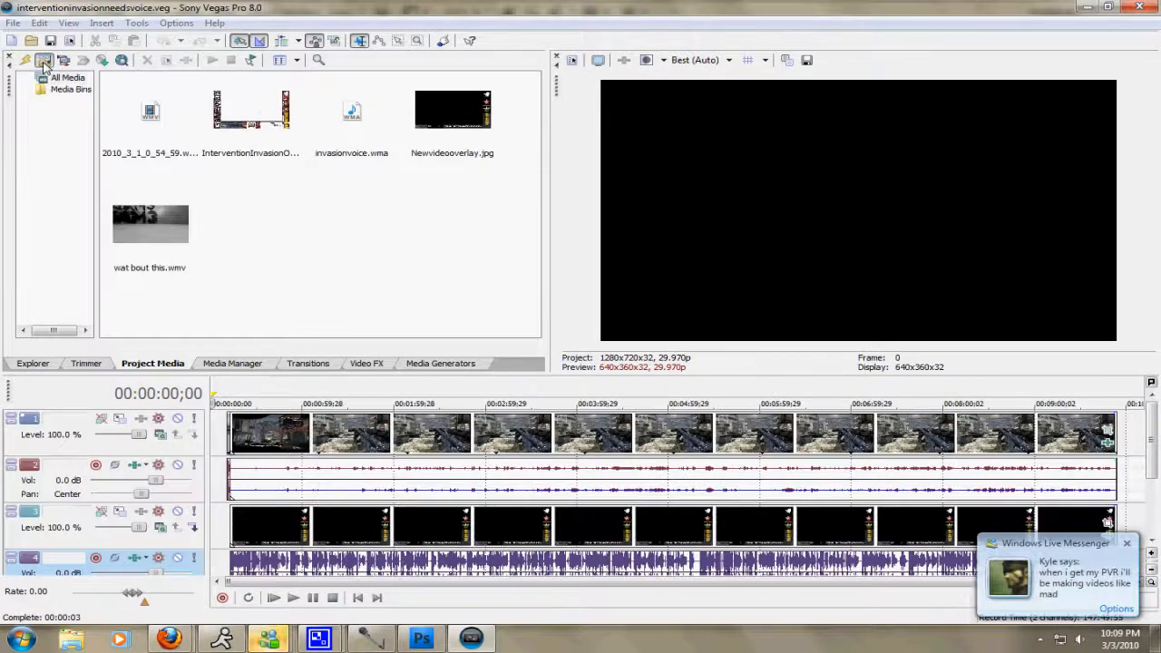
# Dismiss the import window and start a new empty project.
pyautogui.click(43, 60)
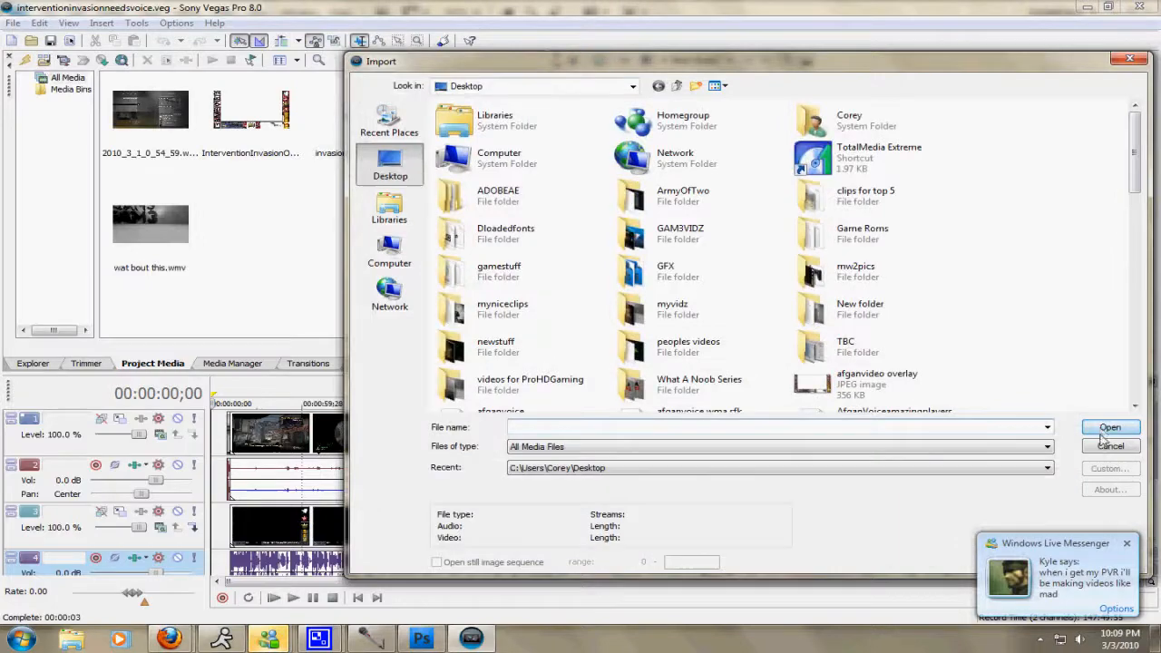
pyautogui.click(1110, 427)
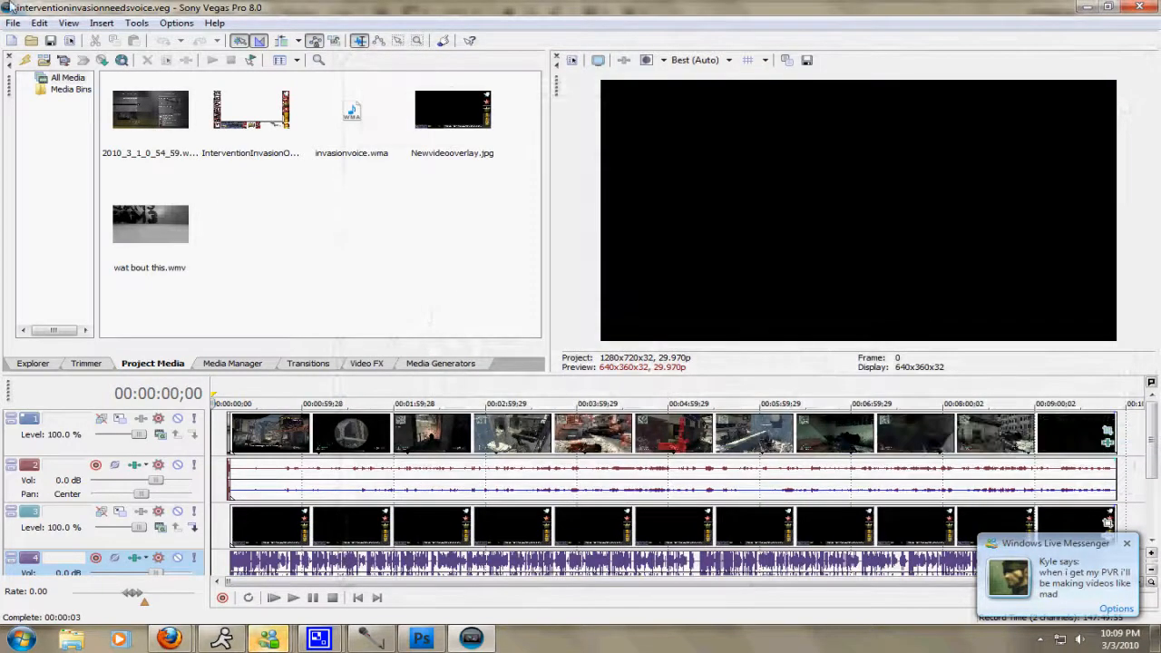
pyautogui.click(13, 23)
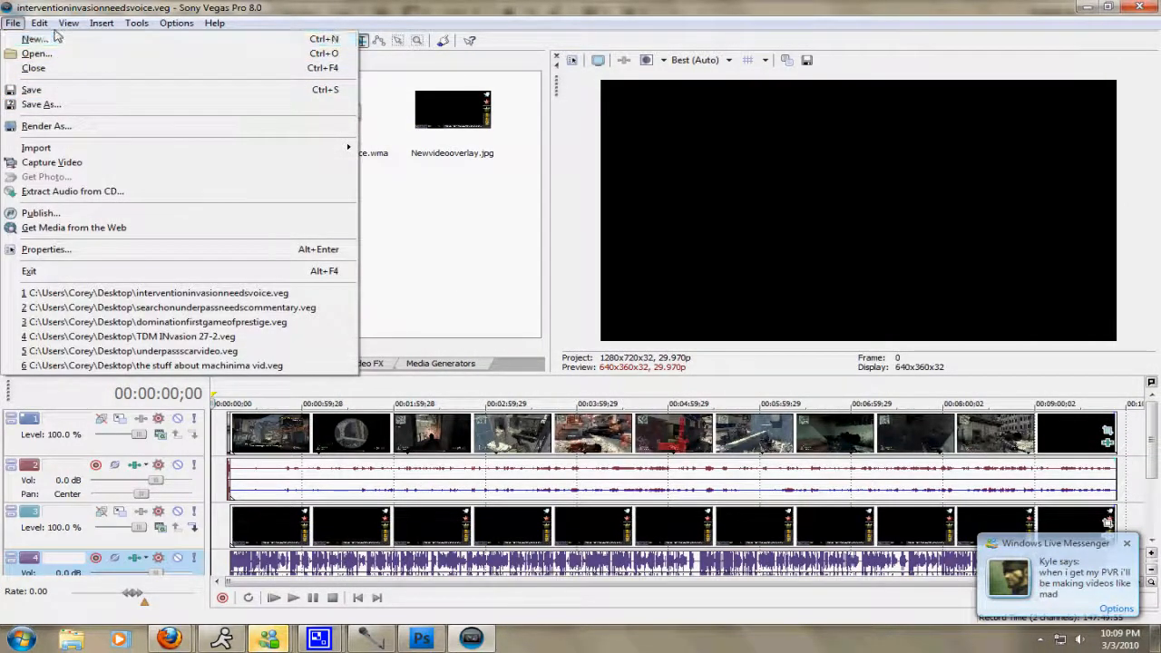
pyautogui.click(33, 38)
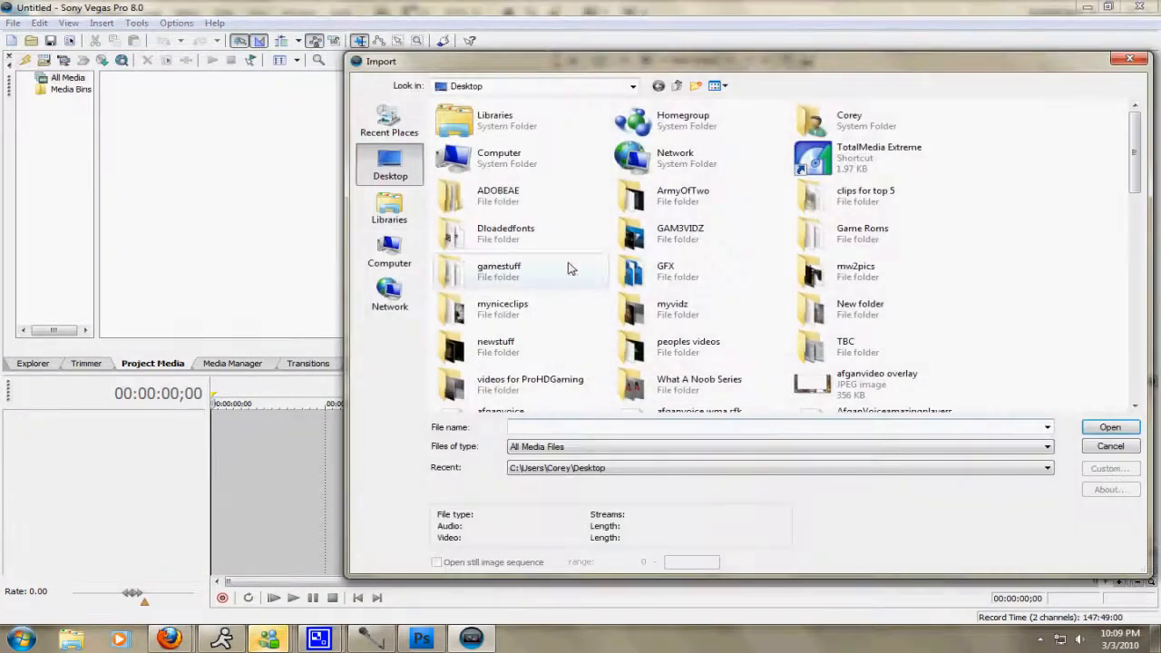
pyautogui.moveTo(581, 312)
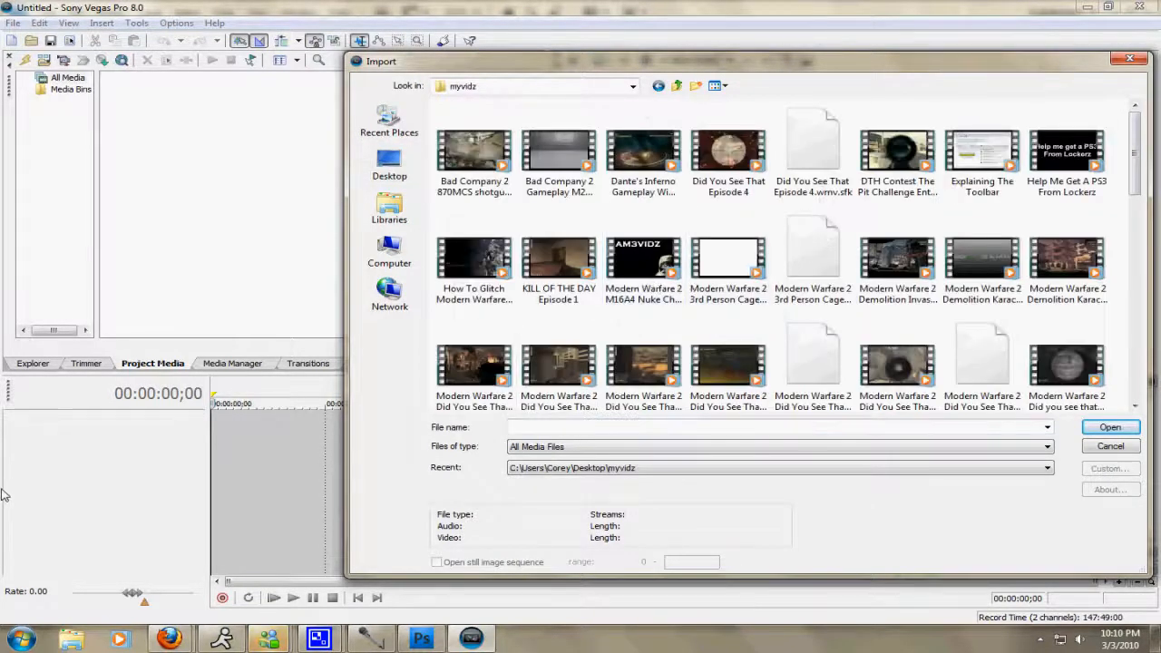
# Browse the import window to Desktop\mw2pics and choose Newvideooverlay.jpg.
pyautogui.click(390, 164)
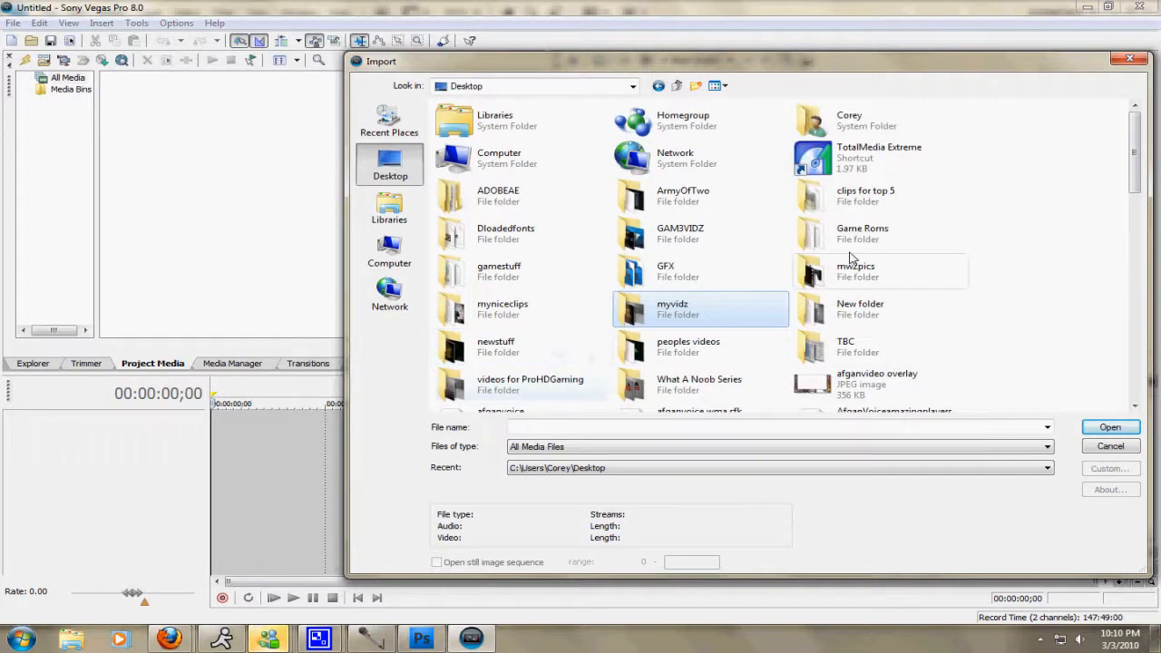
pyautogui.doubleClick(856, 270)
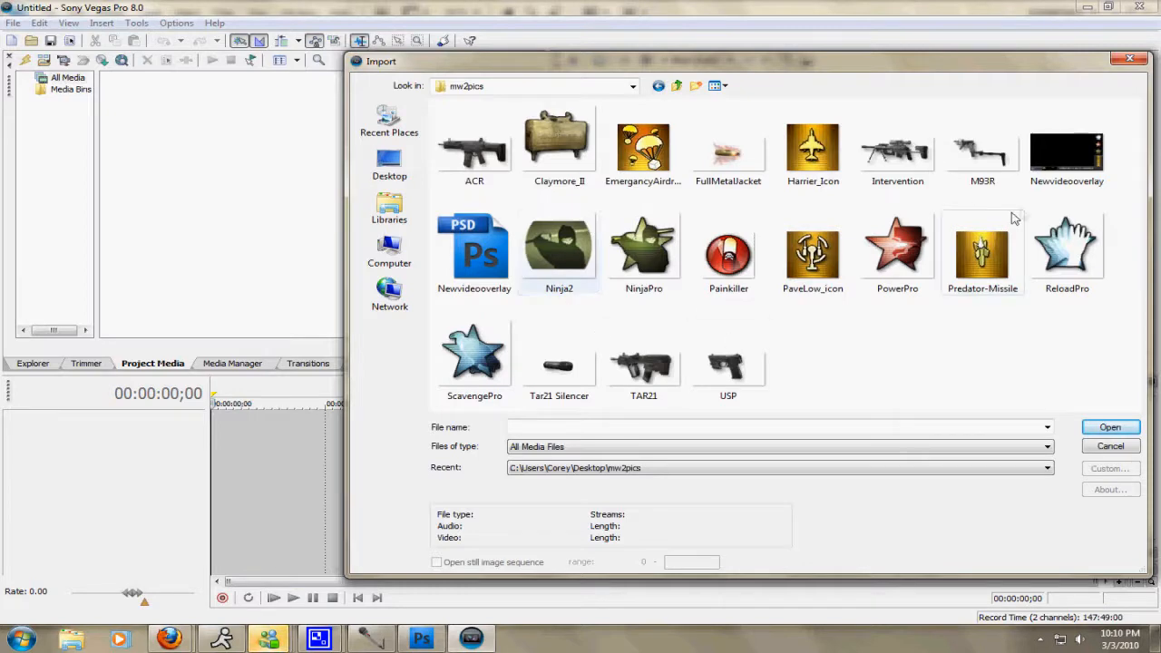
pyautogui.click(1111, 426)
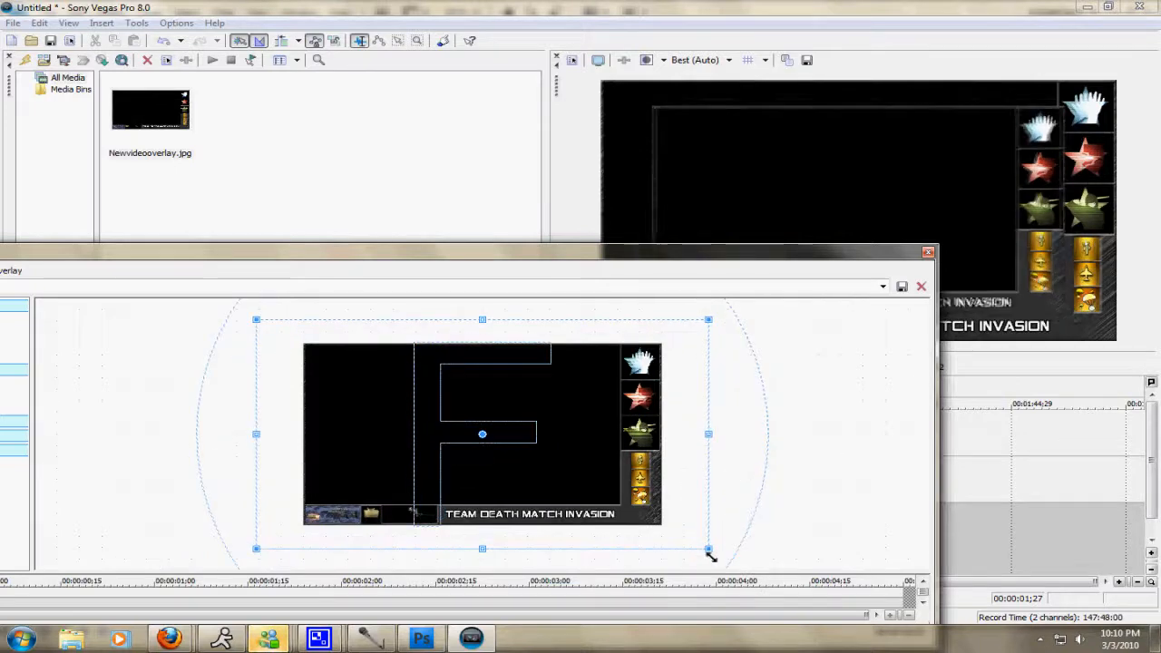
# Enlarge the Event Pan/Crop frame so Newvideooverlay.jpg shrinks, then close the window.
pyautogui.moveTo(709, 549); pyautogui.dragTo(676, 533)
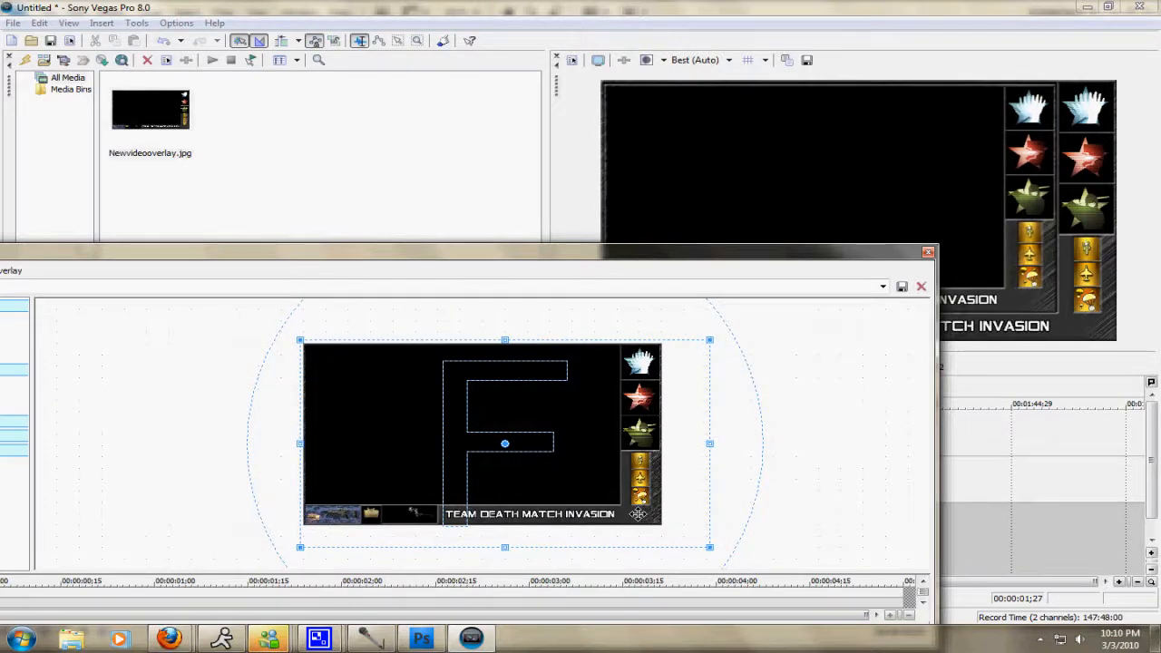
pyautogui.moveTo(694, 521)
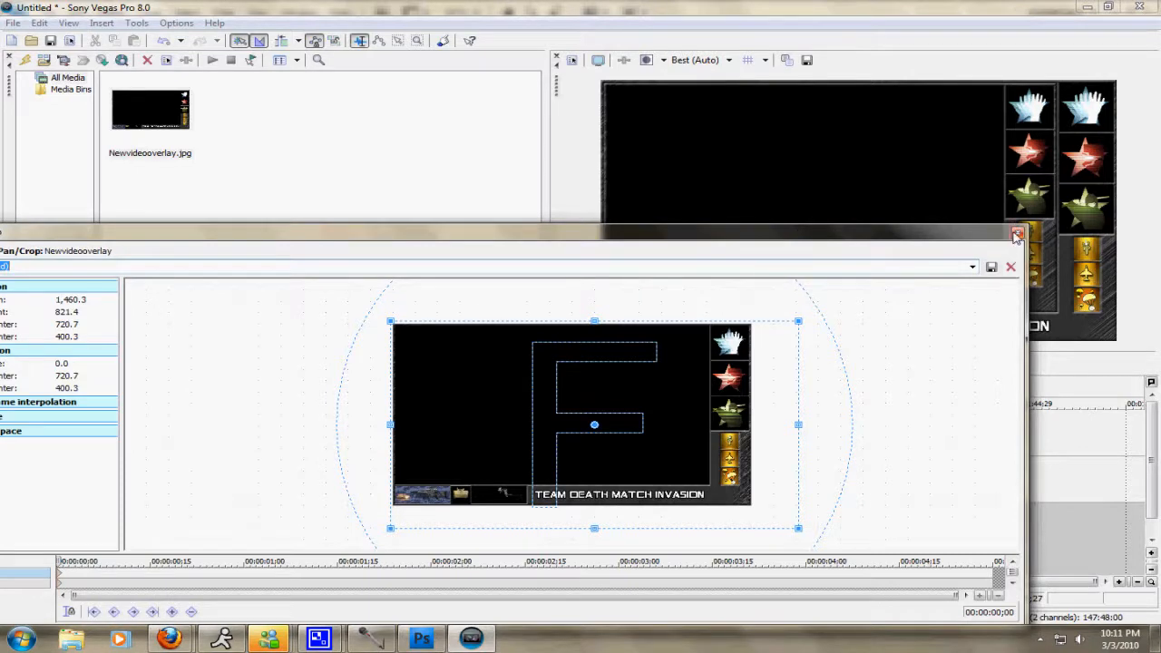
pyautogui.click(1011, 266)
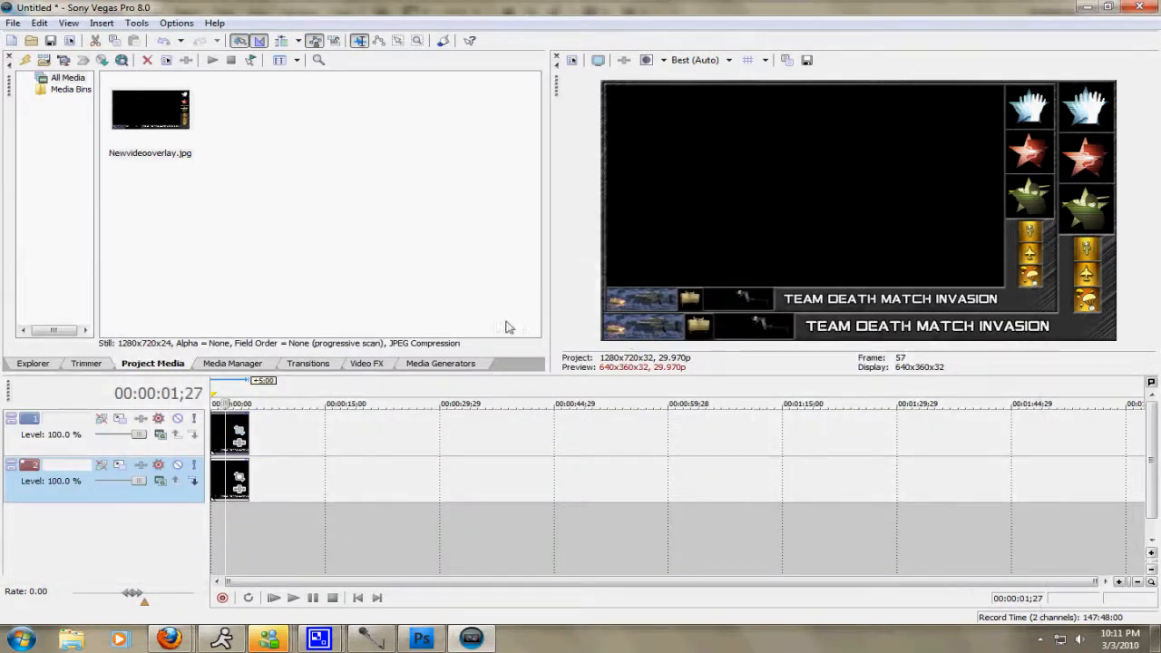
pyautogui.moveTo(726, 311)
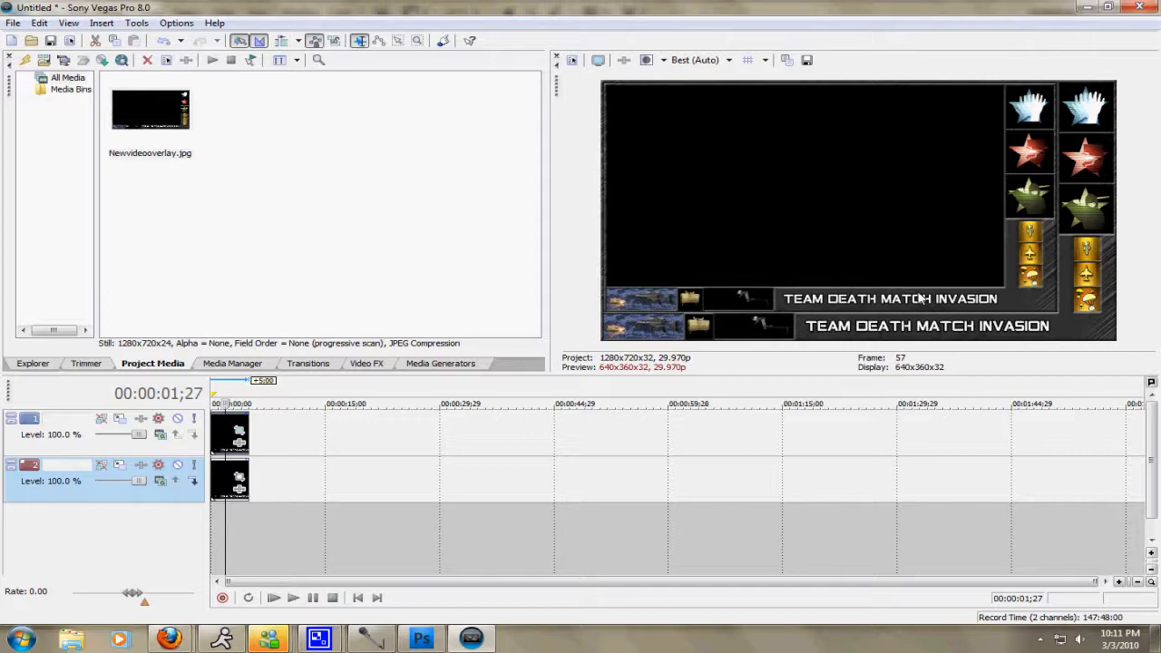
pyautogui.moveTo(637, 332)
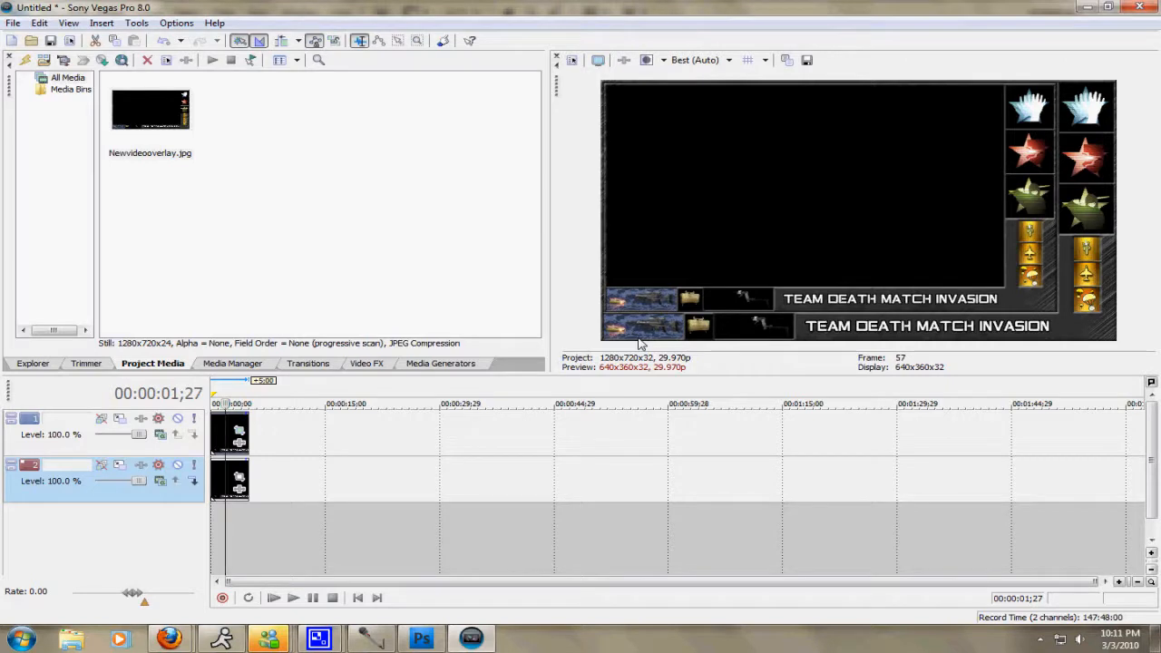
pyautogui.moveTo(601, 339)
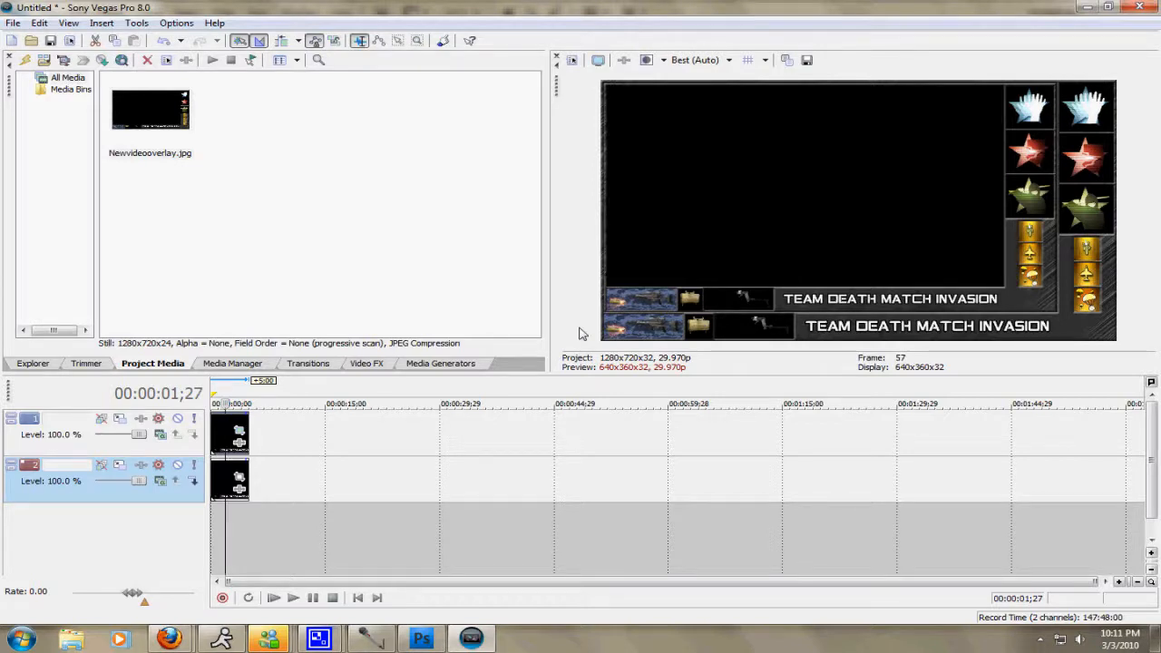
pyautogui.moveTo(572, 329)
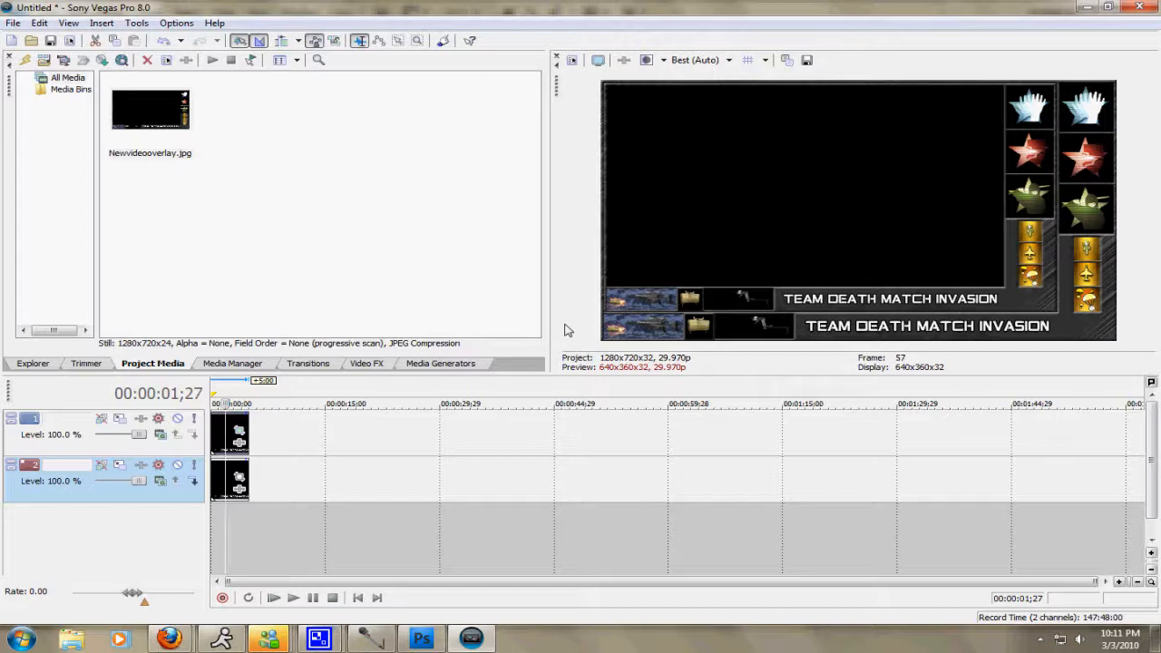
pyautogui.moveTo(658, 250)
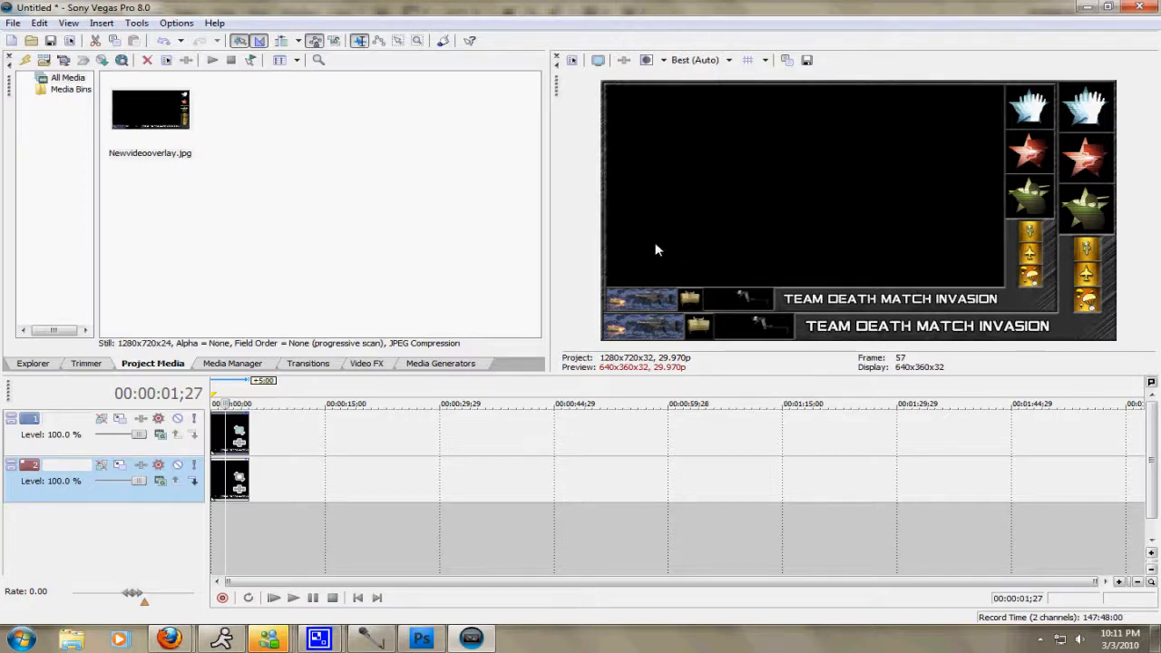
pyautogui.moveTo(581, 268)
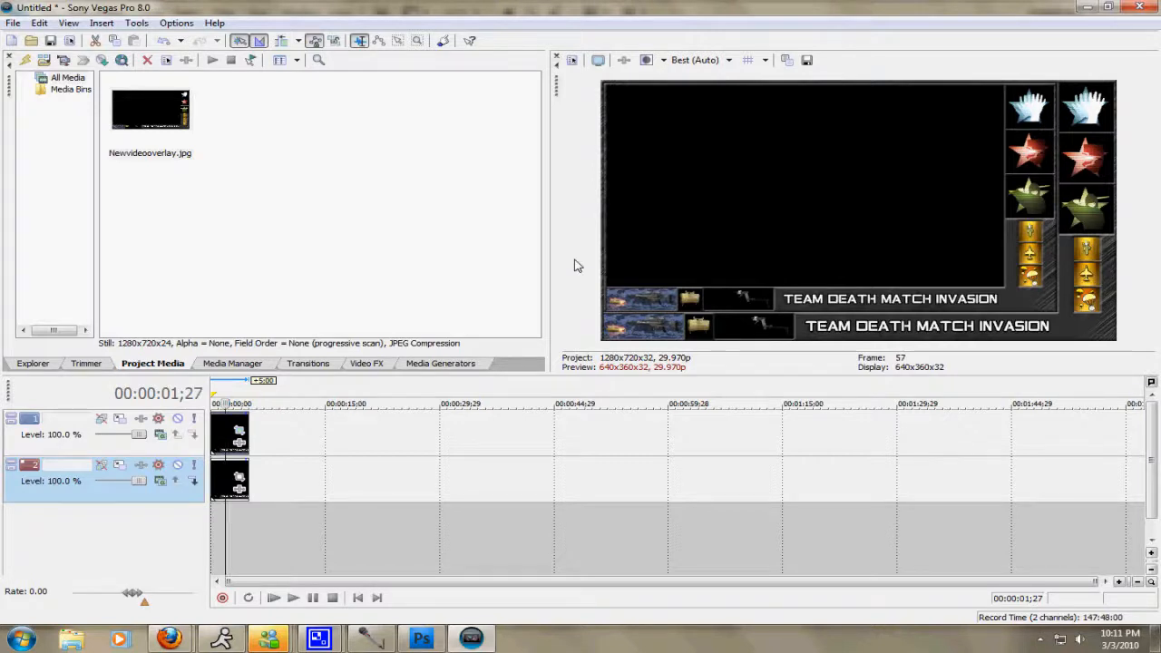
pyautogui.moveTo(585, 279)
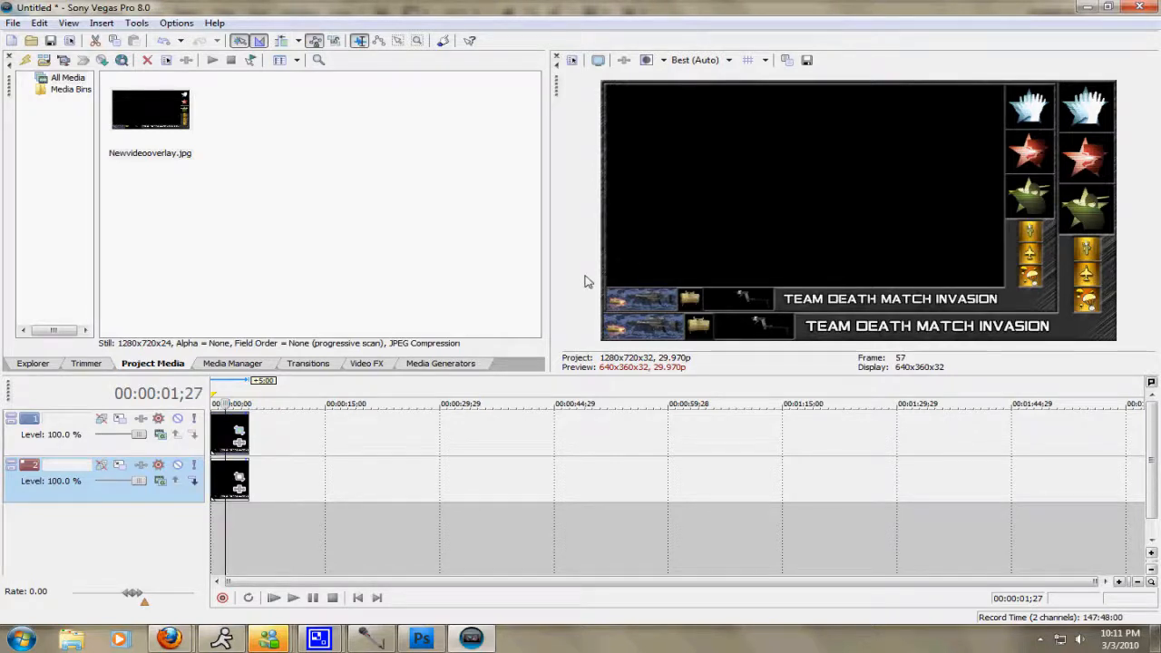